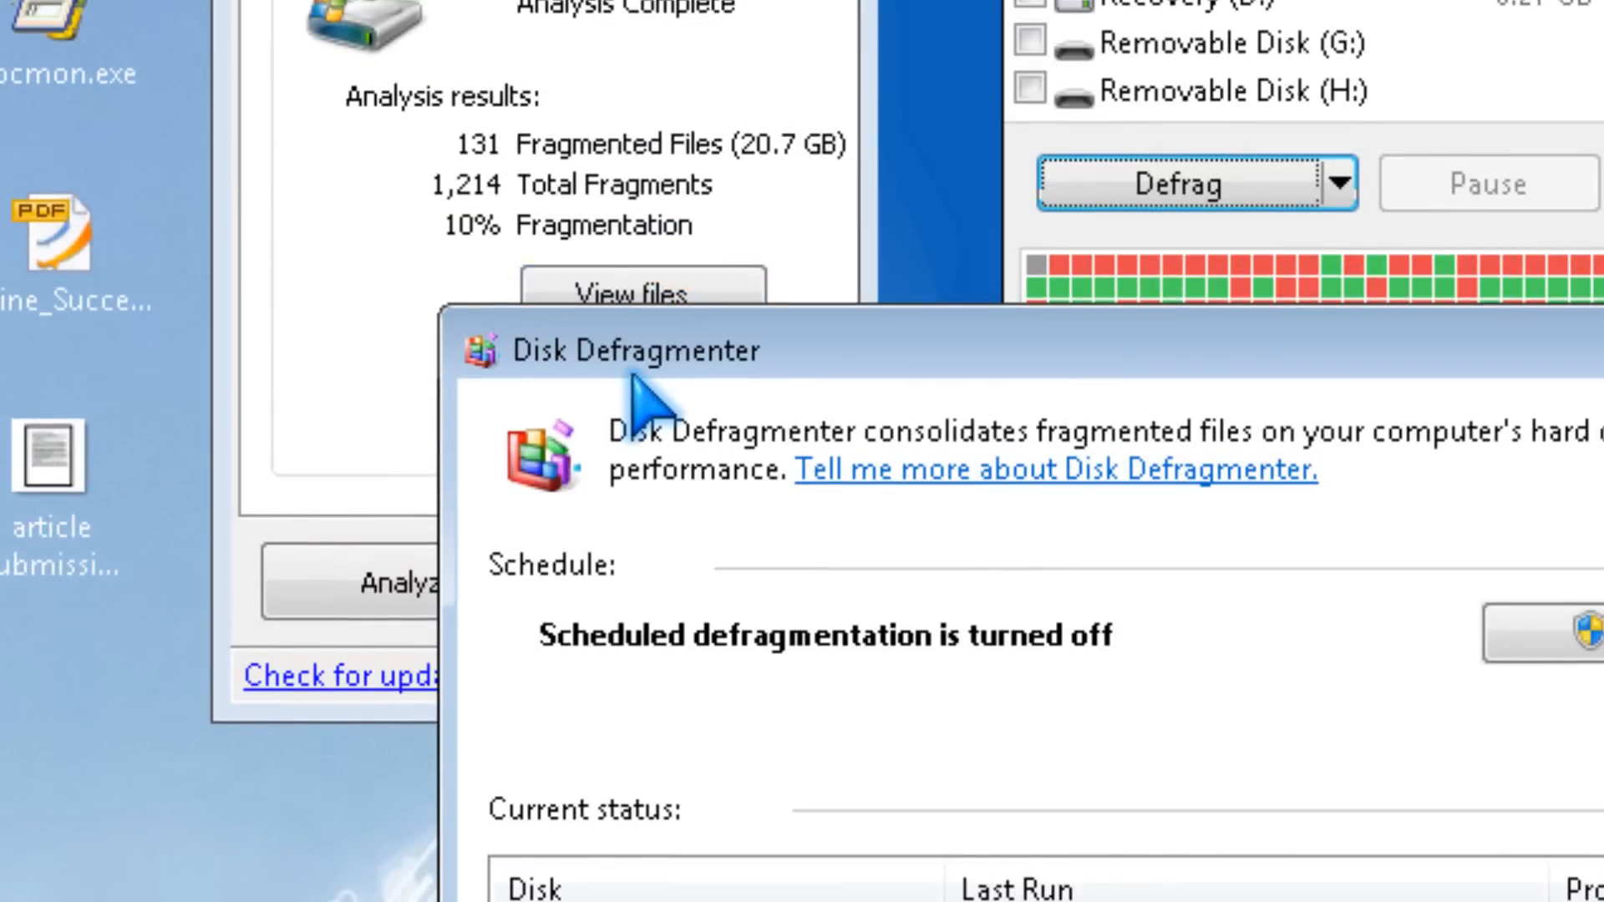
pyautogui.moveTo(792, 399)
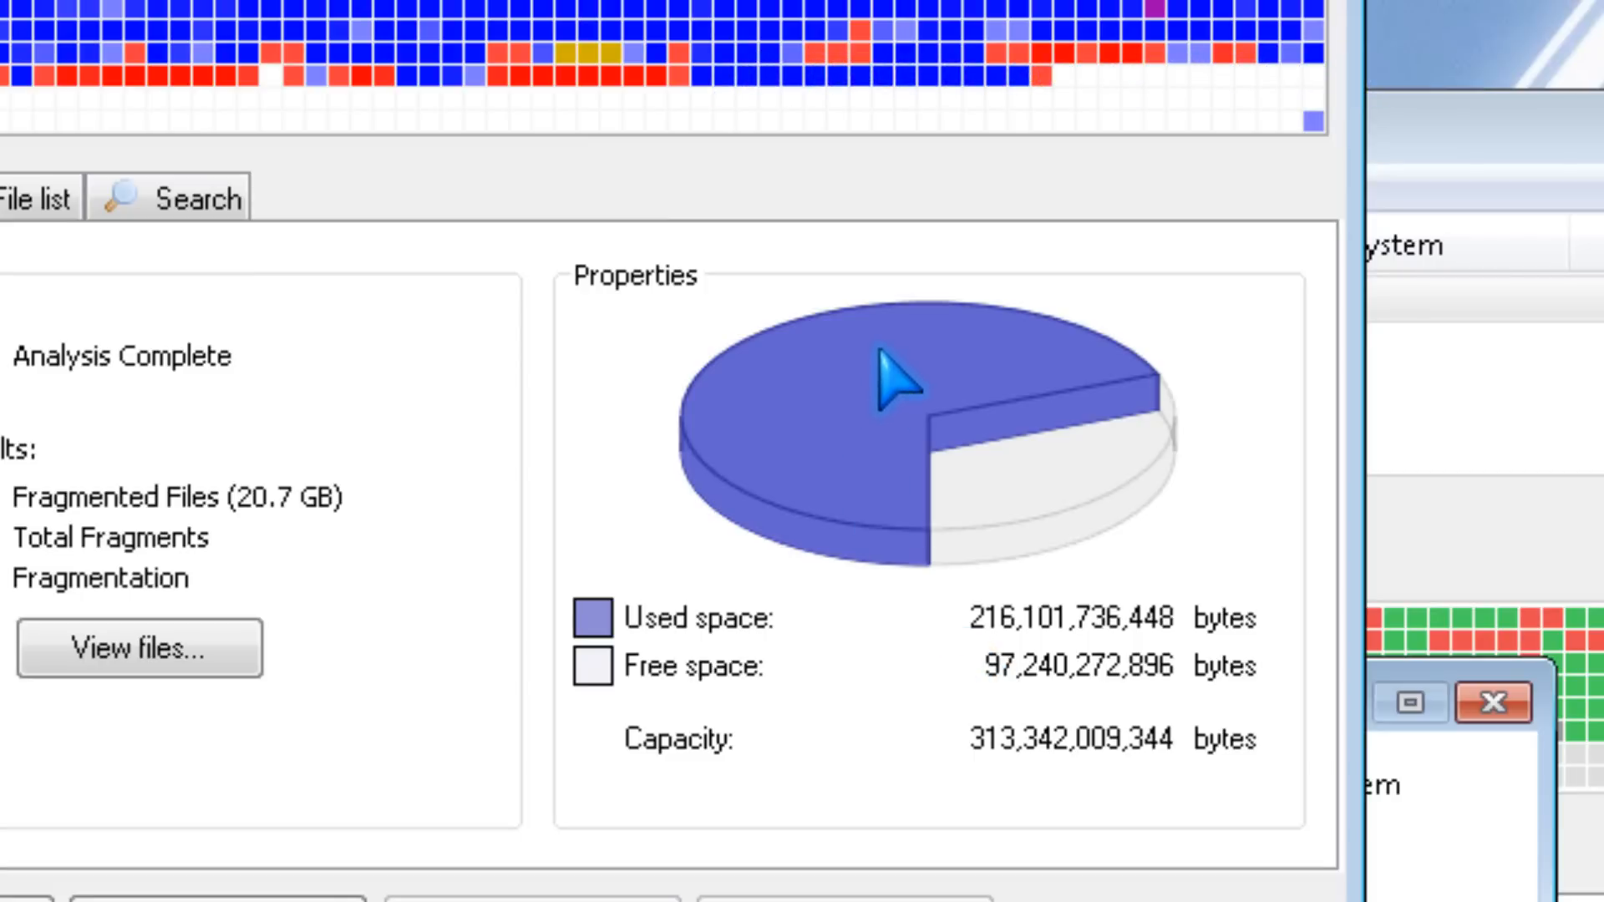
pyautogui.moveTo(839, 685)
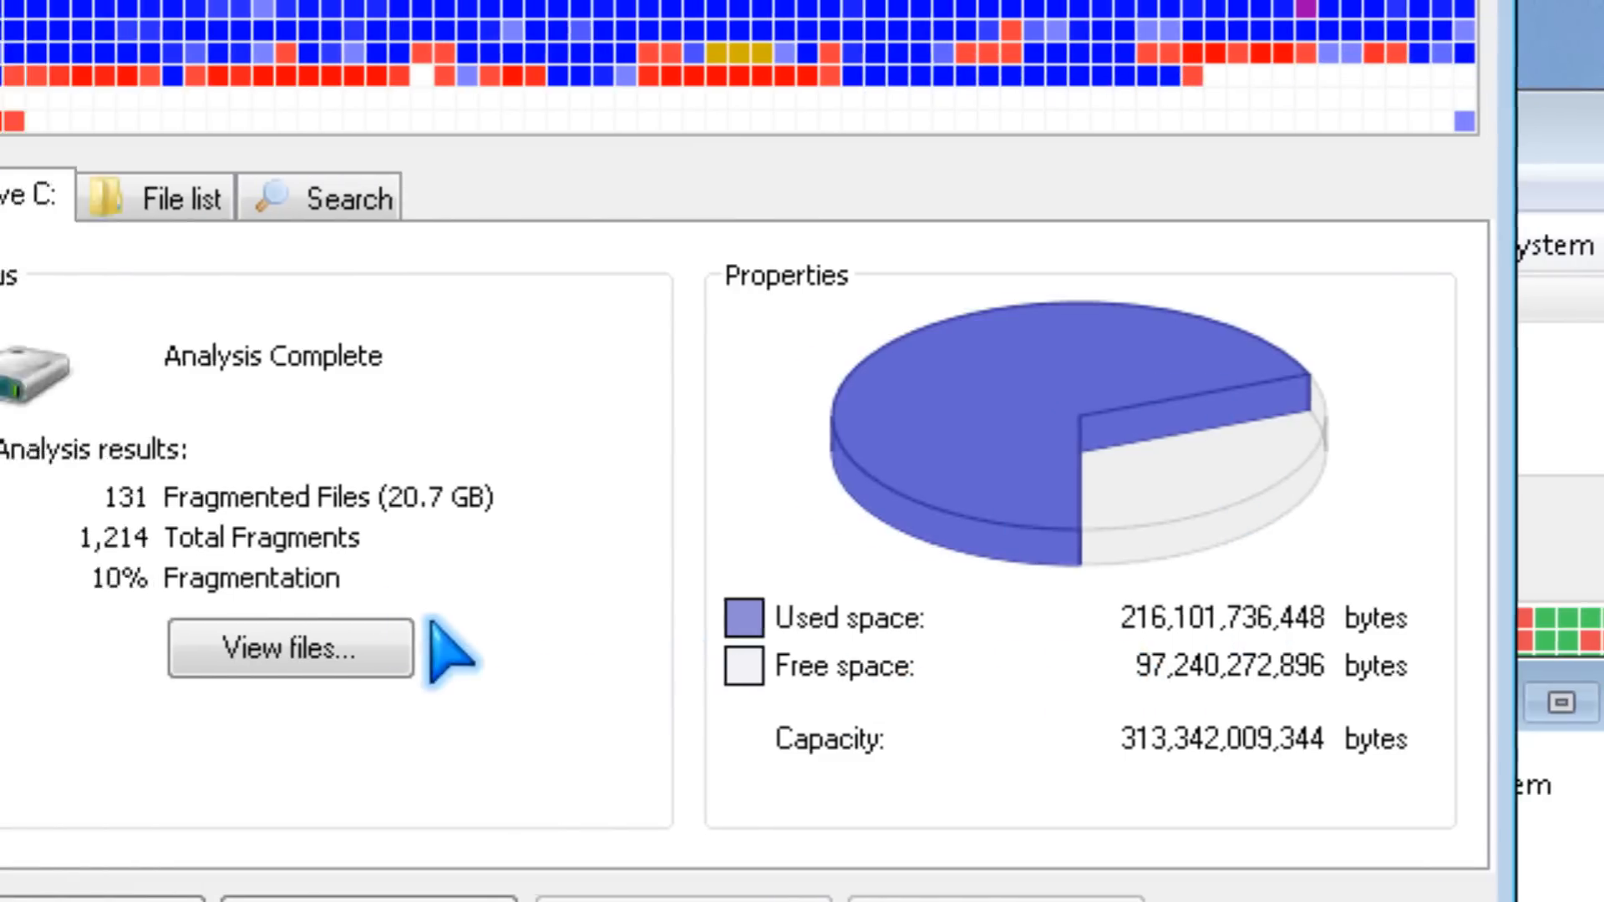
# List drive C's fragmented files in Defraggler and mark all of them for defragmenting.
pyautogui.rightClick(410, 224)
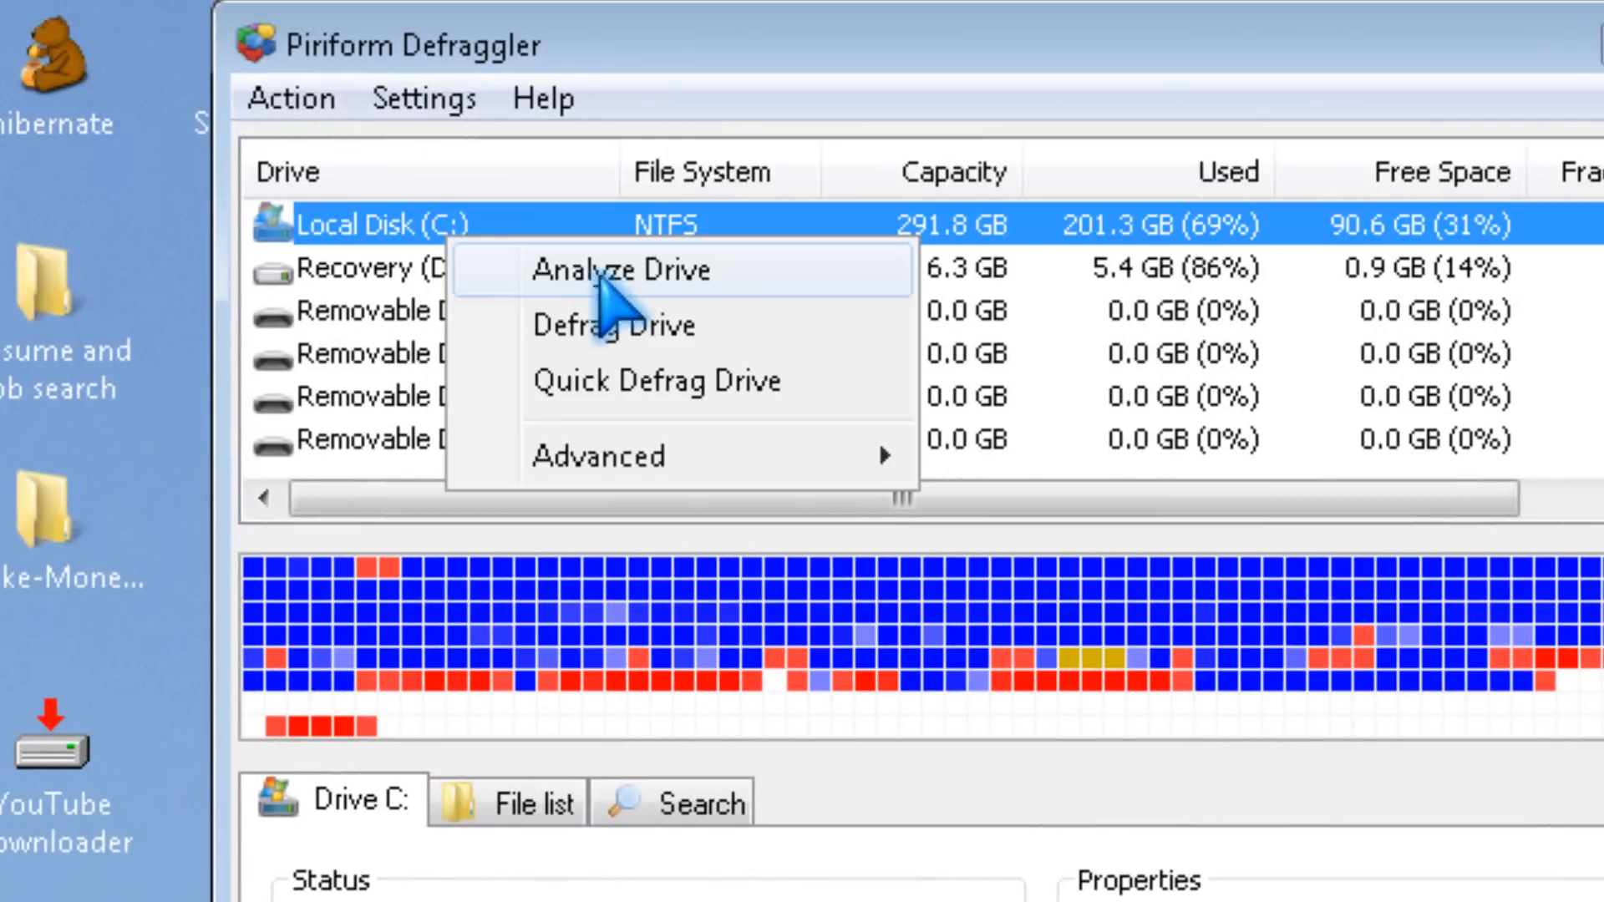
pyautogui.moveTo(838, 679)
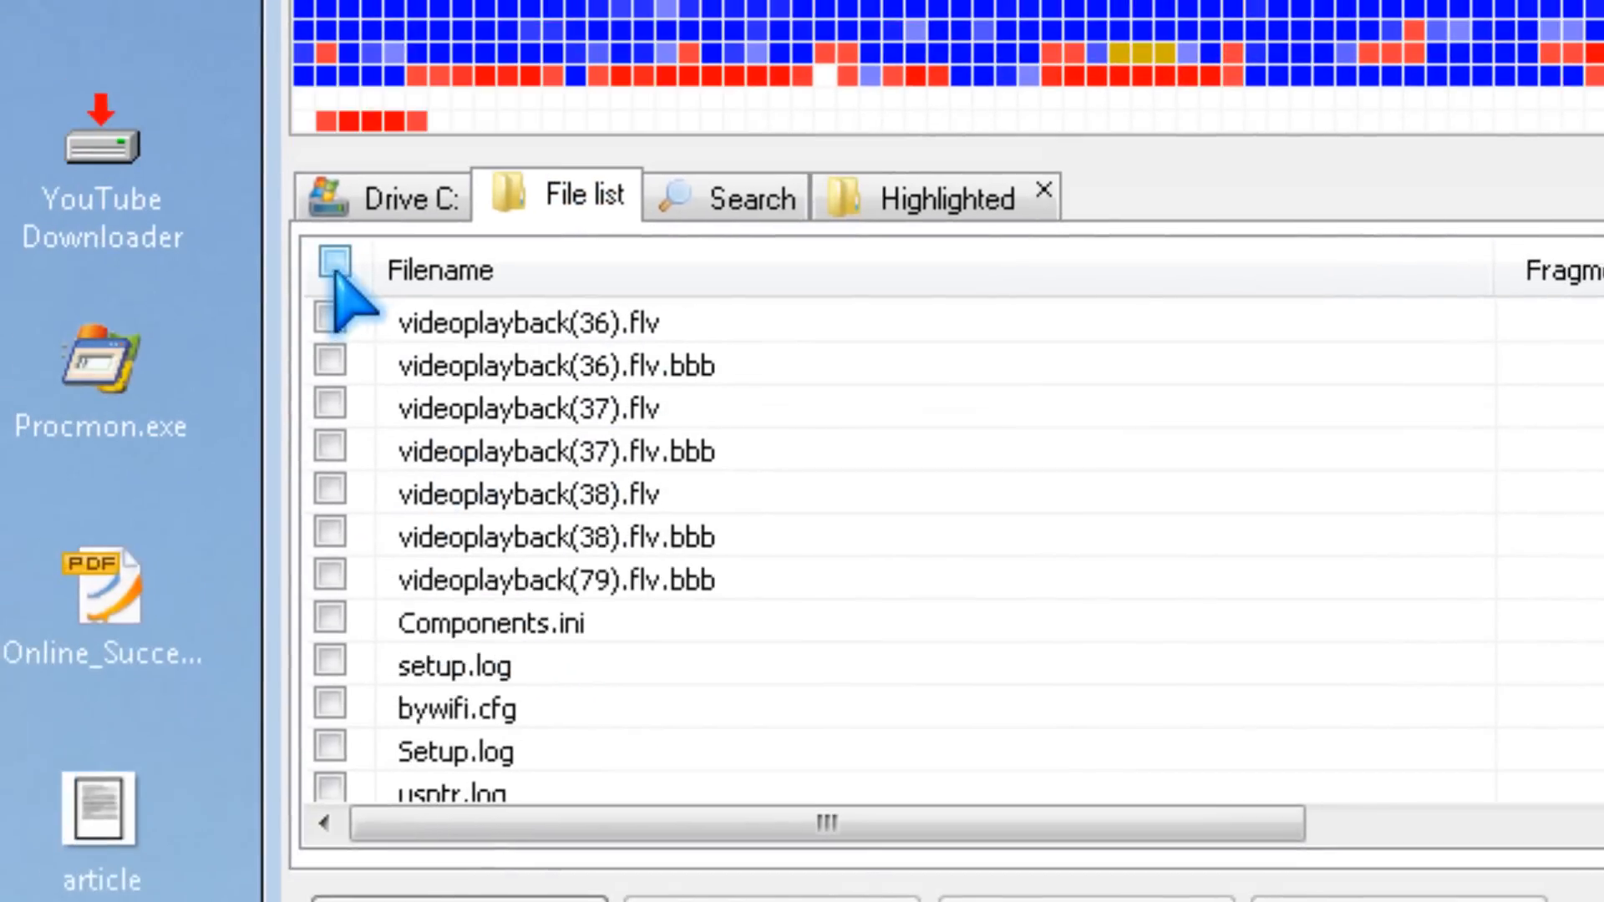
pyautogui.rightClick(526, 491)
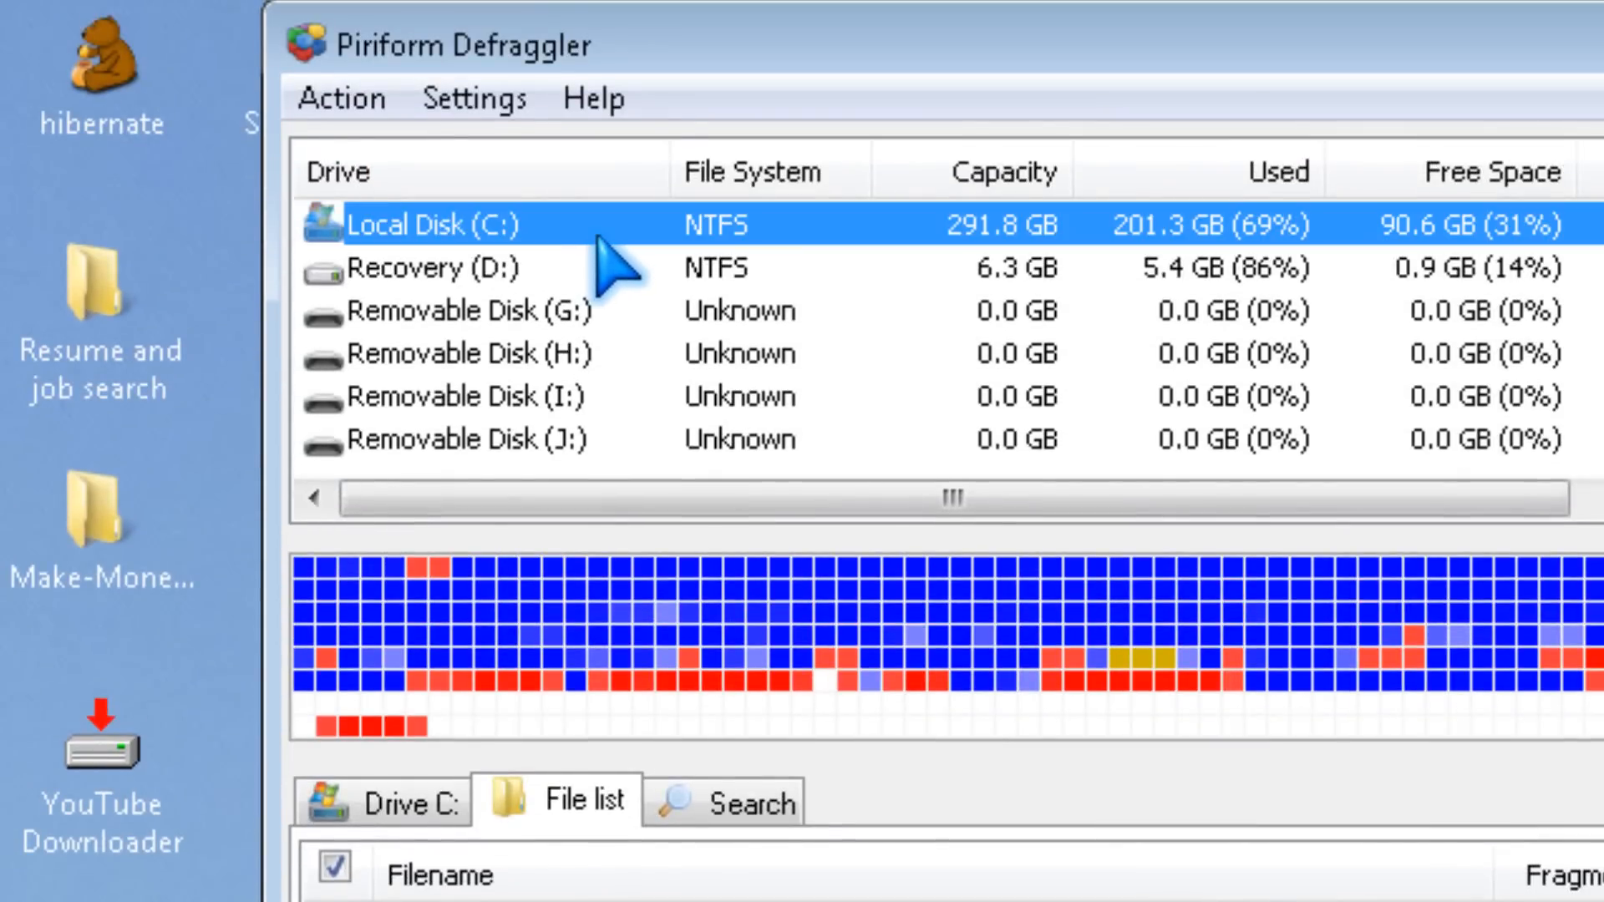
pyautogui.moveTo(737, 276)
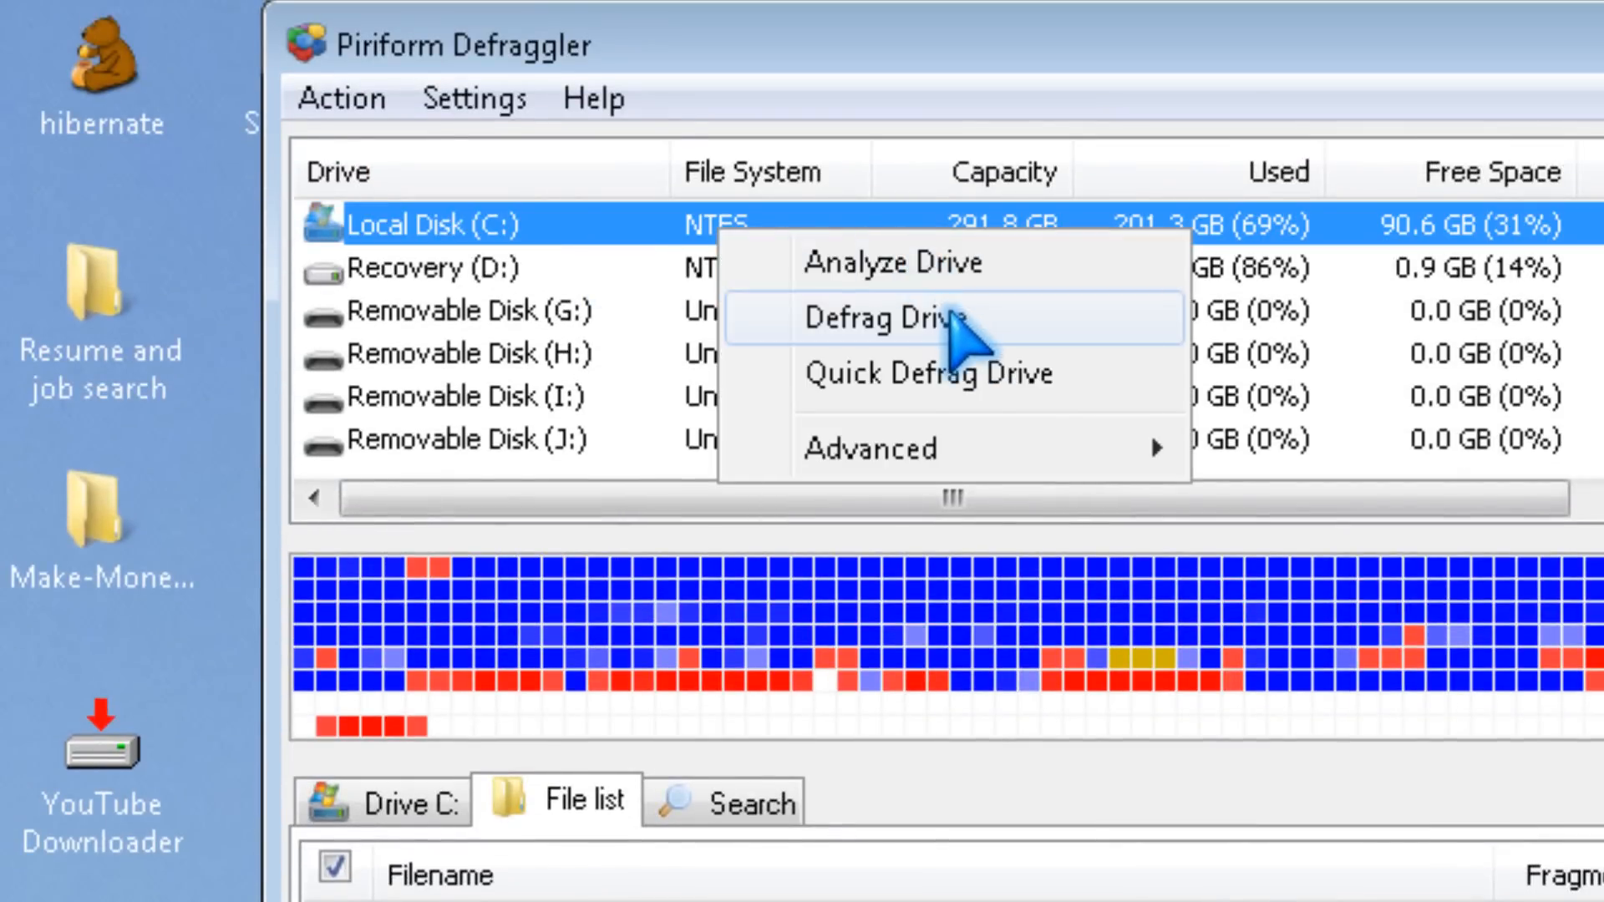
pyautogui.moveTo(967, 363)
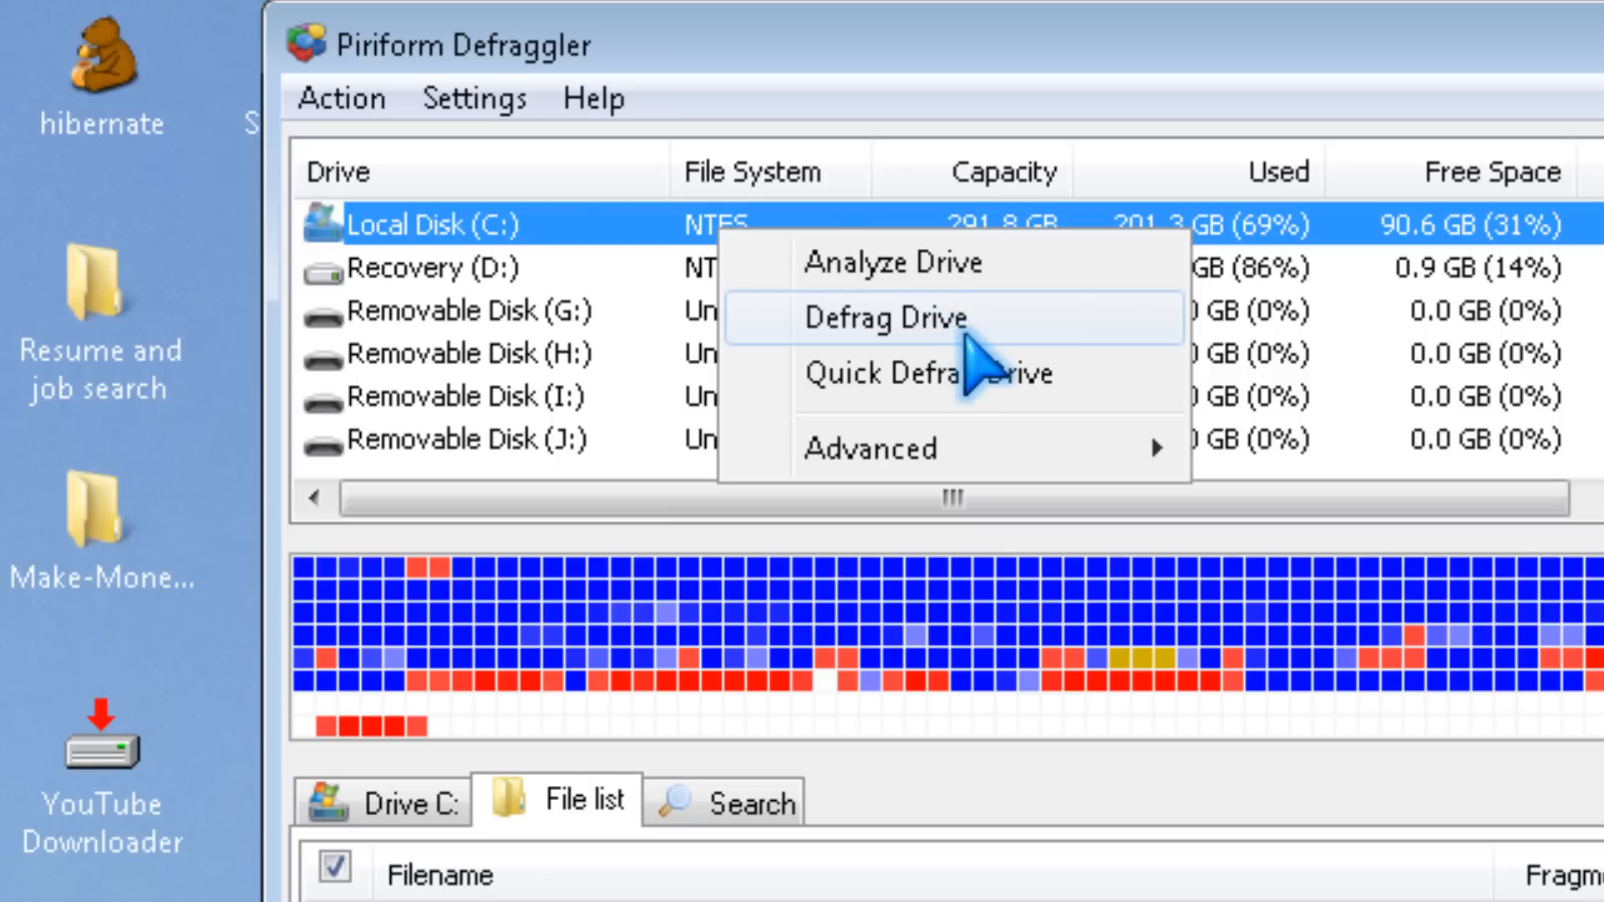
pyautogui.moveTo(1059, 501)
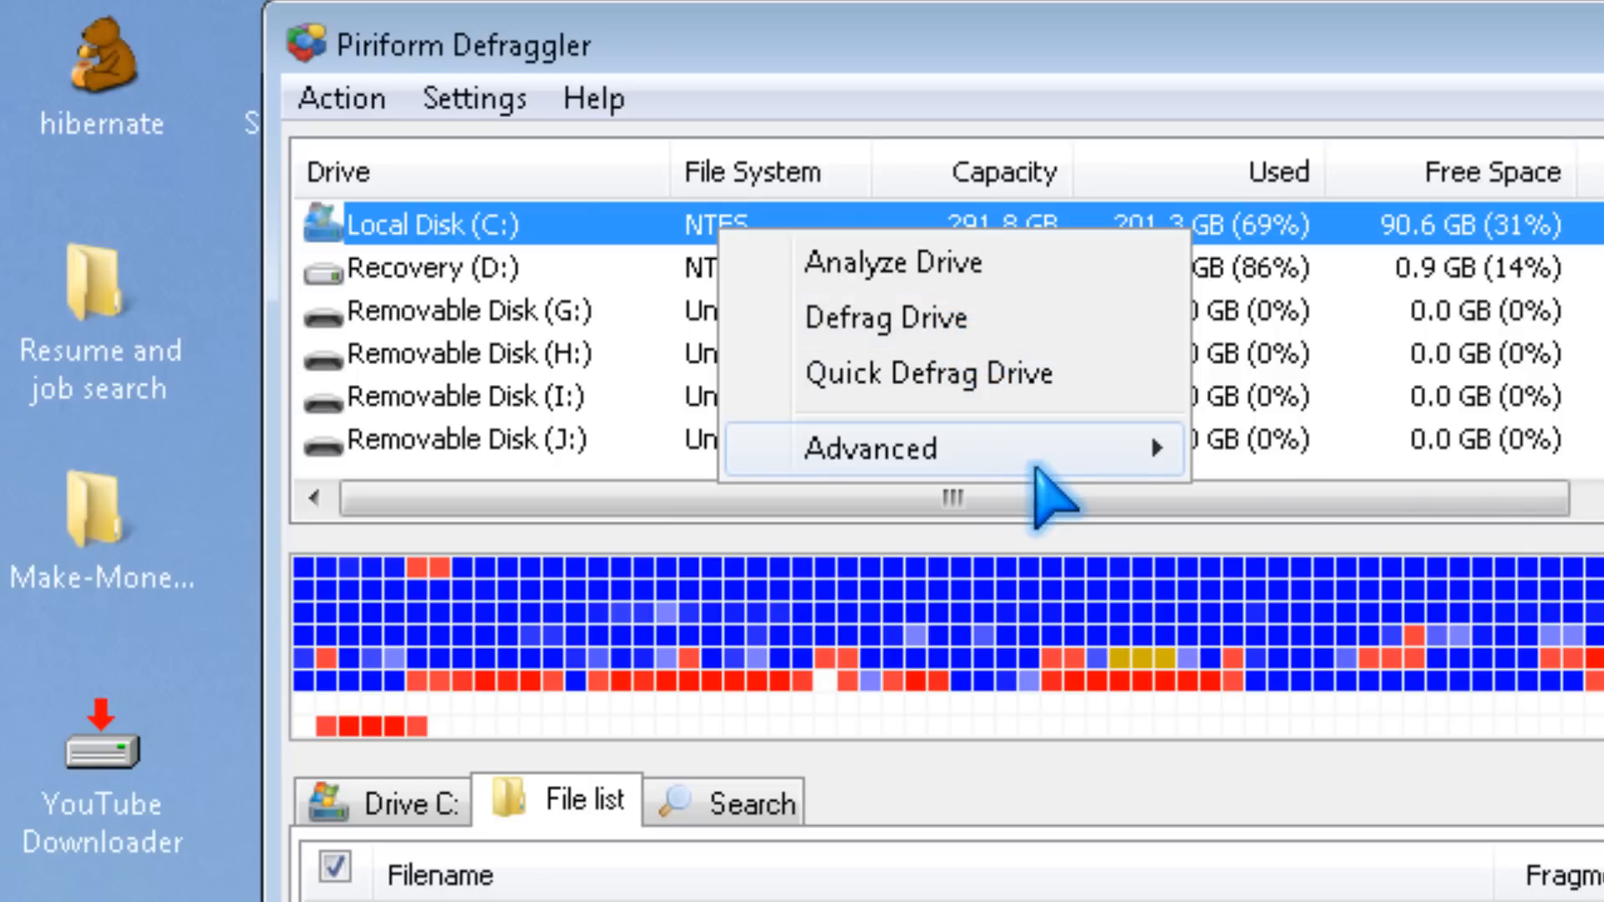
pyautogui.moveTo(896, 448)
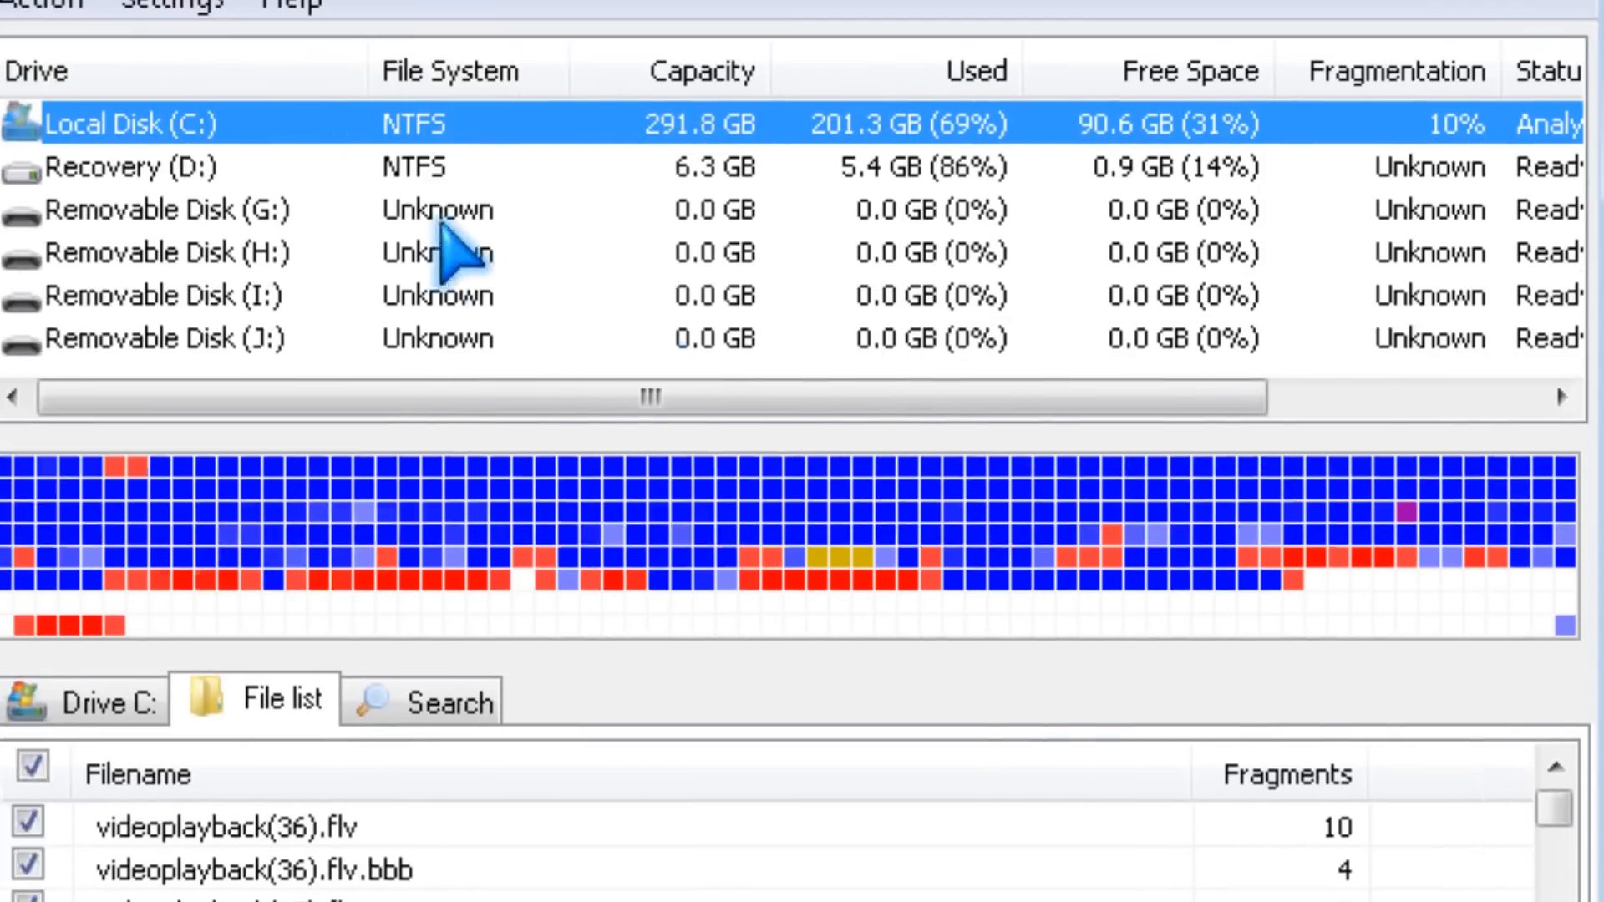
pyautogui.click(375, 99)
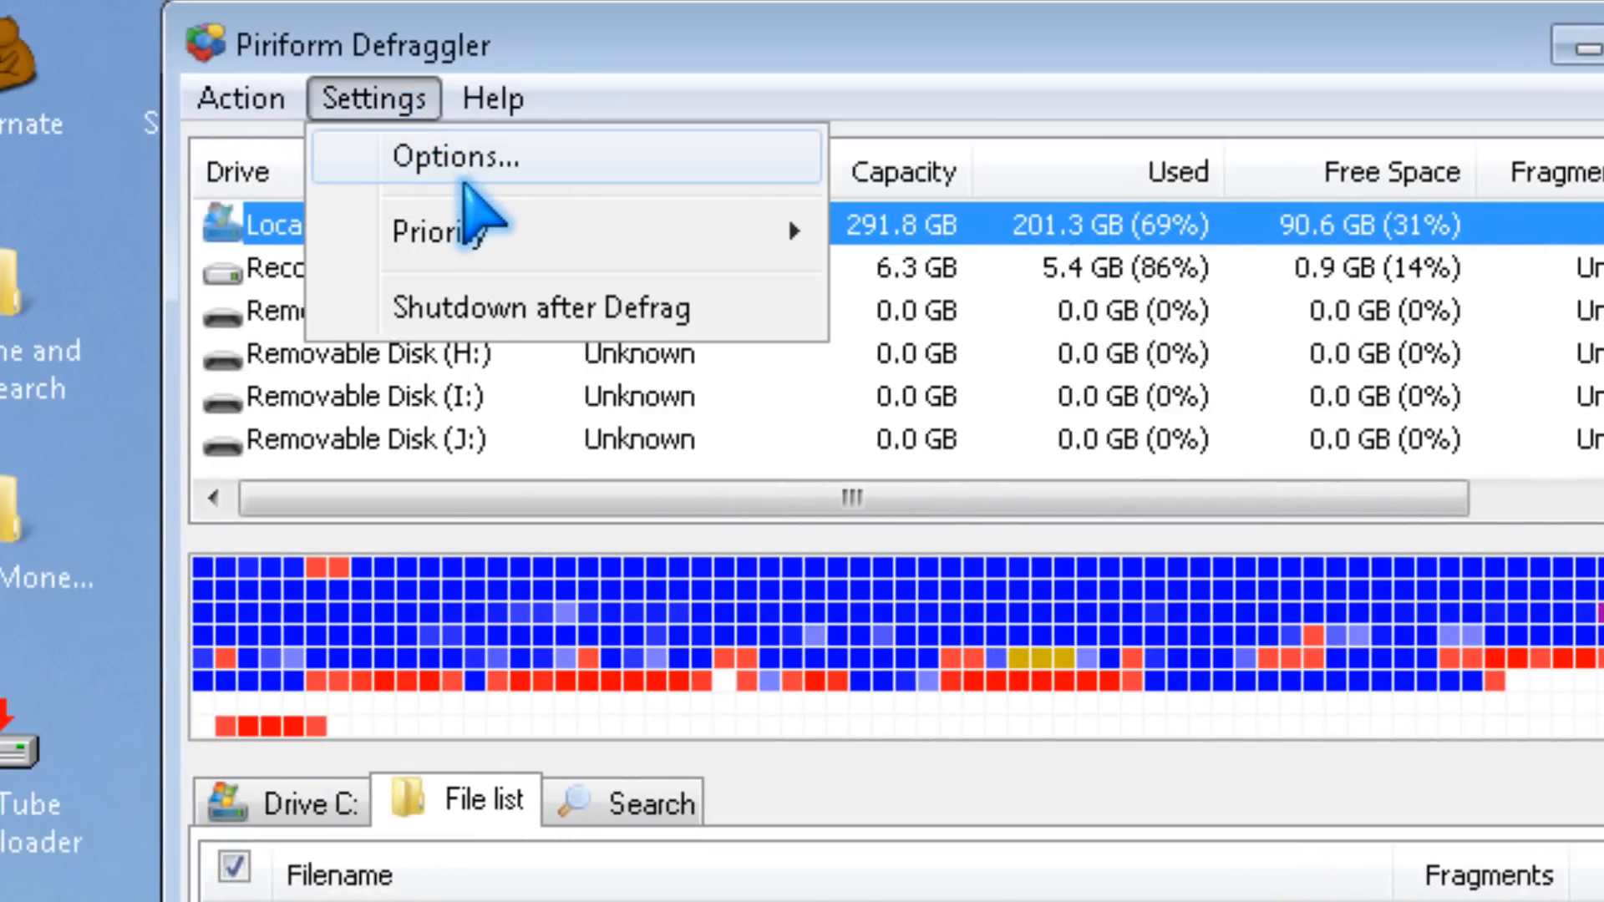
pyautogui.click(458, 157)
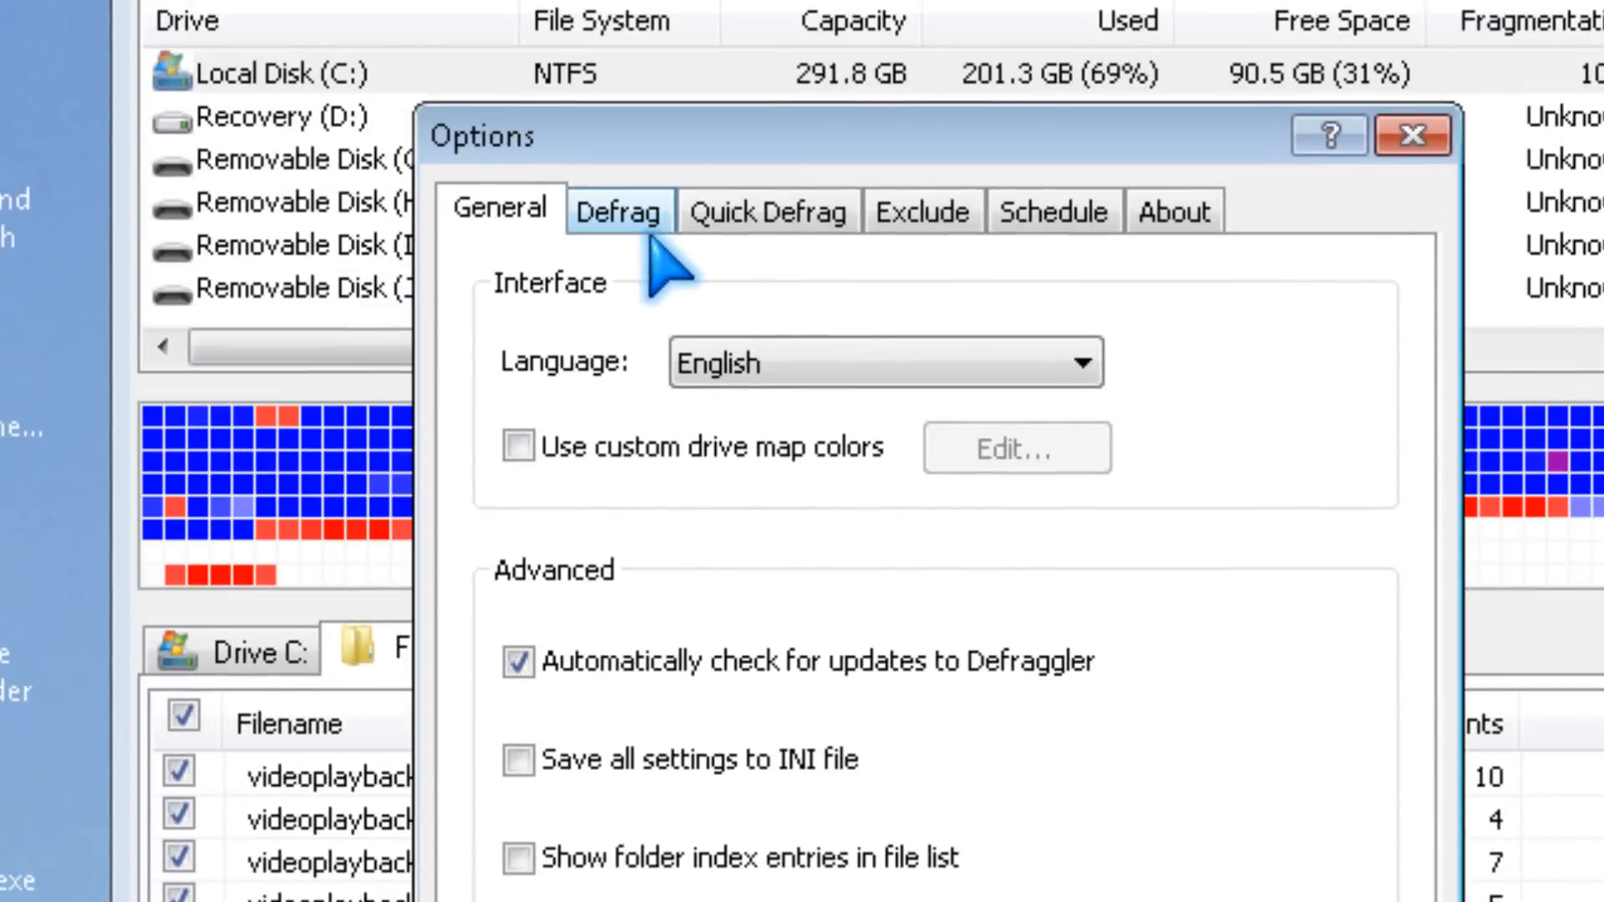
pyautogui.click(618, 210)
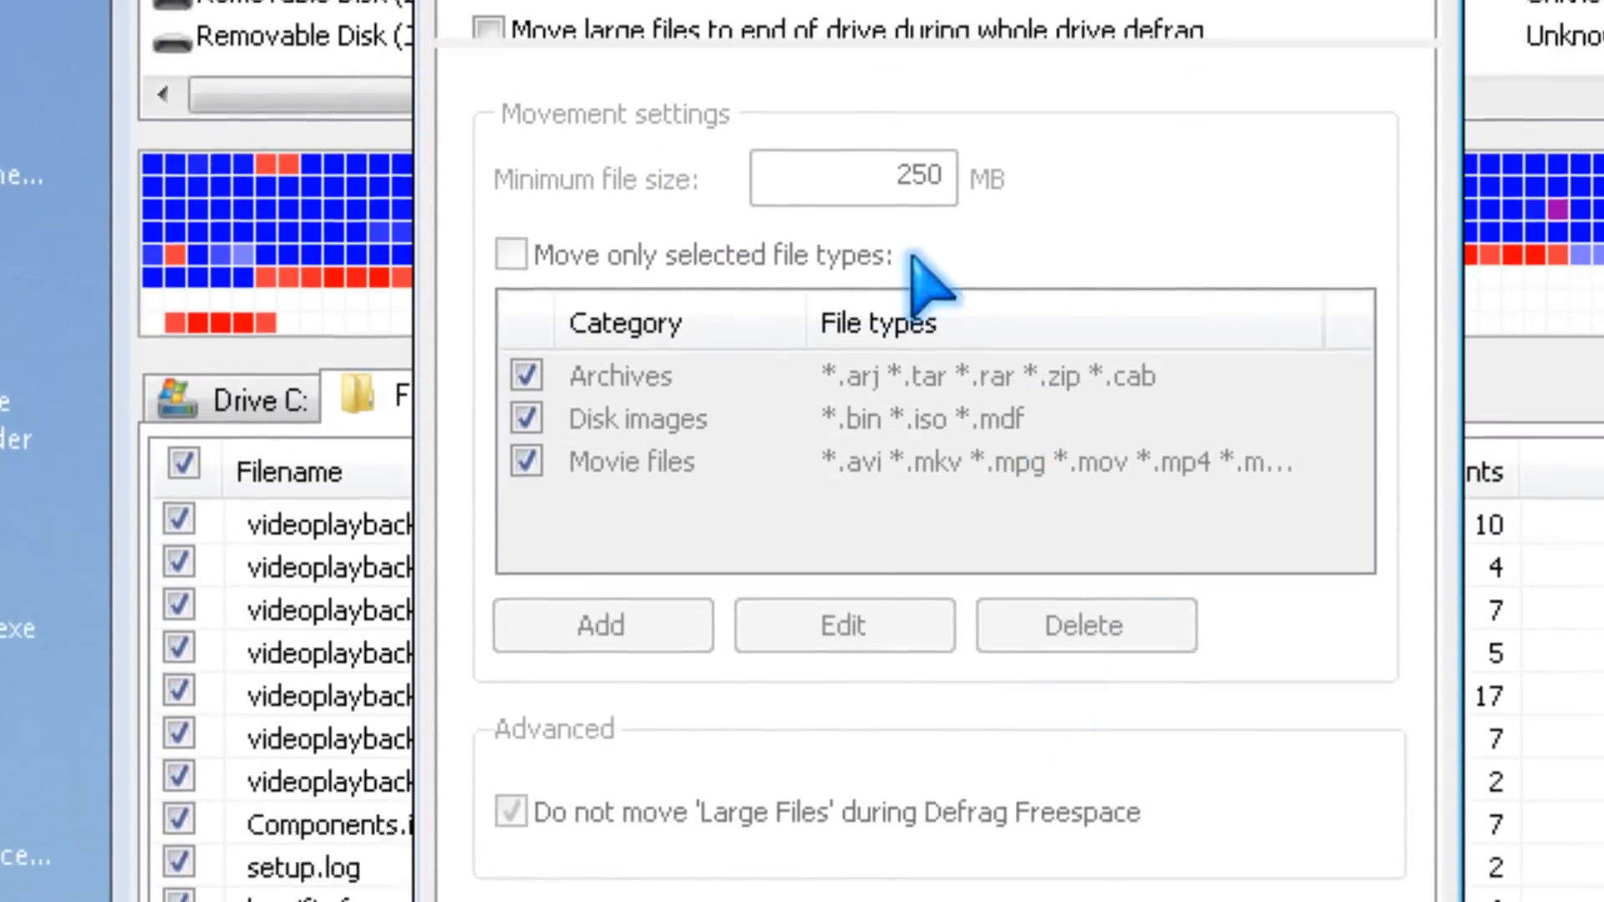
pyautogui.click(414, 312)
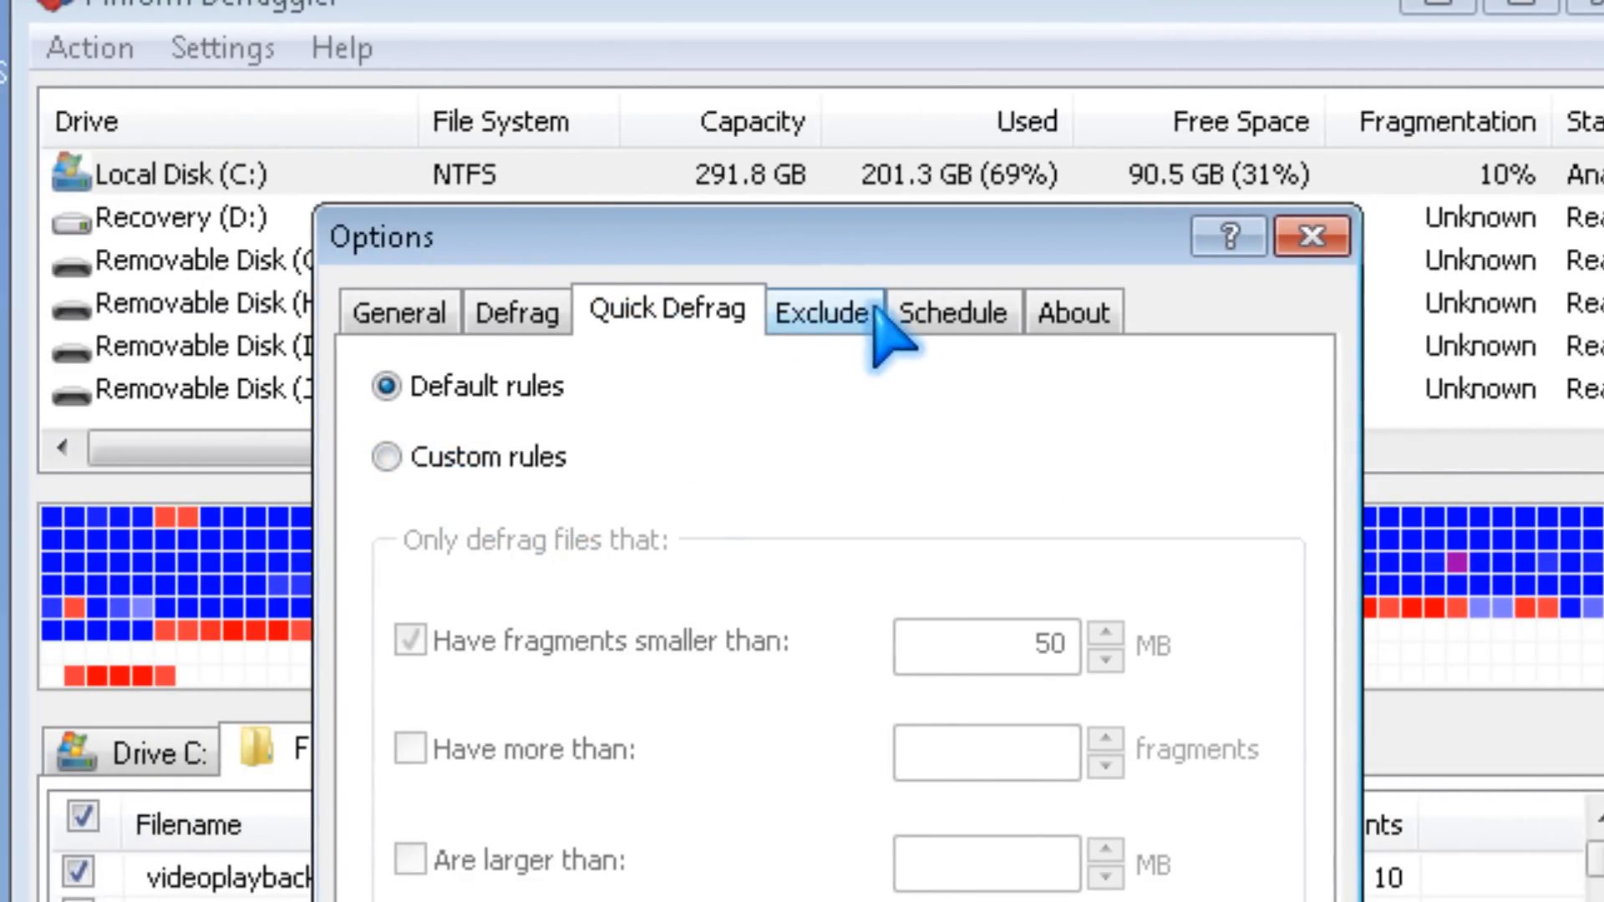
pyautogui.click(819, 312)
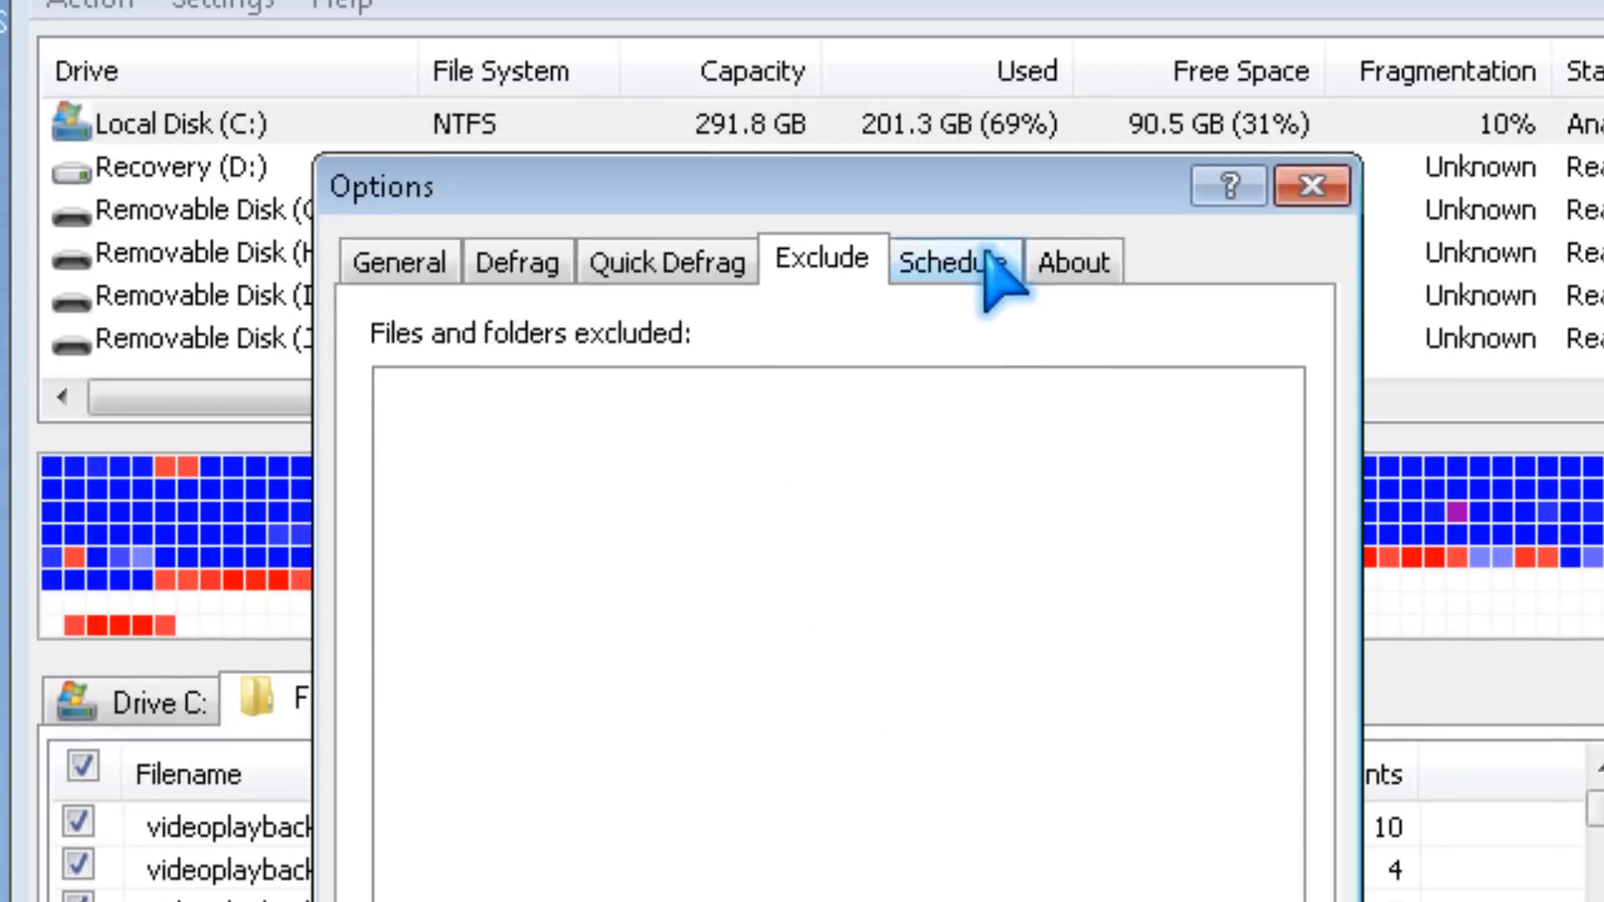
pyautogui.click(953, 263)
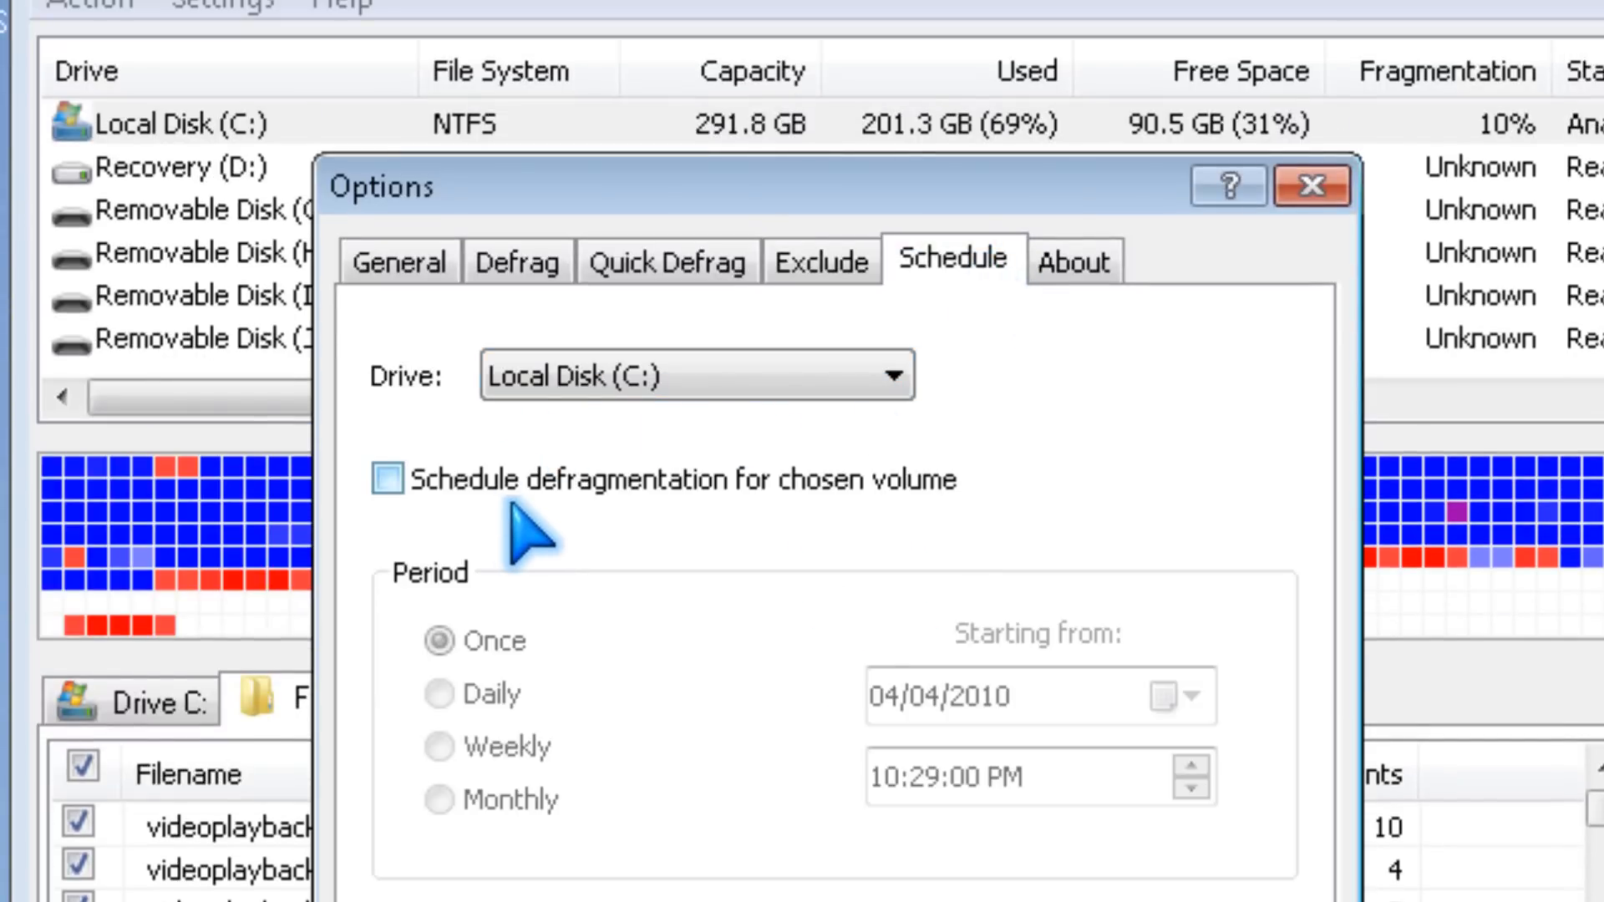
pyautogui.moveTo(1074, 385)
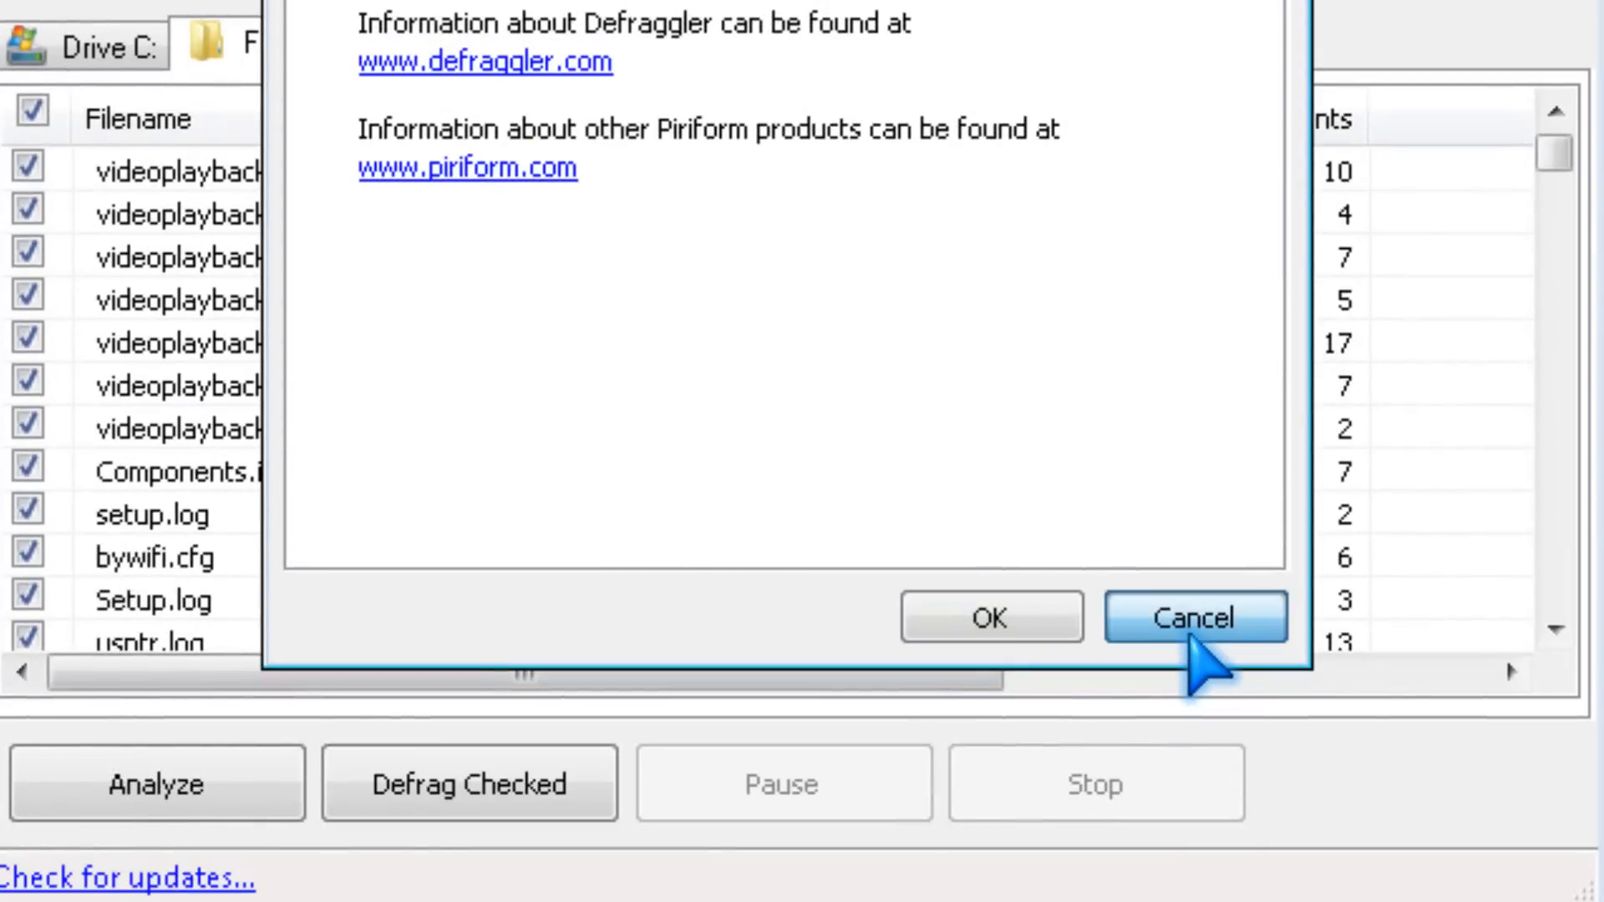
pyautogui.click(1193, 616)
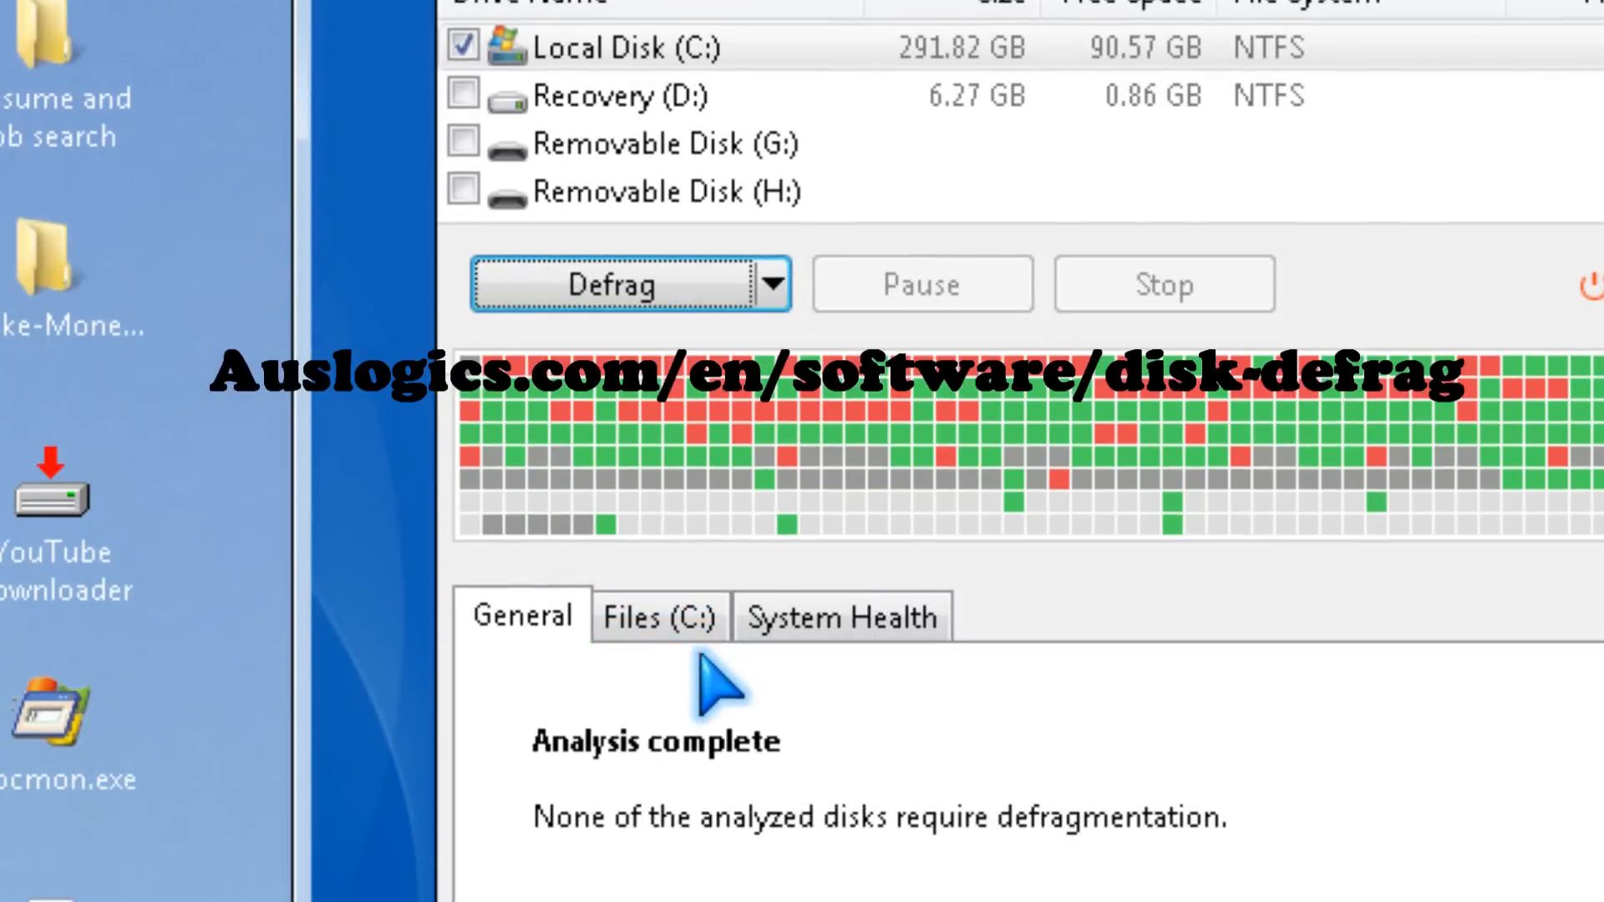
# Show the Files (C:) list with fragment counts, sizes and paths.
pyautogui.click(658, 616)
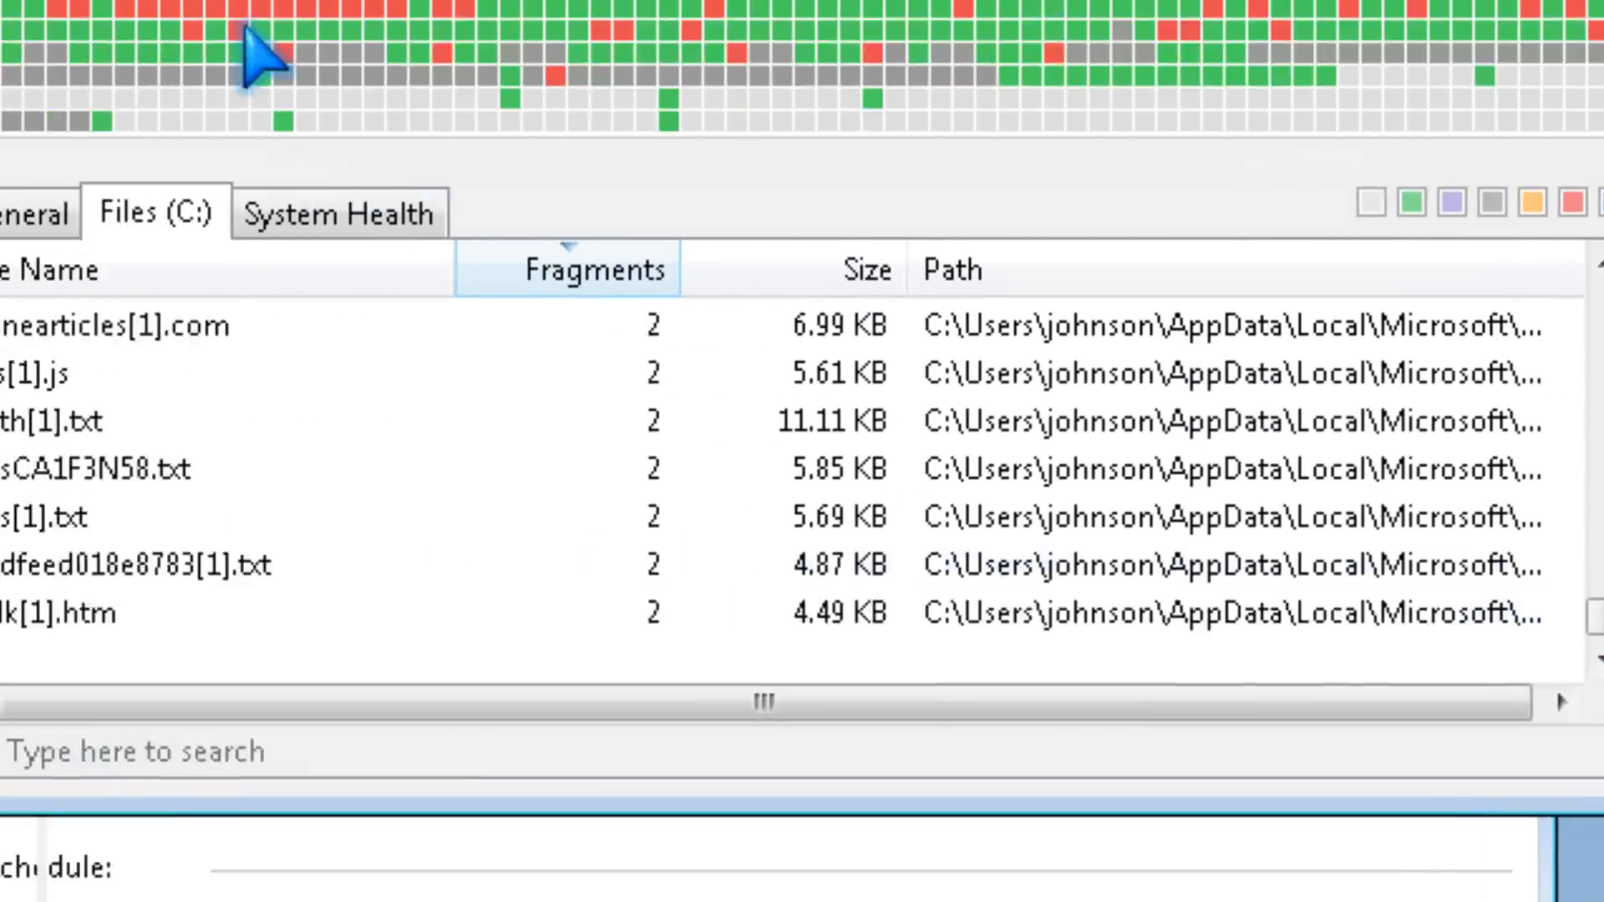
pyautogui.rightClick(409, 247)
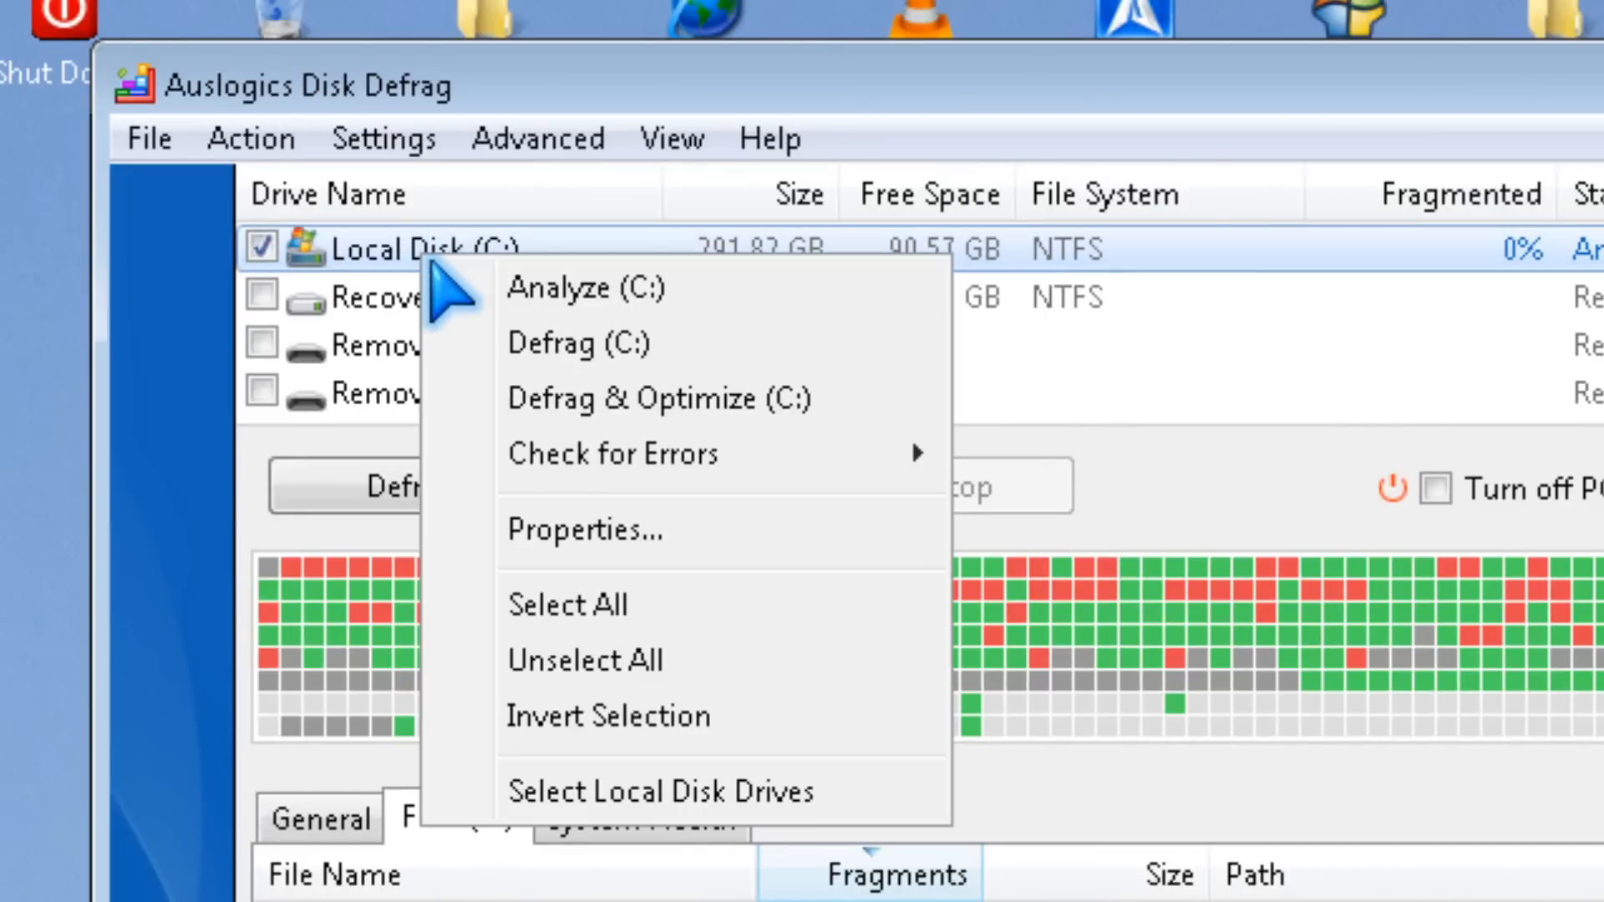
pyautogui.moveTo(727, 287)
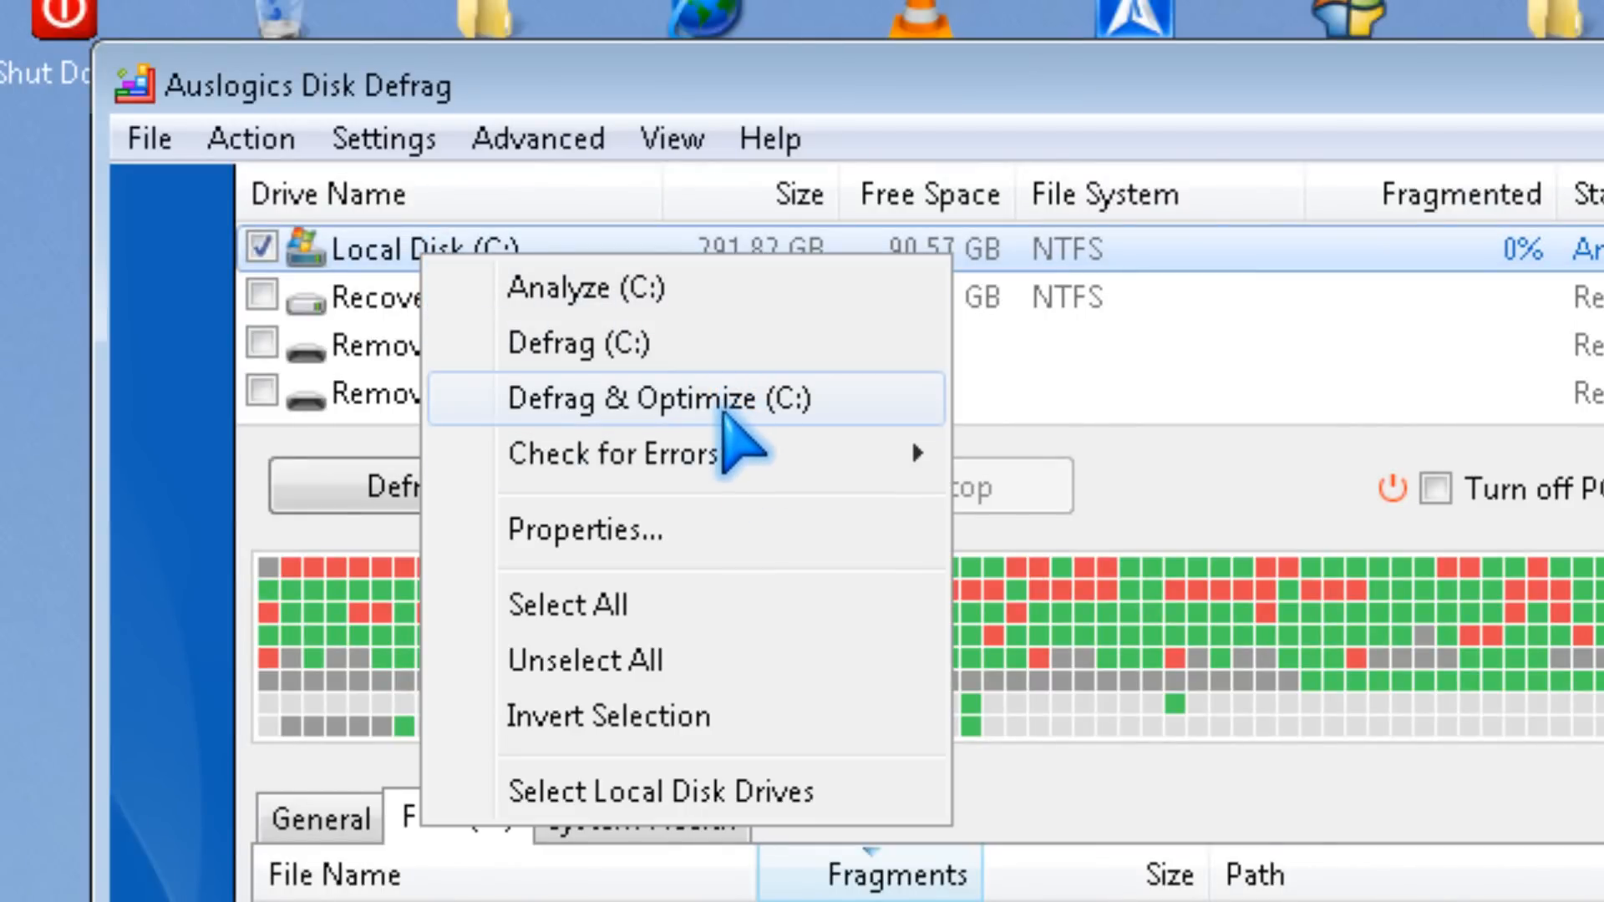
pyautogui.moveTo(612, 453)
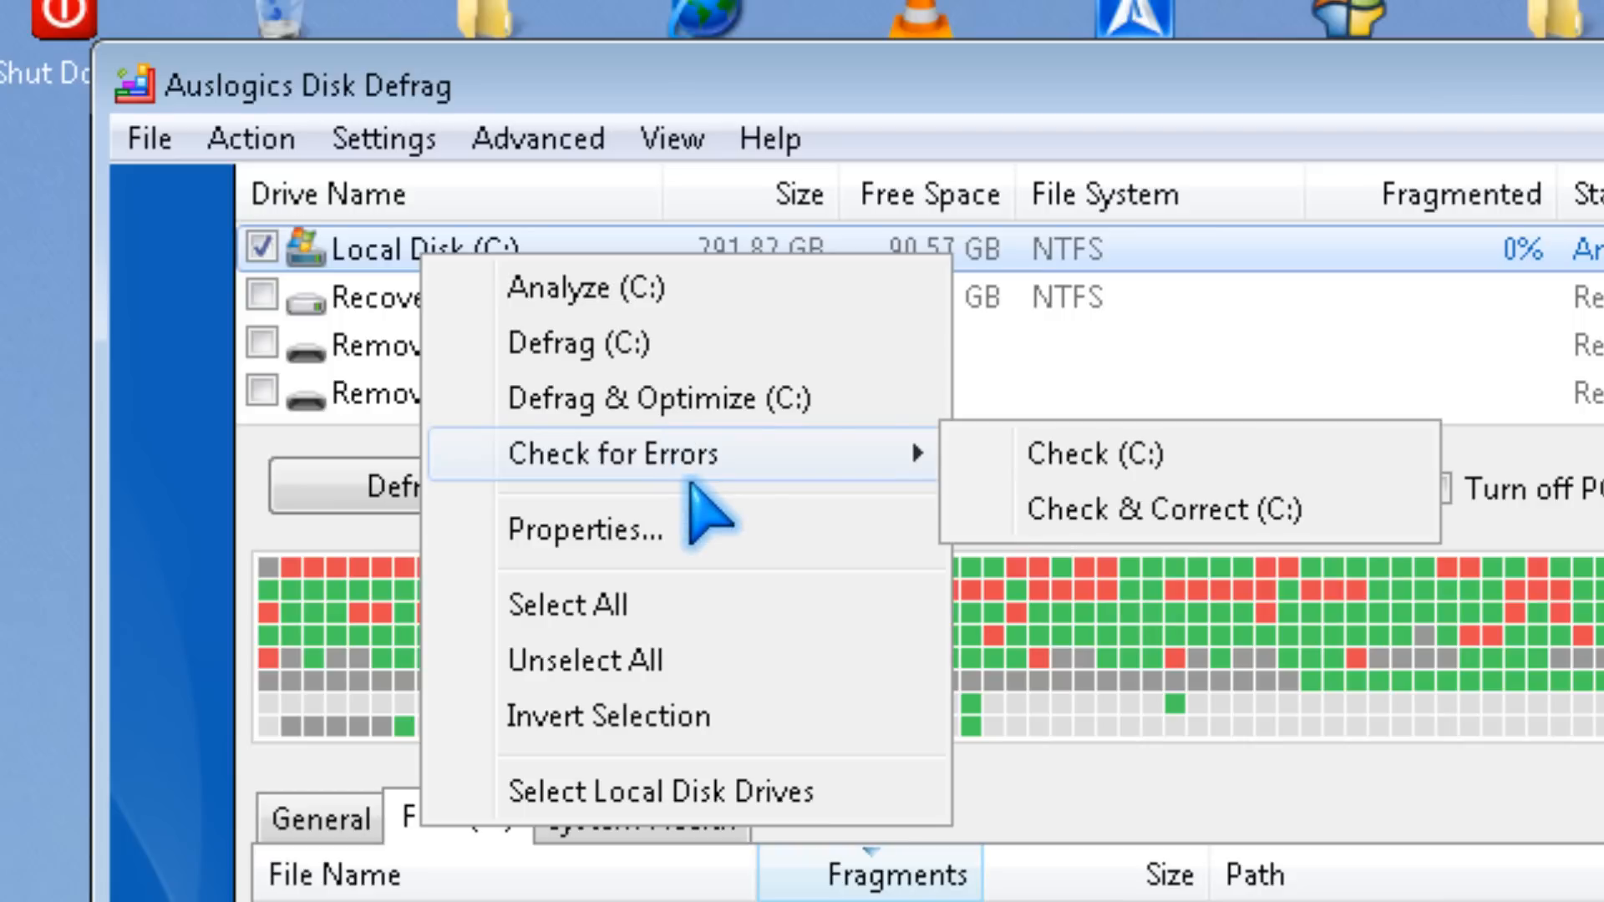
pyautogui.moveTo(1141, 521)
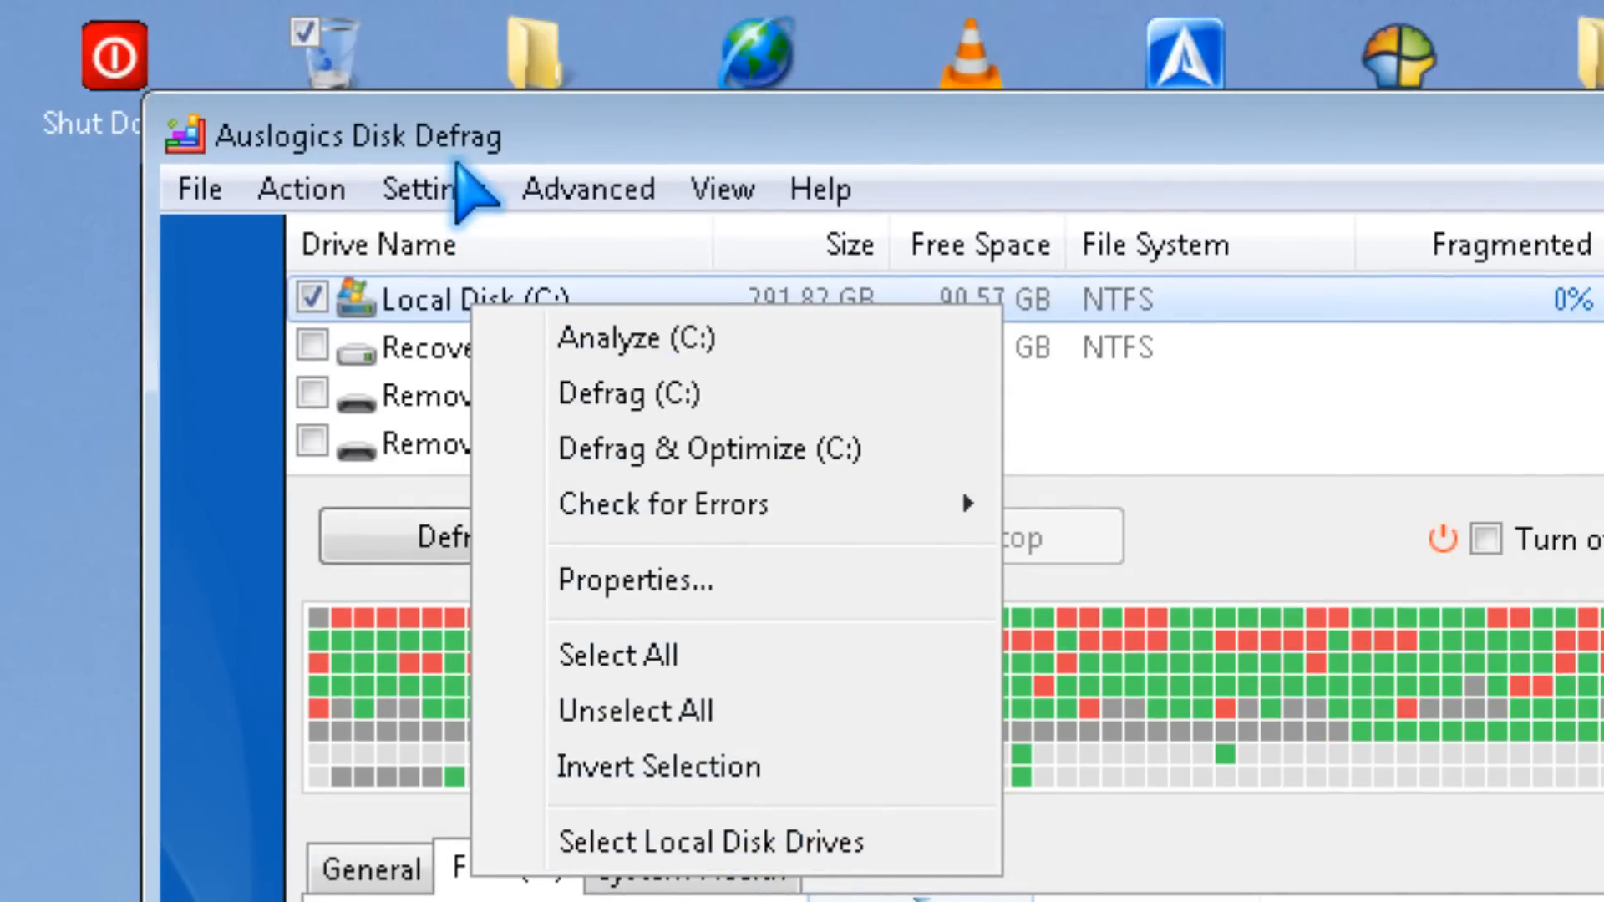
pyautogui.click(401, 189)
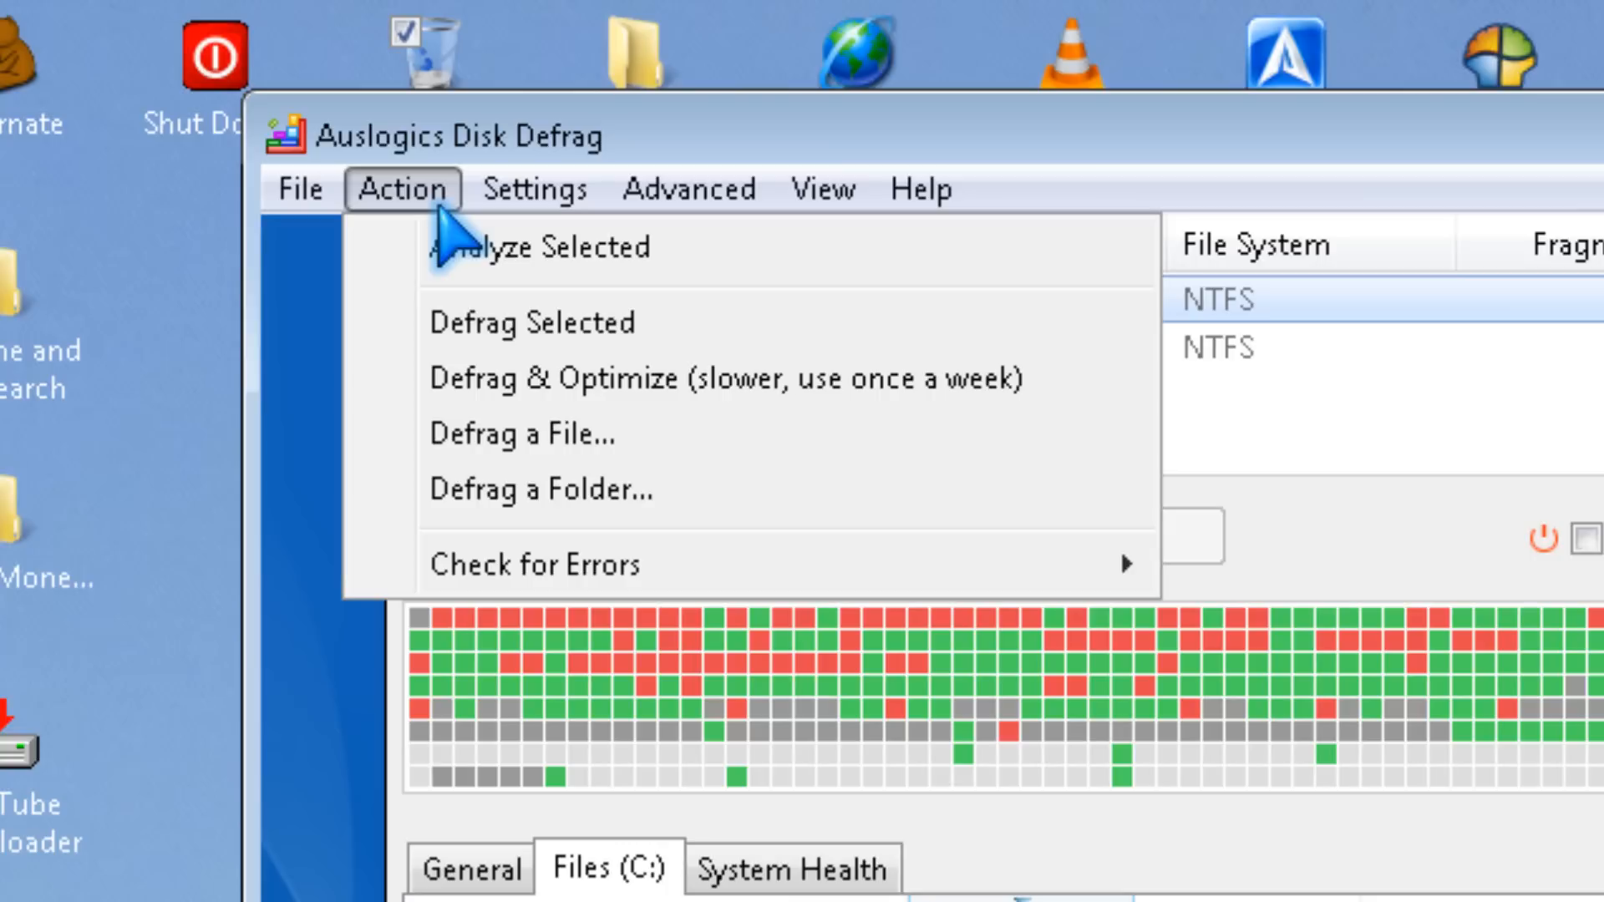
pyautogui.moveTo(535, 563)
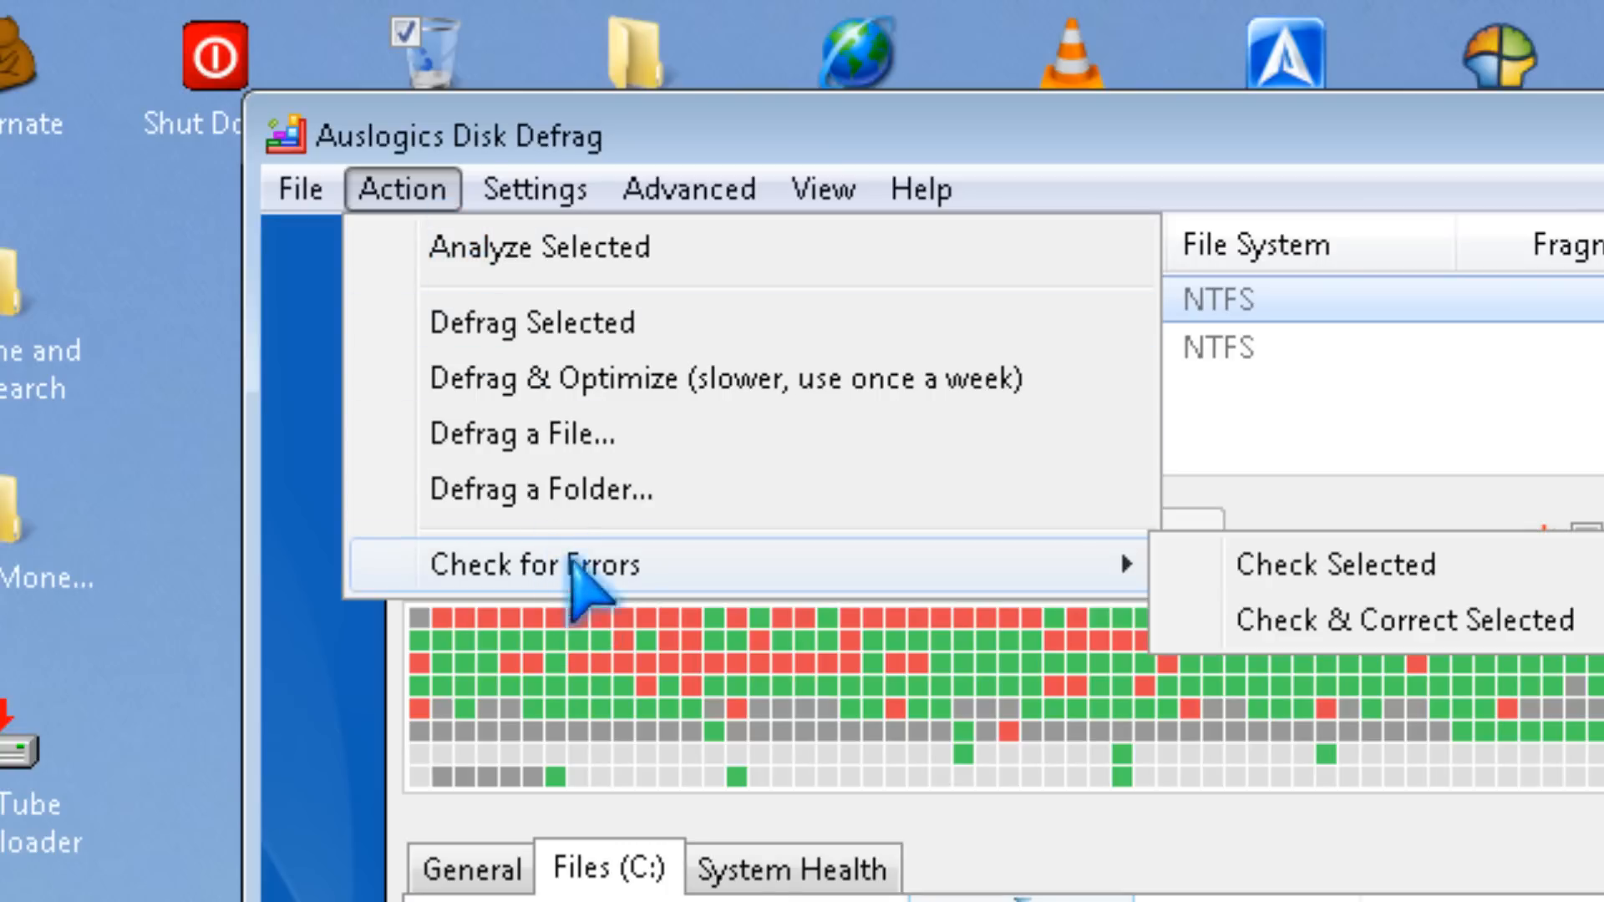
pyautogui.click(533, 188)
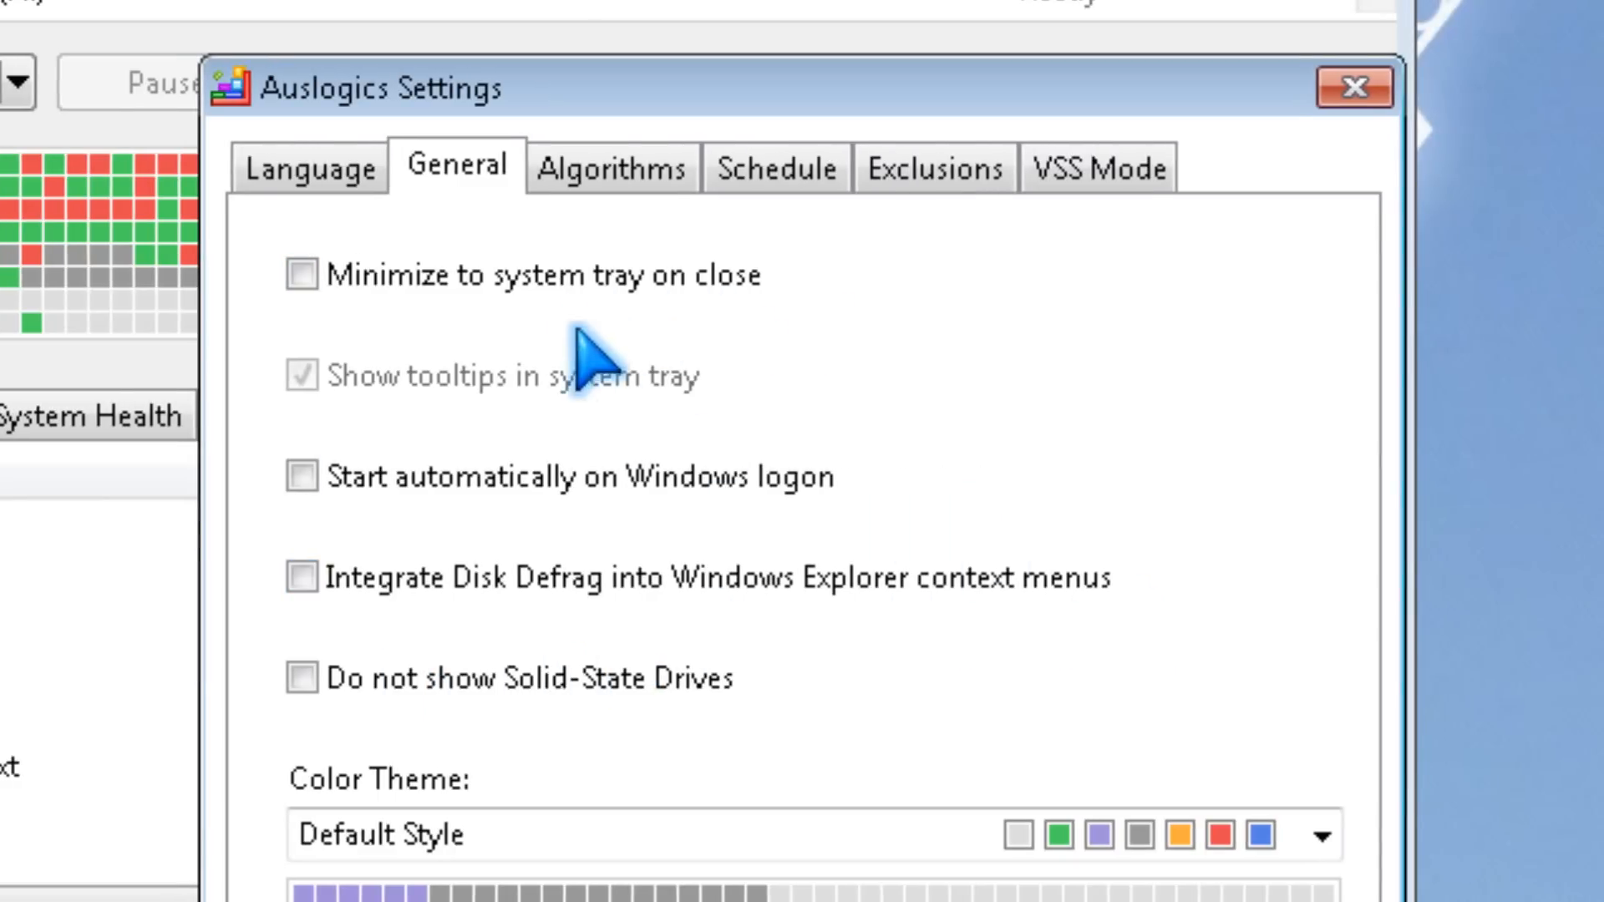
pyautogui.moveTo(690, 541)
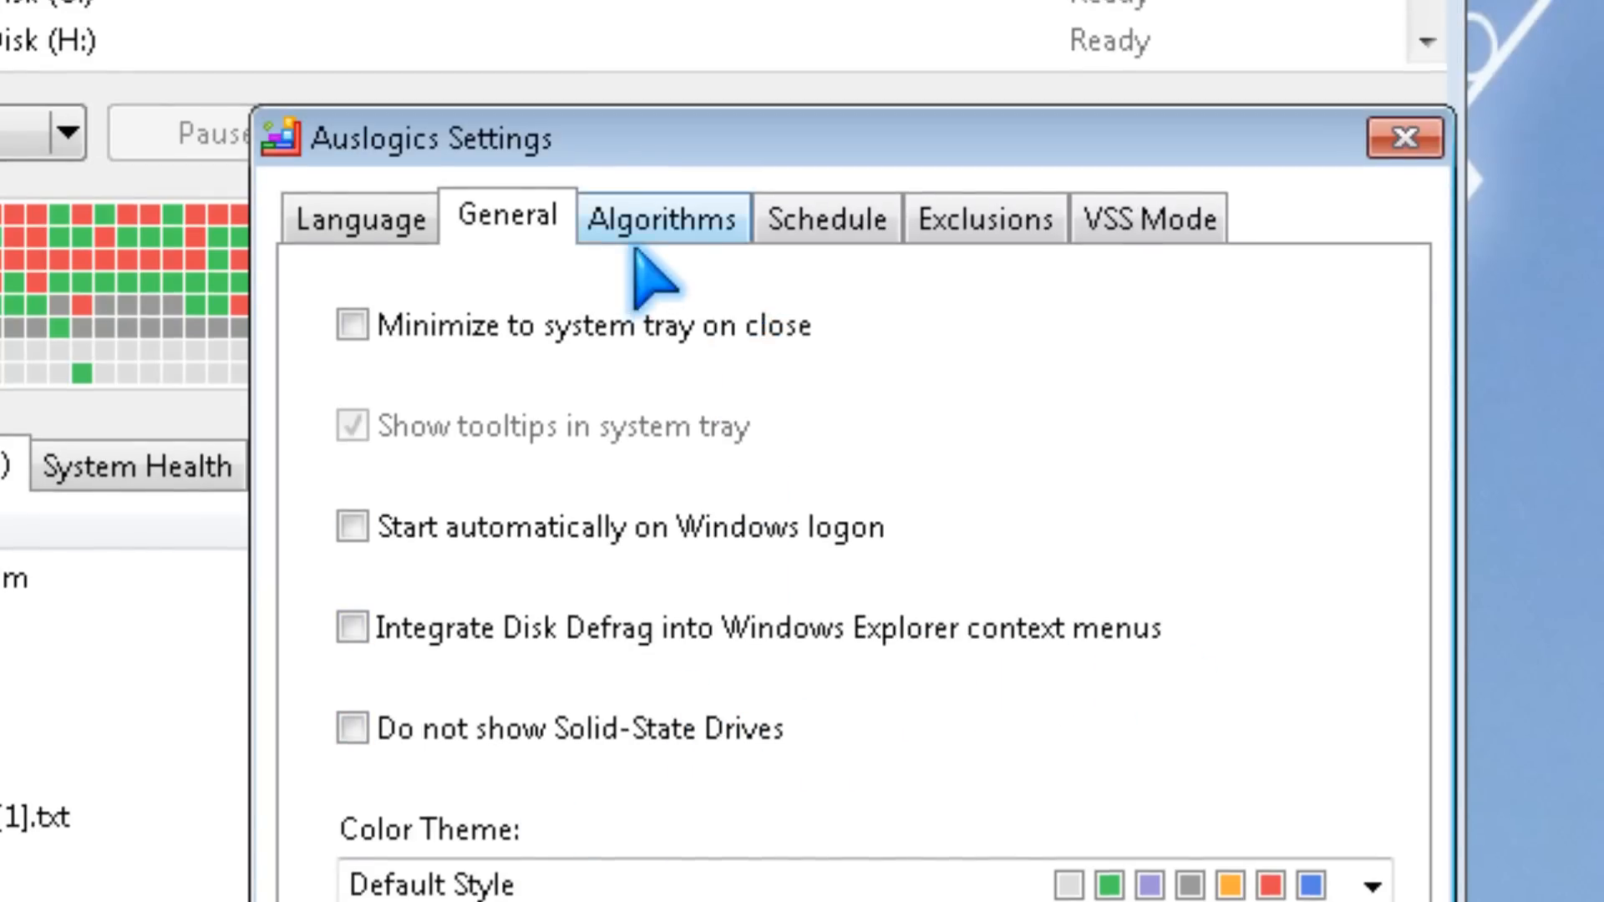
# In the Algorithms settings, uncheck 'Simultaneous defragmentation of disks'.
pyautogui.click(661, 217)
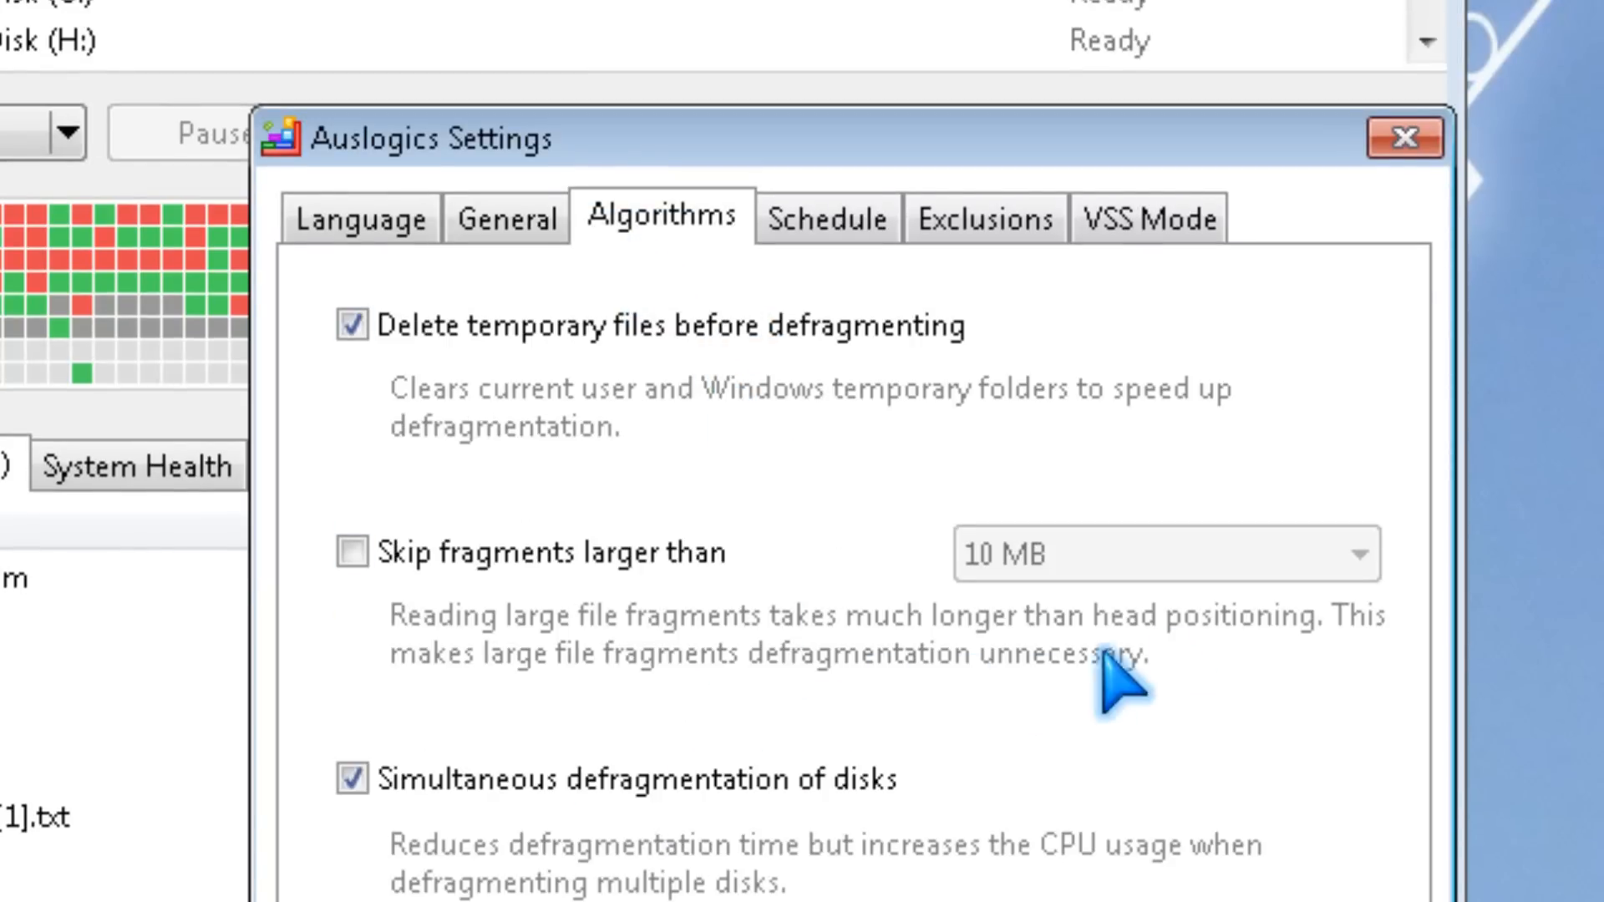
pyautogui.moveTo(691, 391)
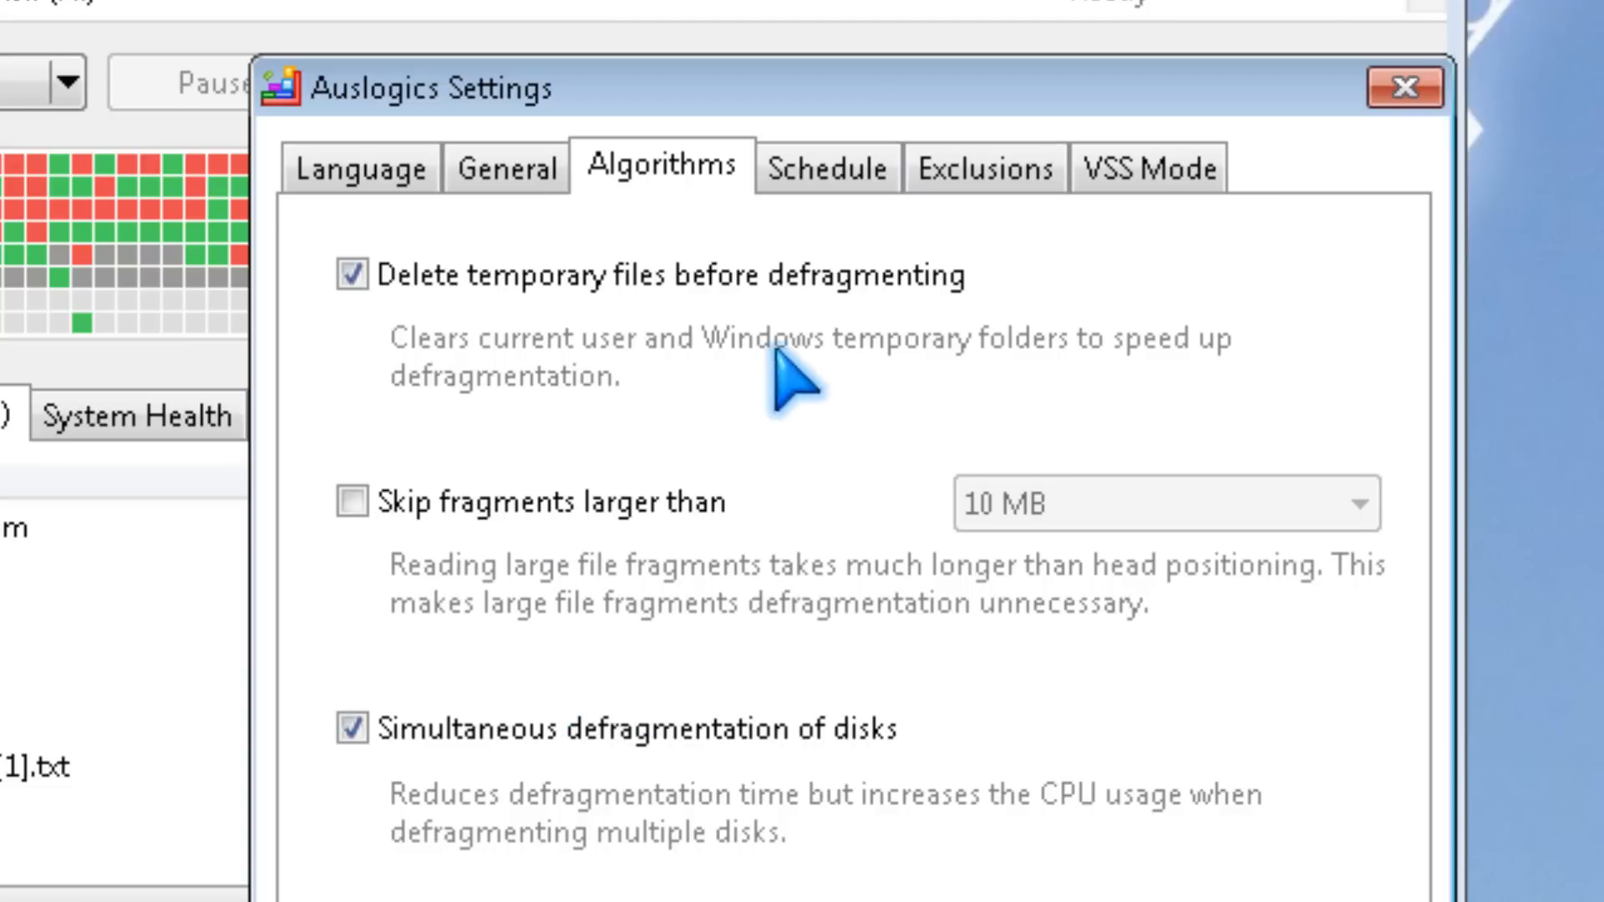
pyautogui.scroll(-3)
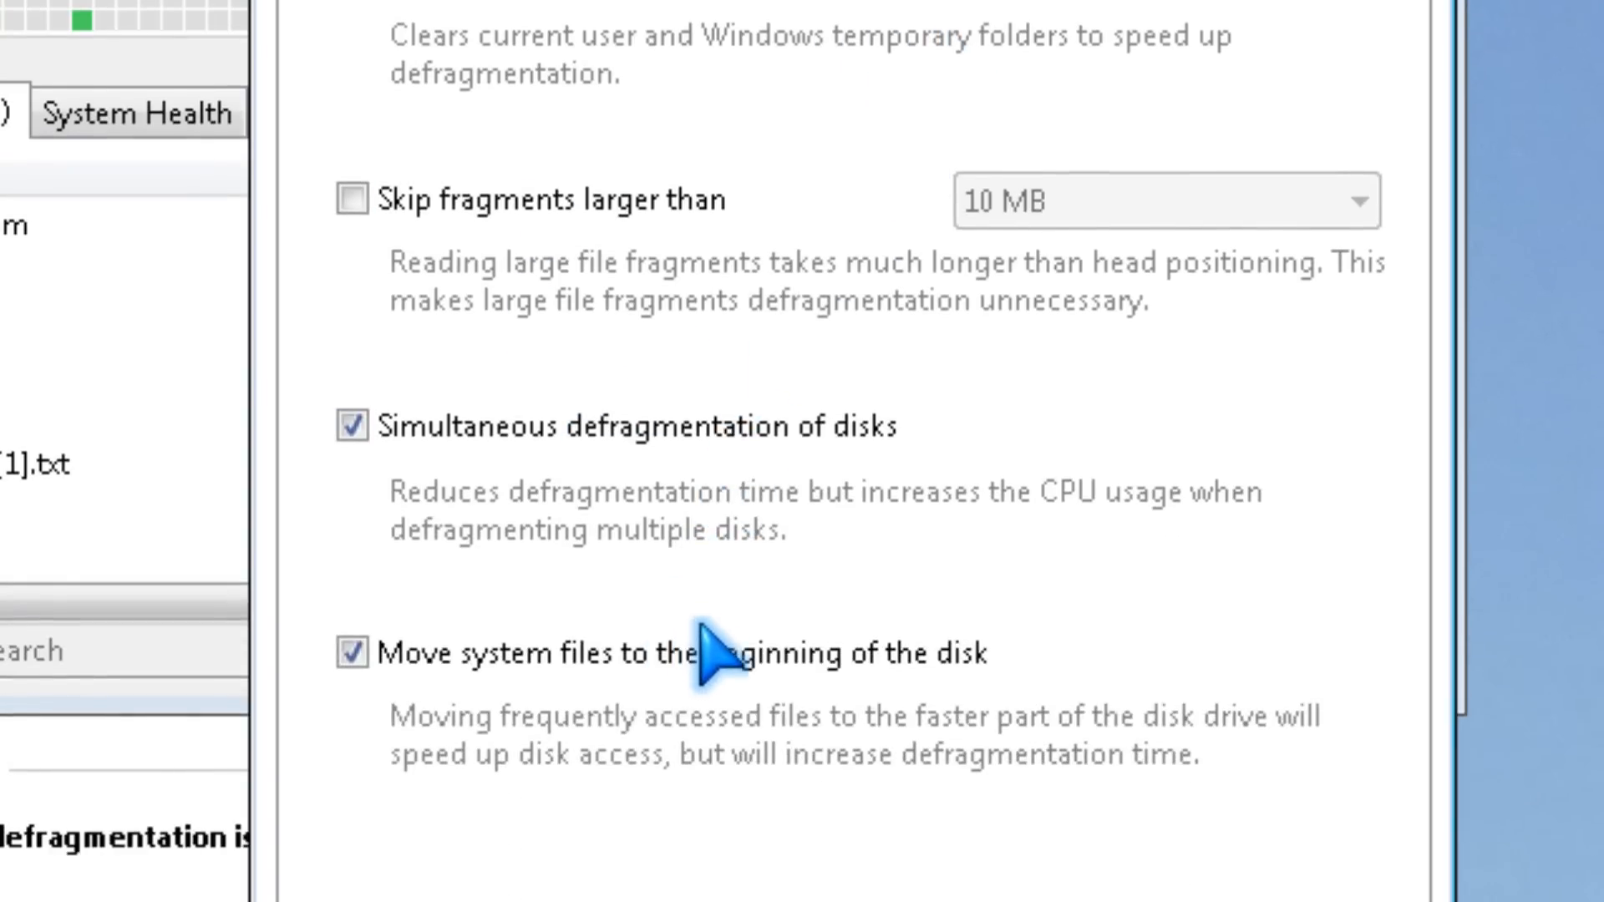
pyautogui.moveTo(440, 491)
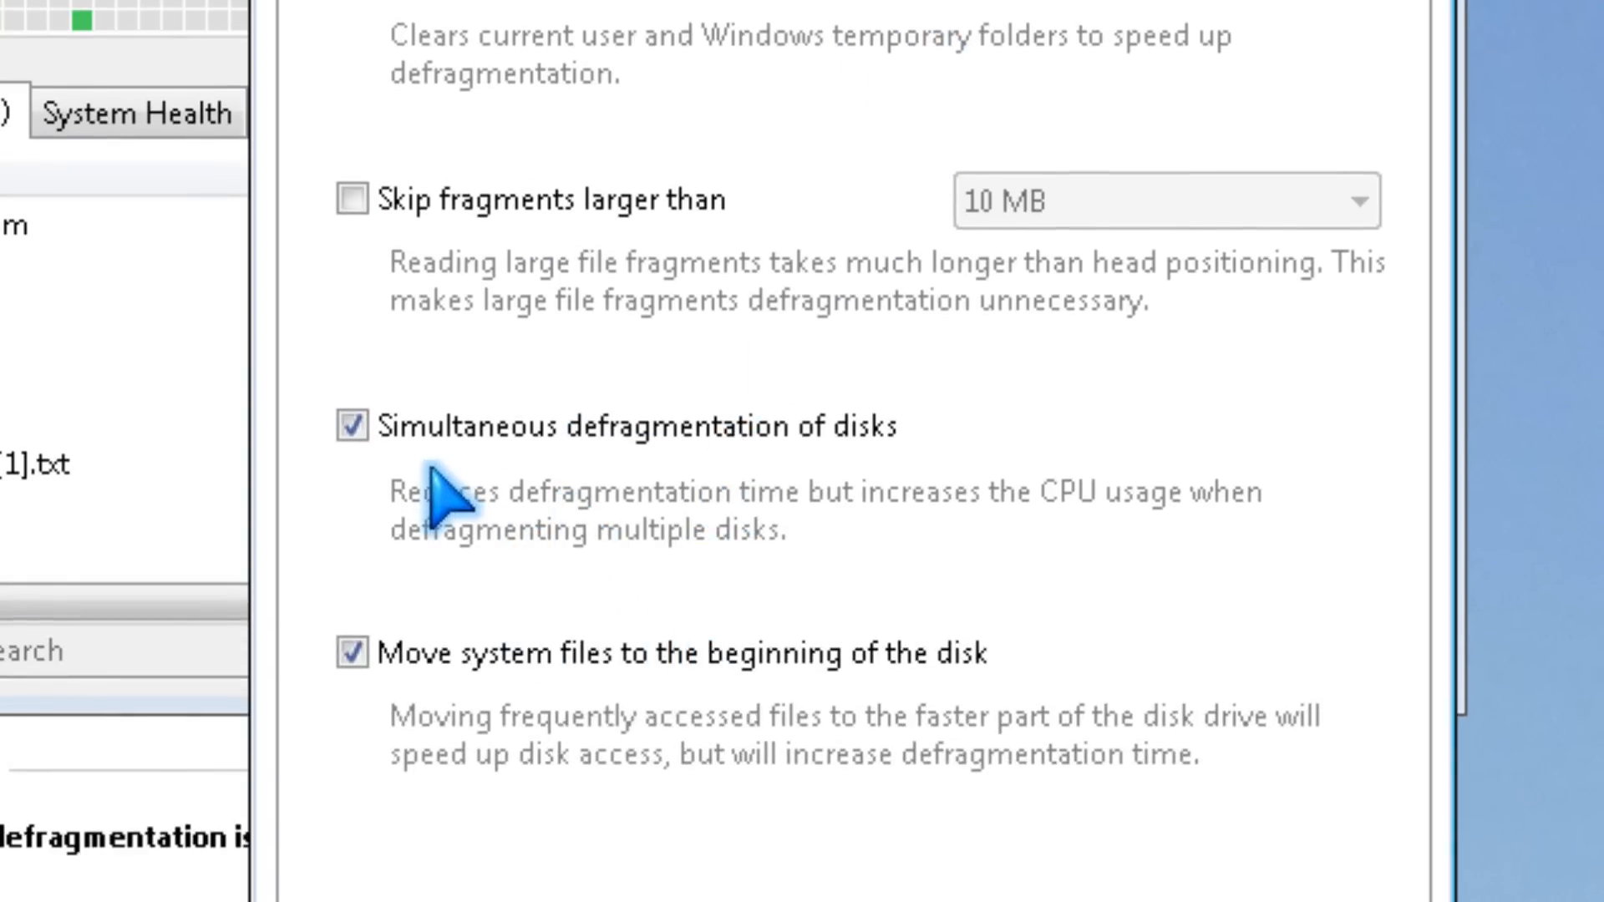
pyautogui.moveTo(1109, 476)
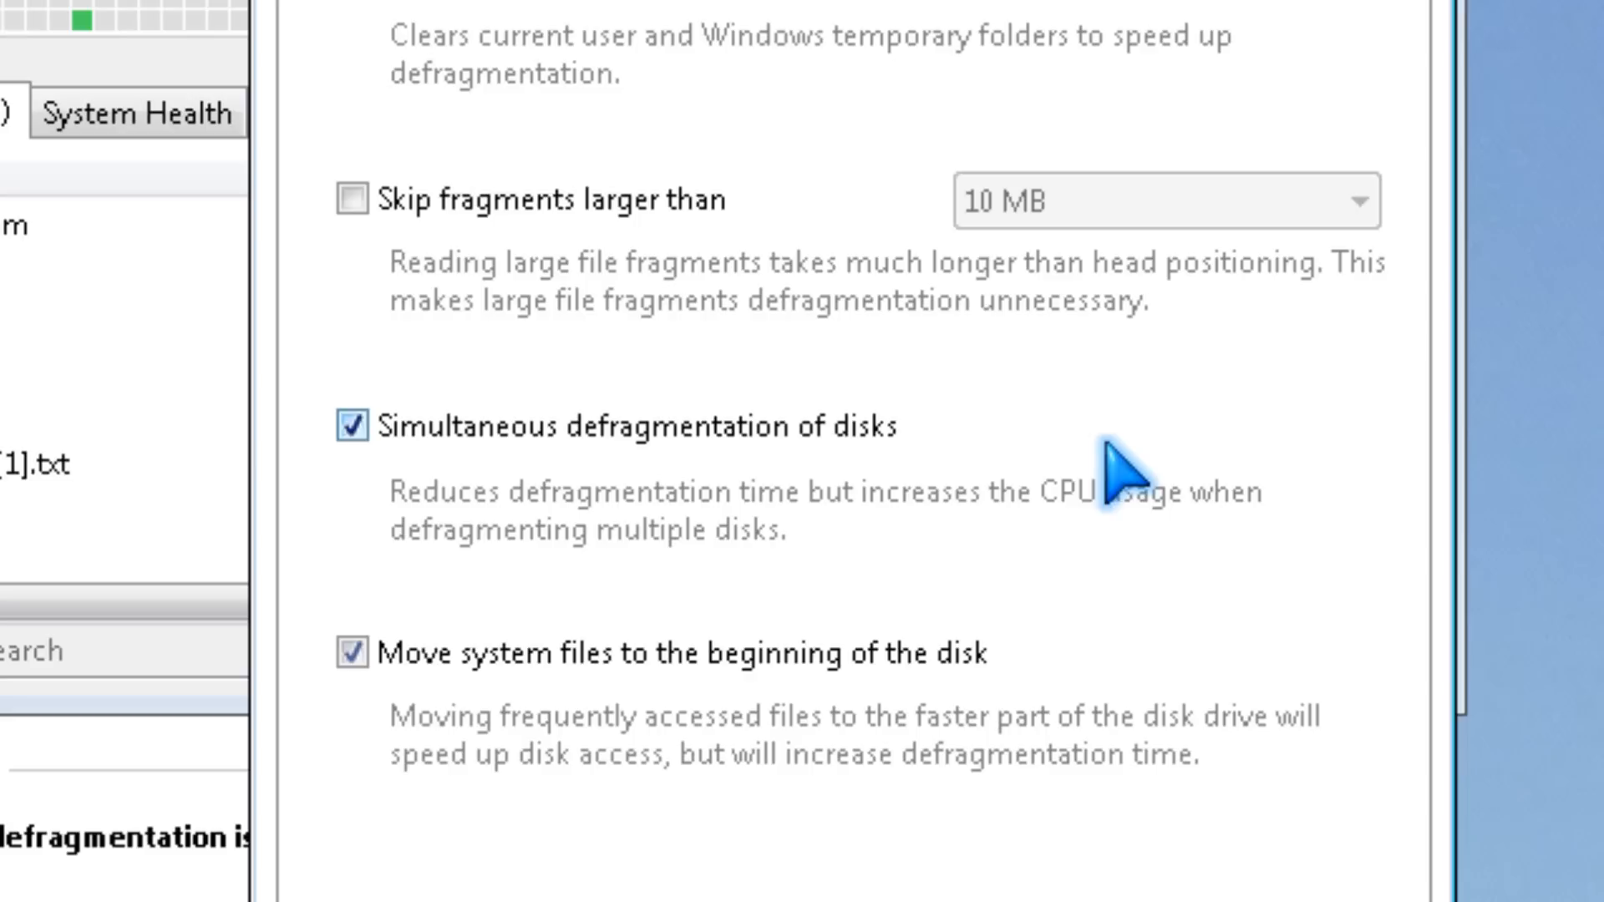
pyautogui.moveTo(782, 454)
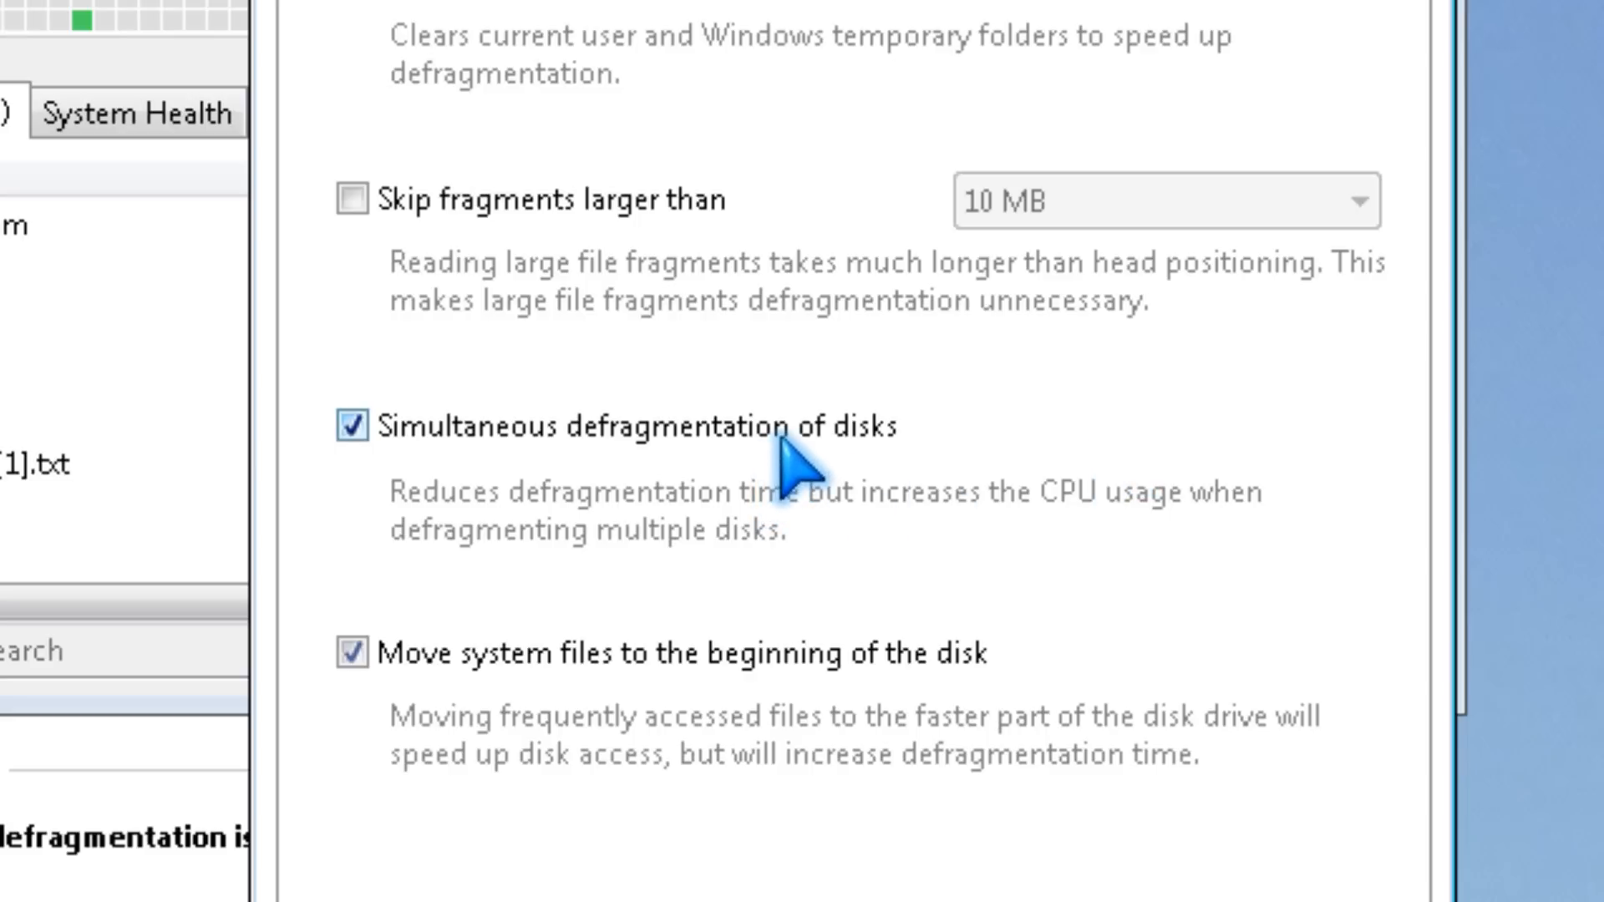
pyautogui.click(351, 426)
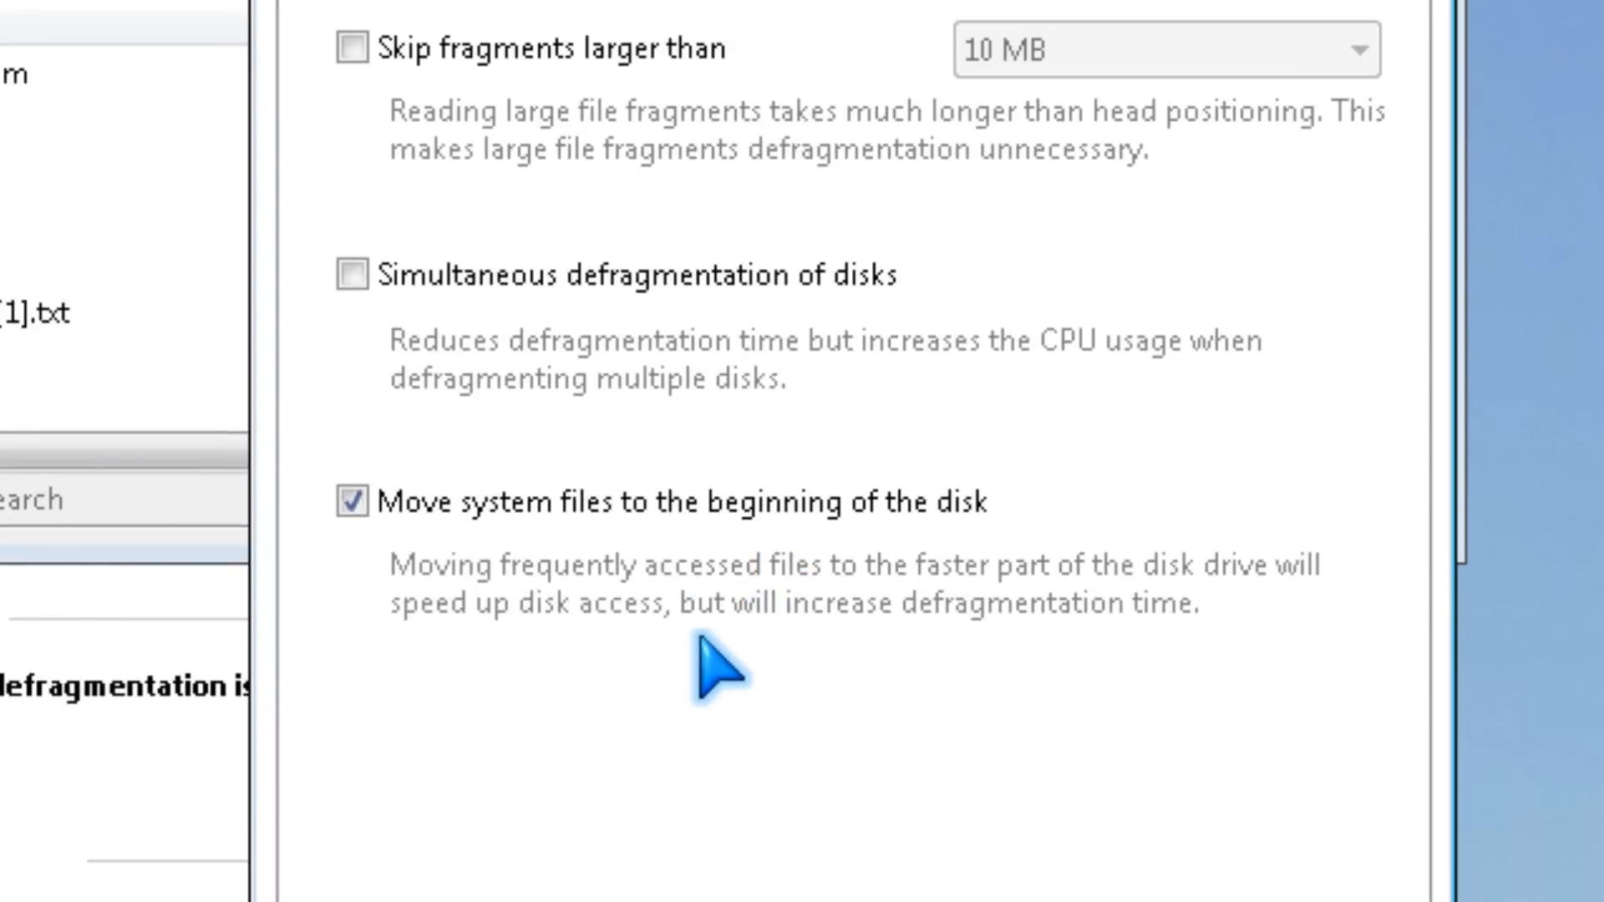
pyautogui.moveTo(516, 660)
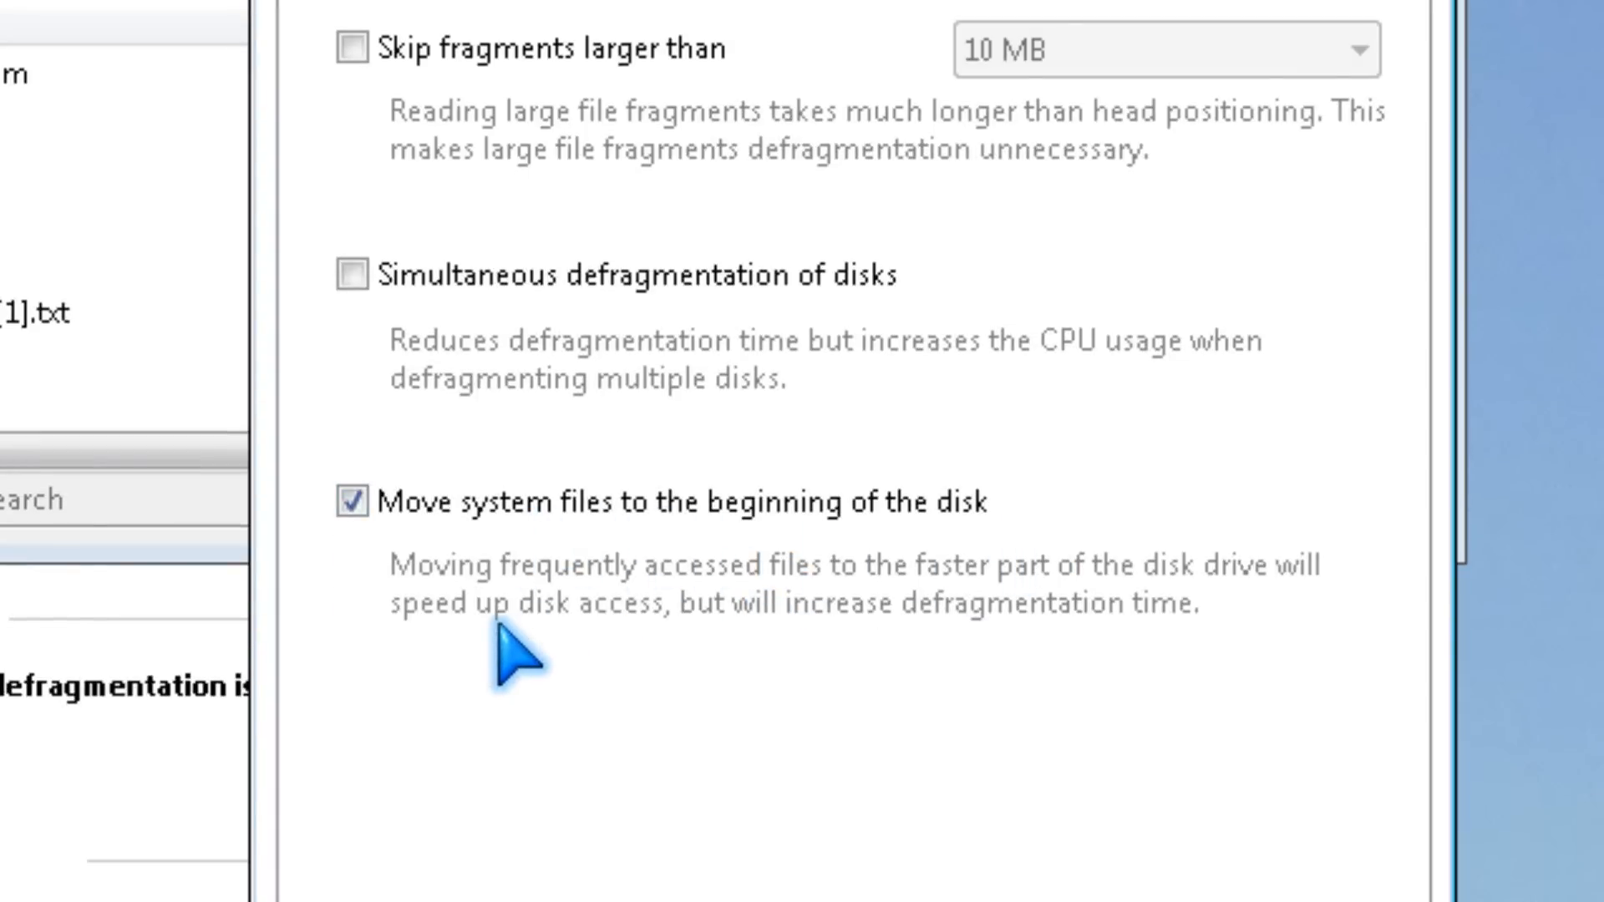
pyautogui.moveTo(506, 634)
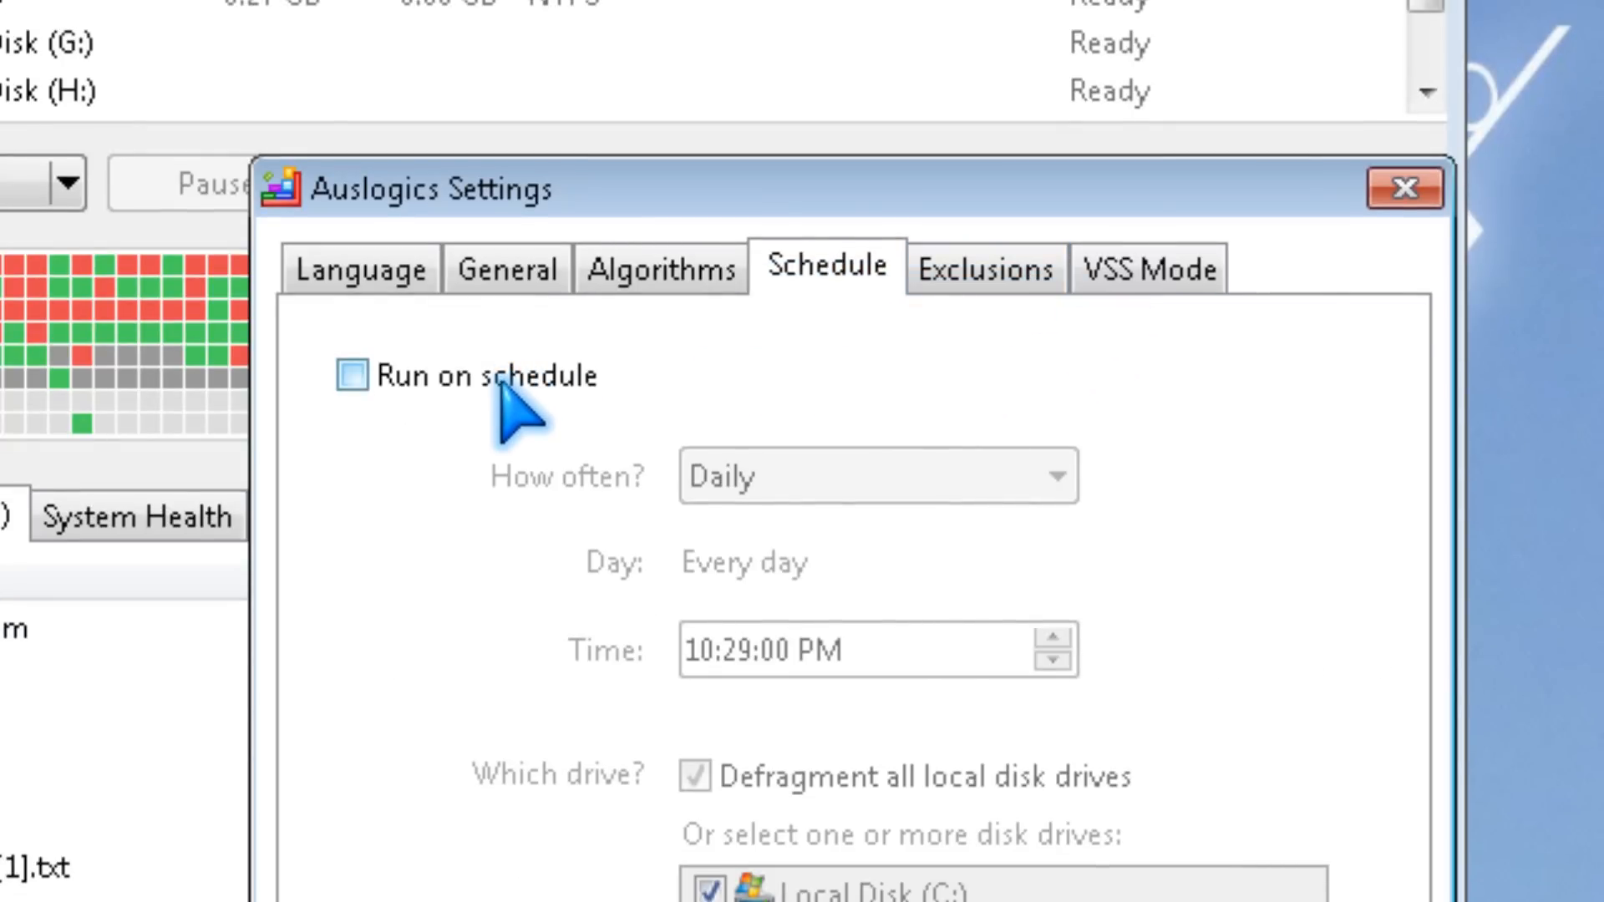
pyautogui.moveTo(983, 269)
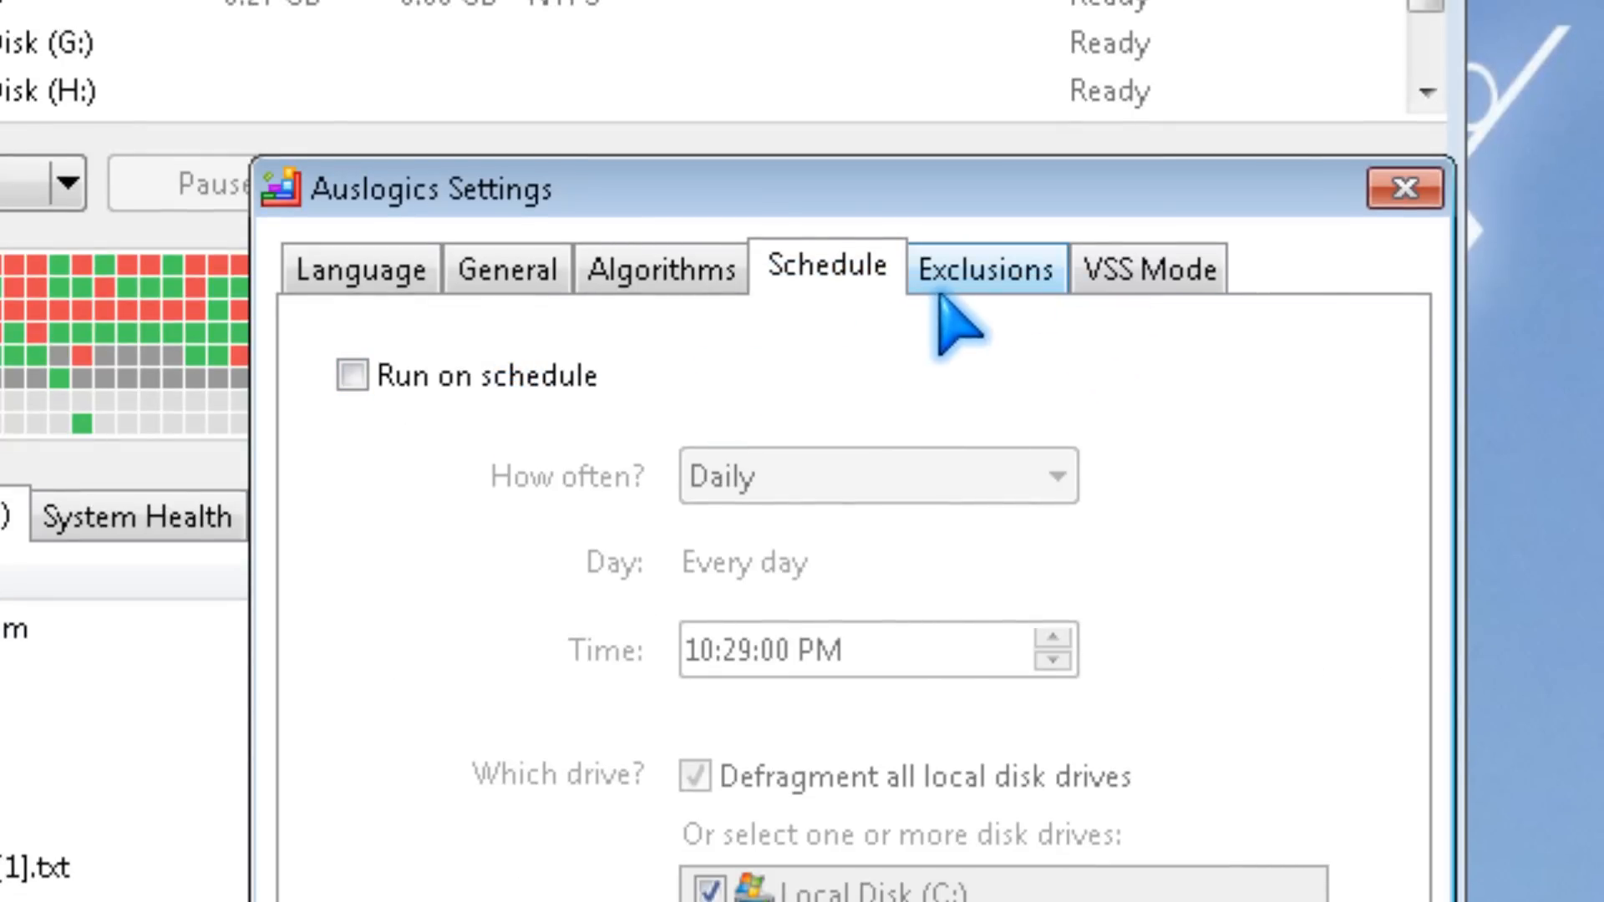
# Review the Exclusions and VSS Mode settings, then confirm with OK to return to the main window.
pyautogui.click(983, 269)
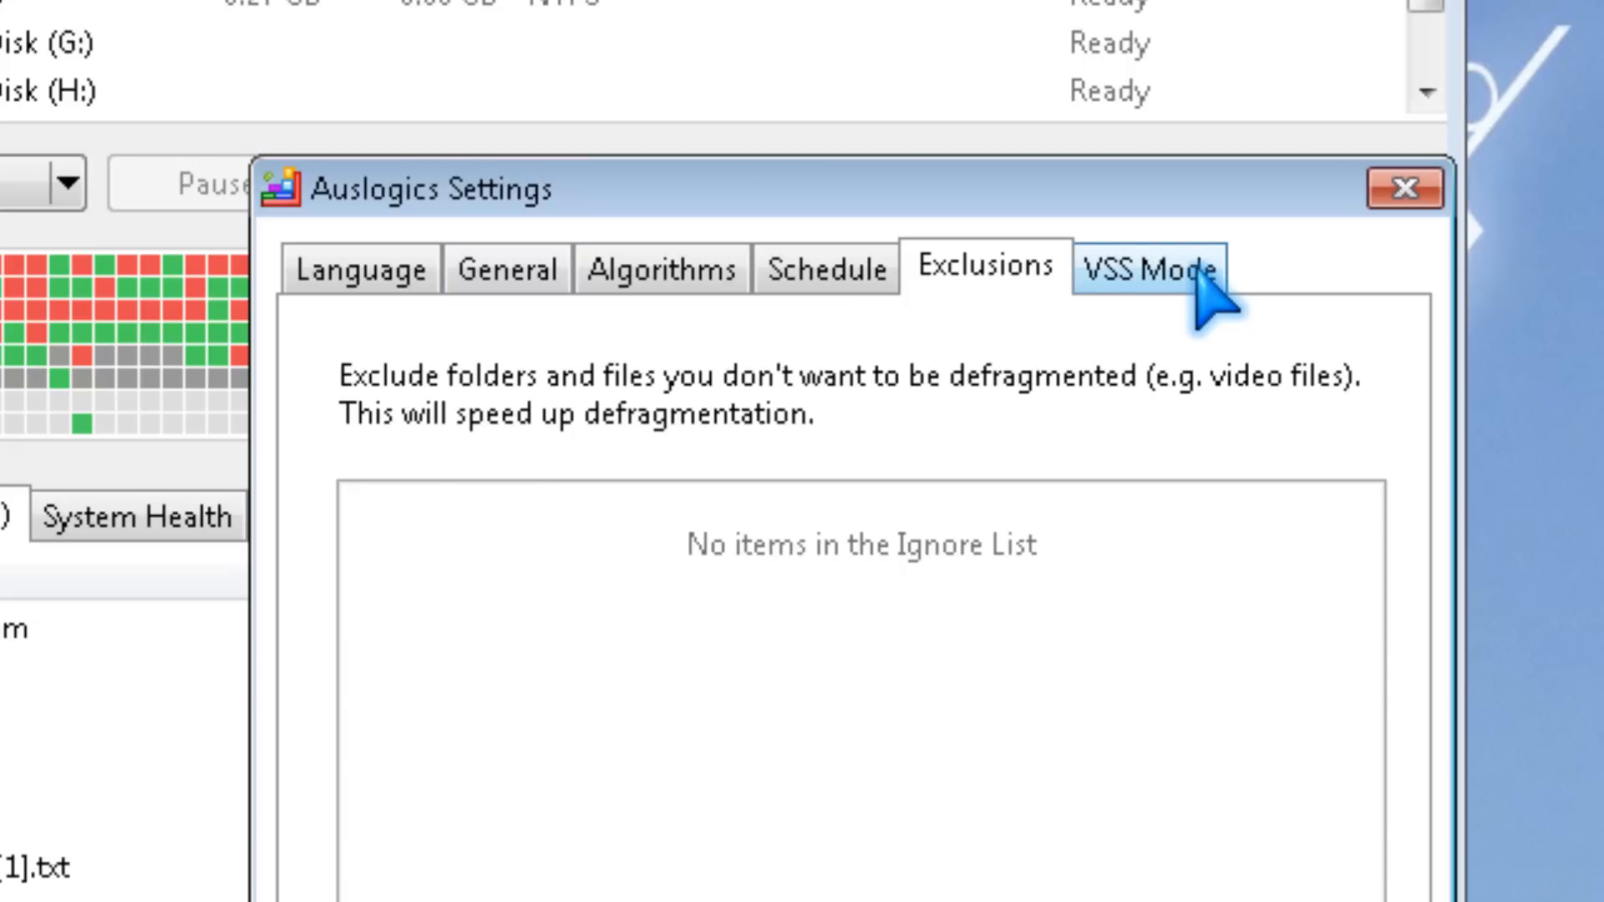
pyautogui.click(1147, 269)
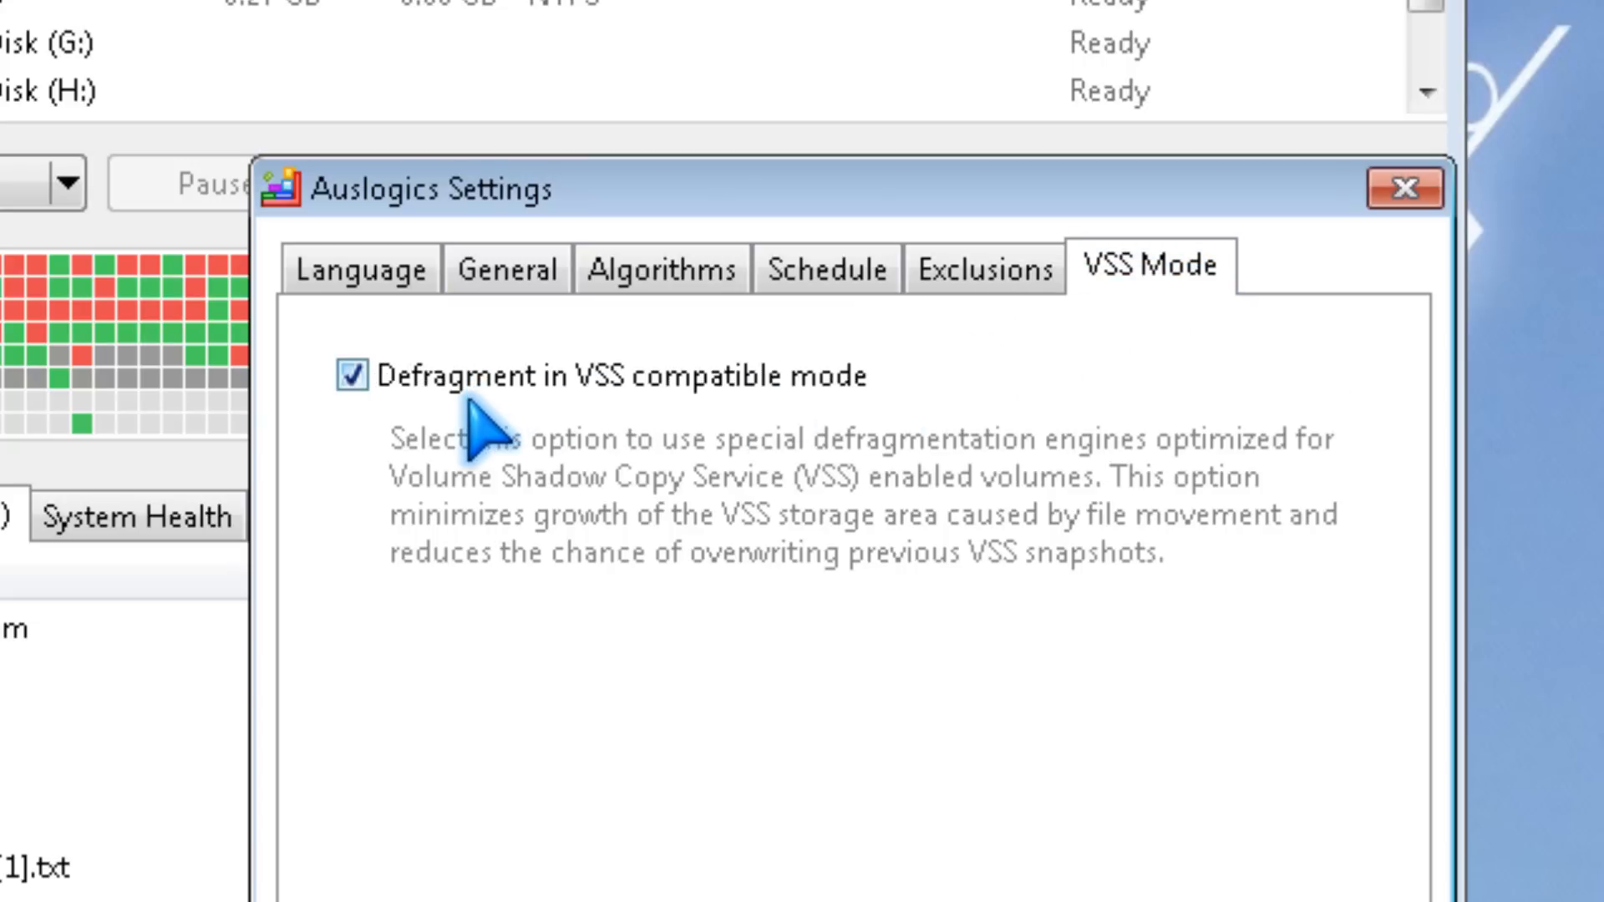
pyautogui.moveTo(705, 439)
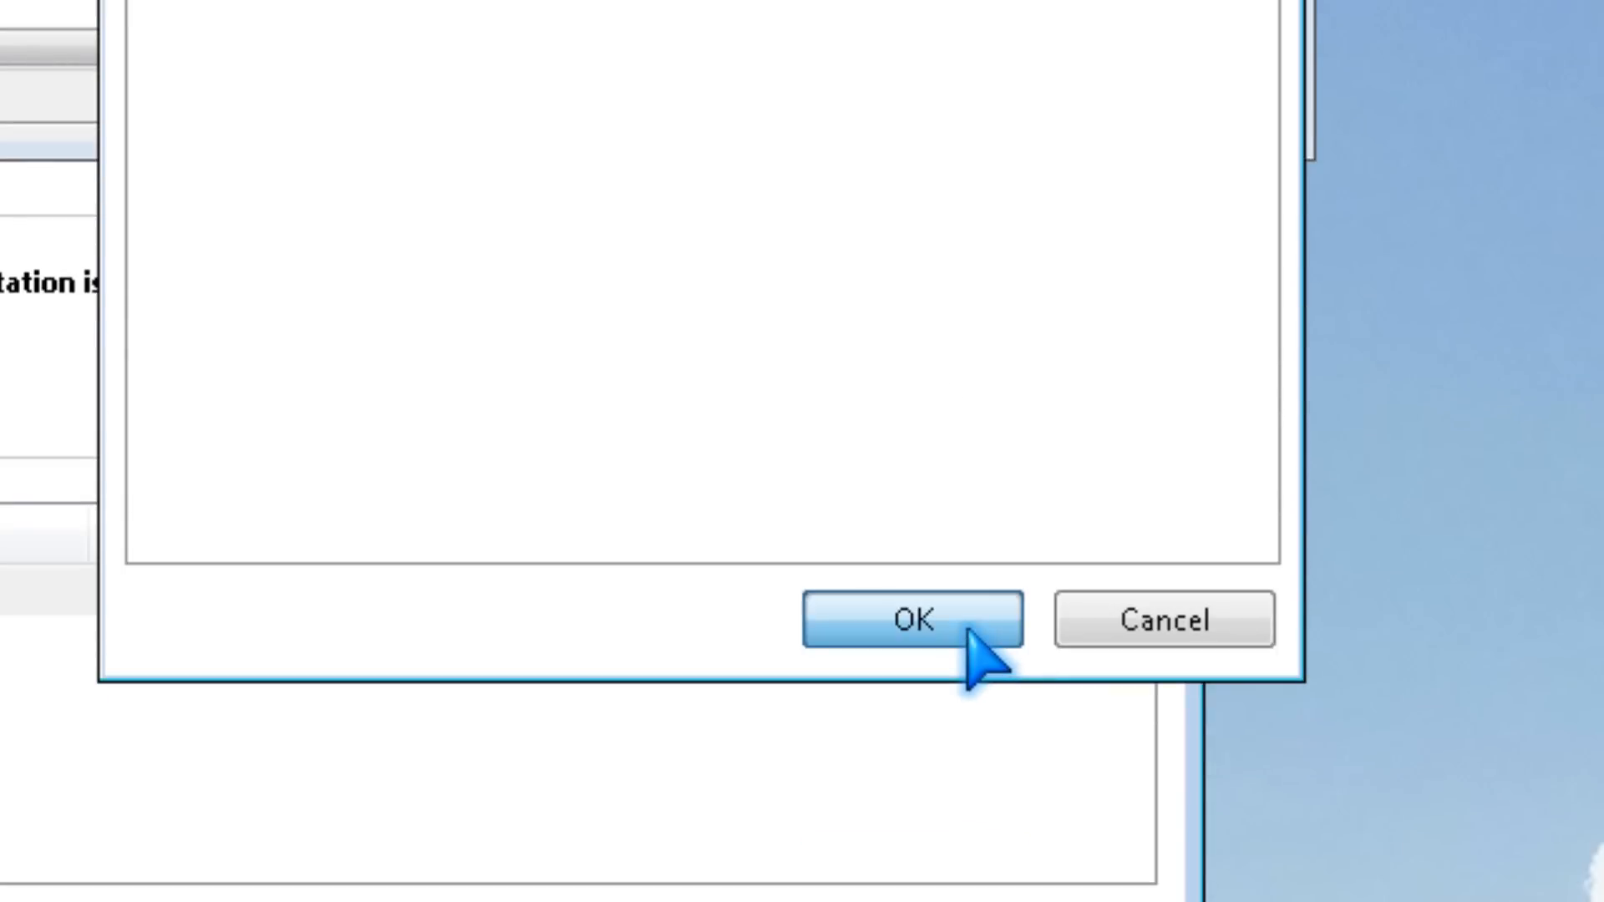
pyautogui.click(915, 622)
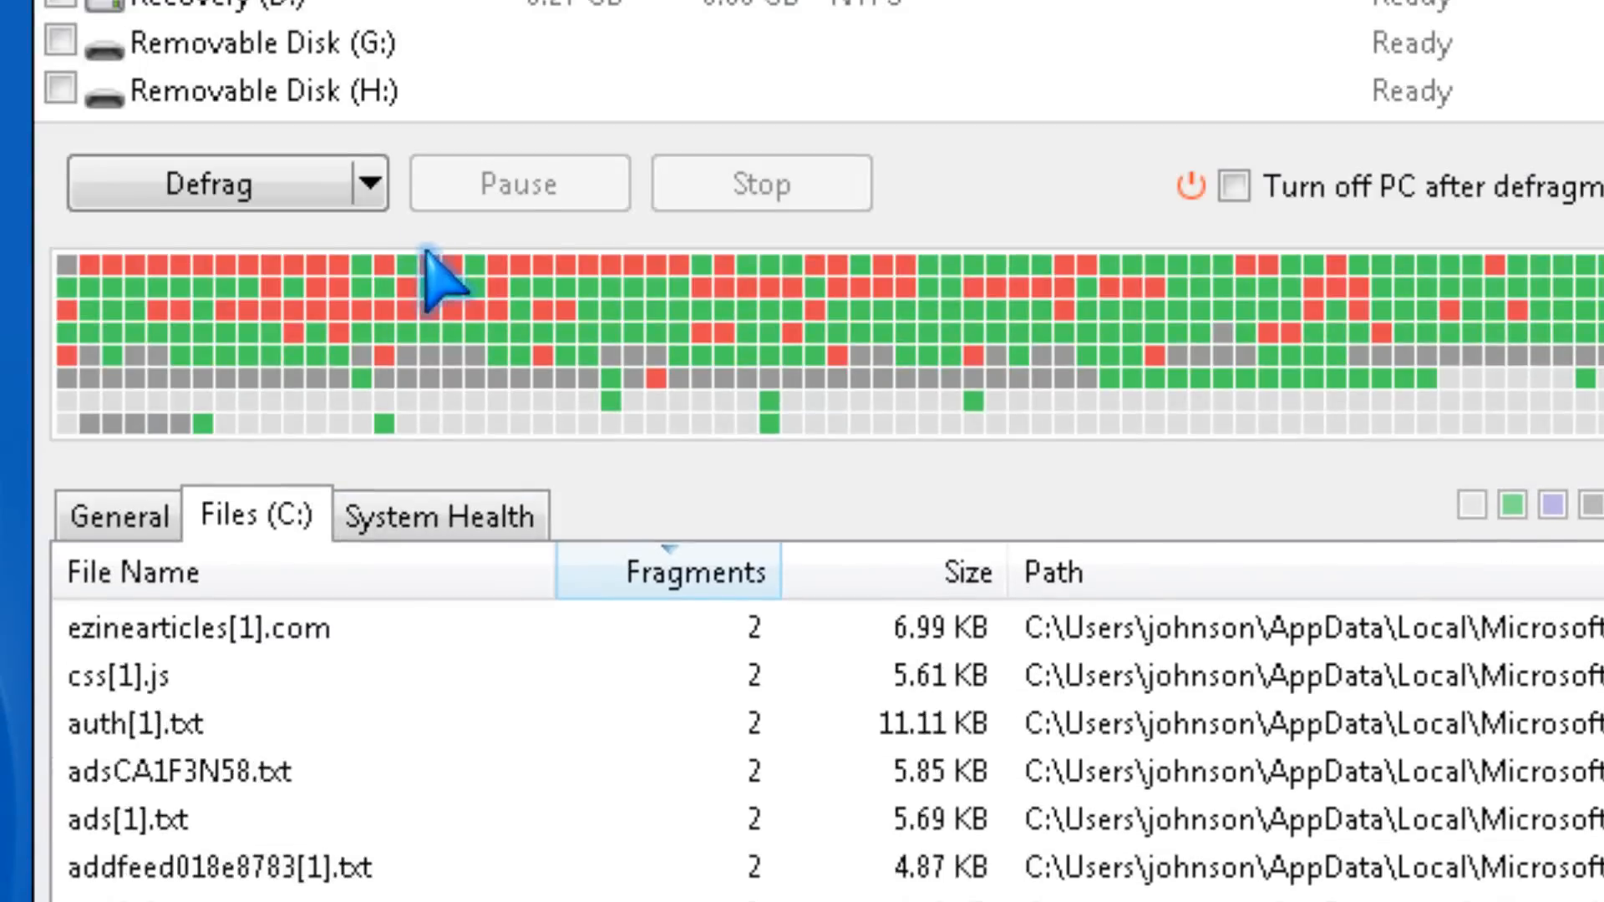
# Select the listed fragmented files on C: and bring up the 'Defrag Highlighted' action.
pyautogui.click(308, 625)
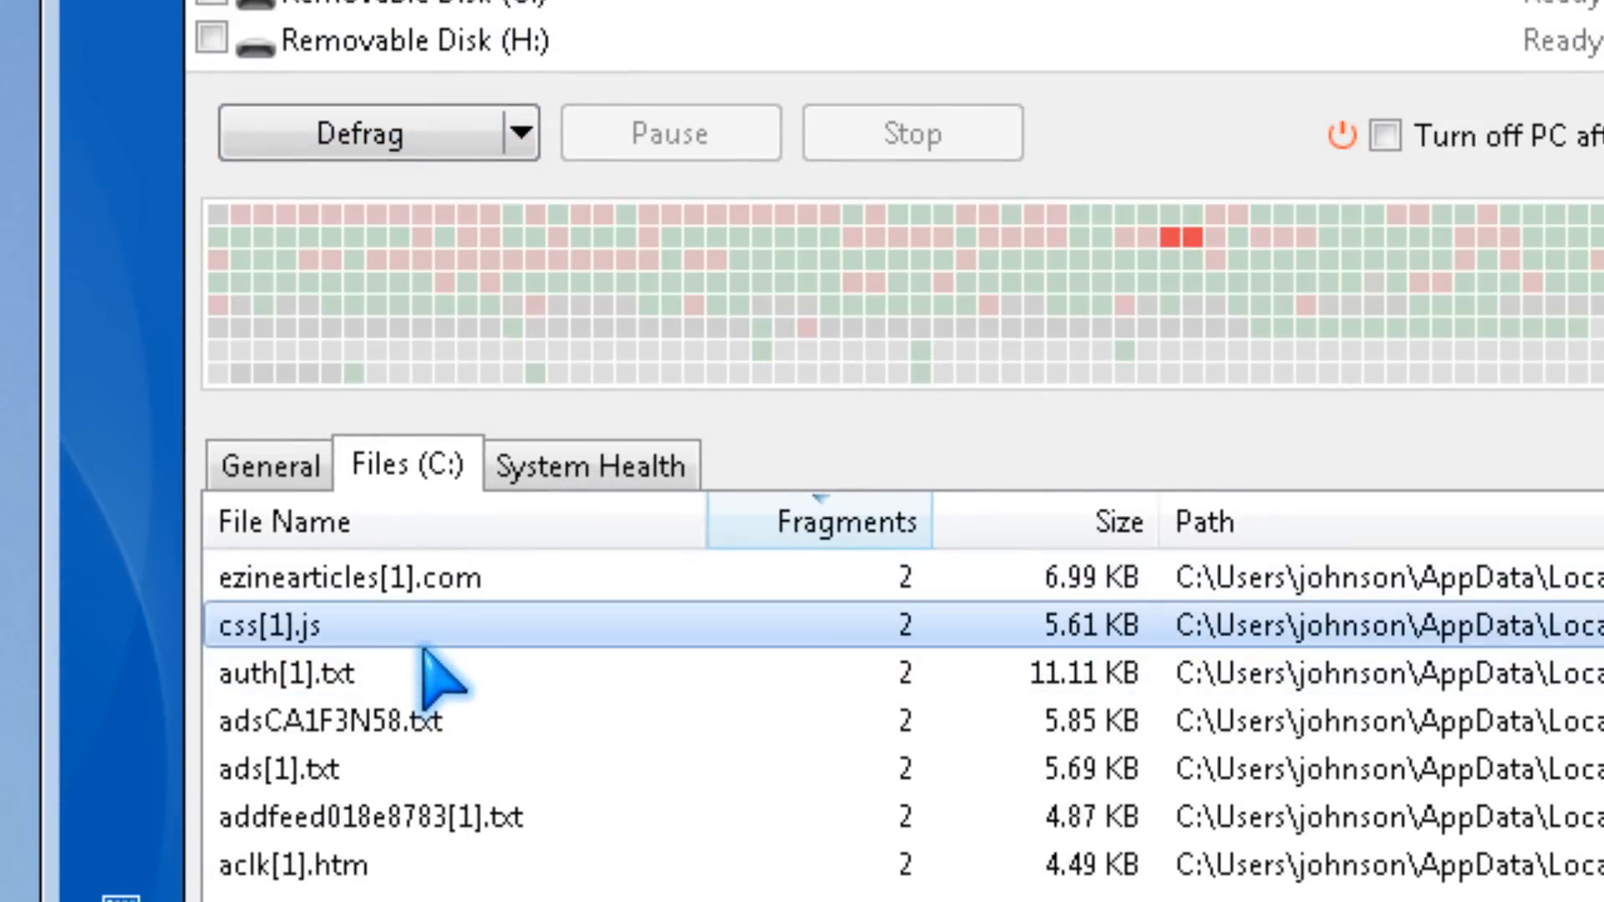
pyautogui.rightClick(285, 626)
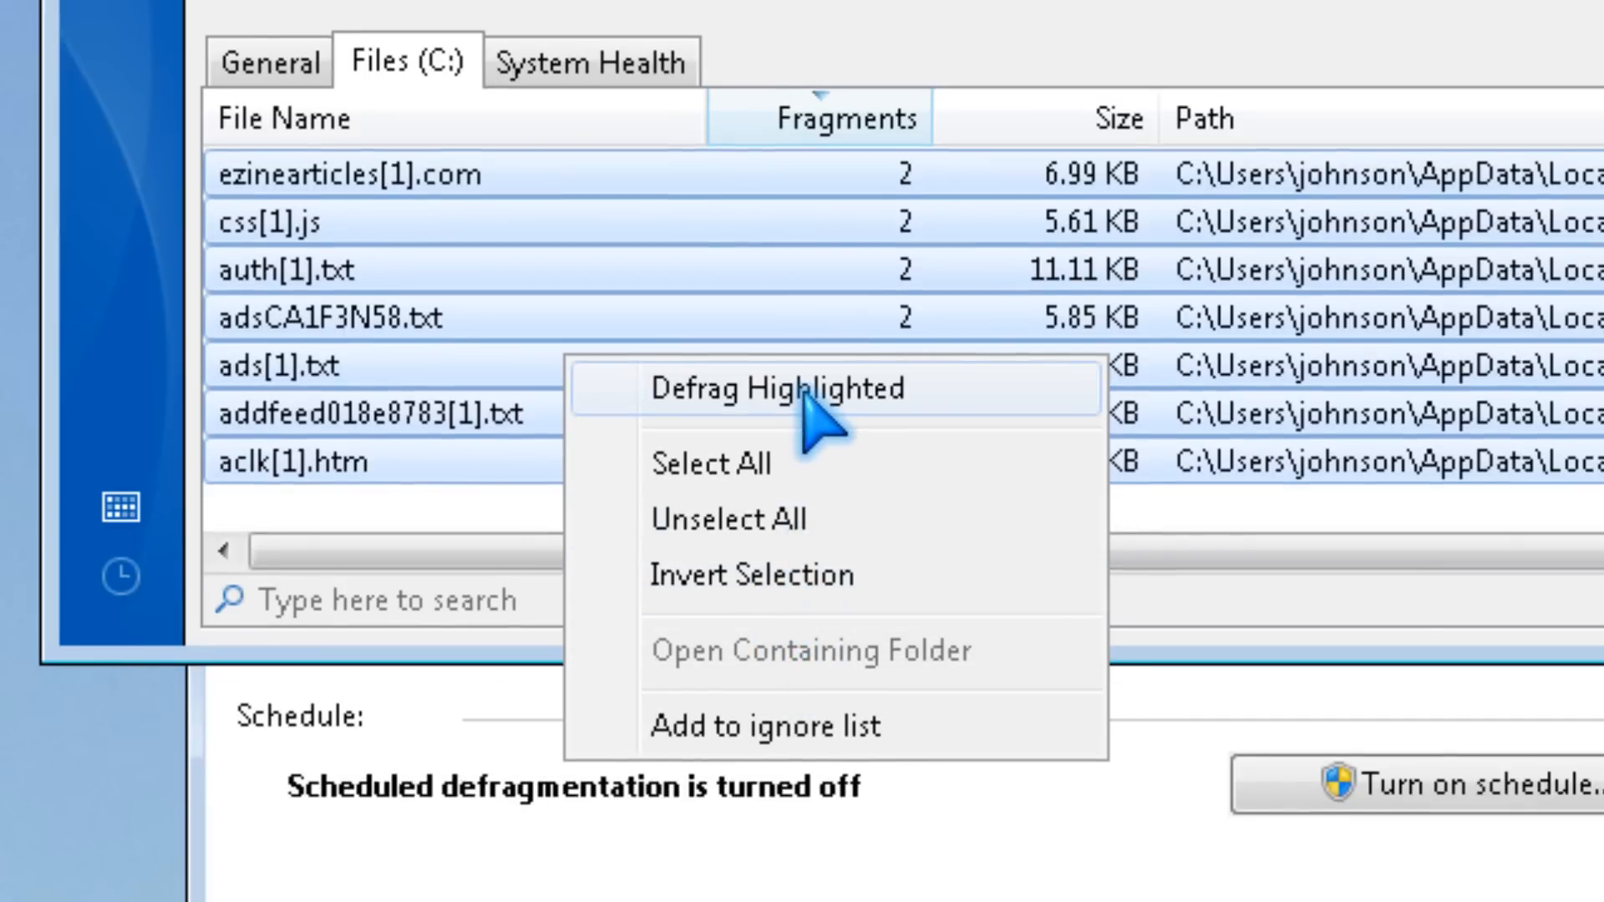
pyautogui.moveTo(809, 429)
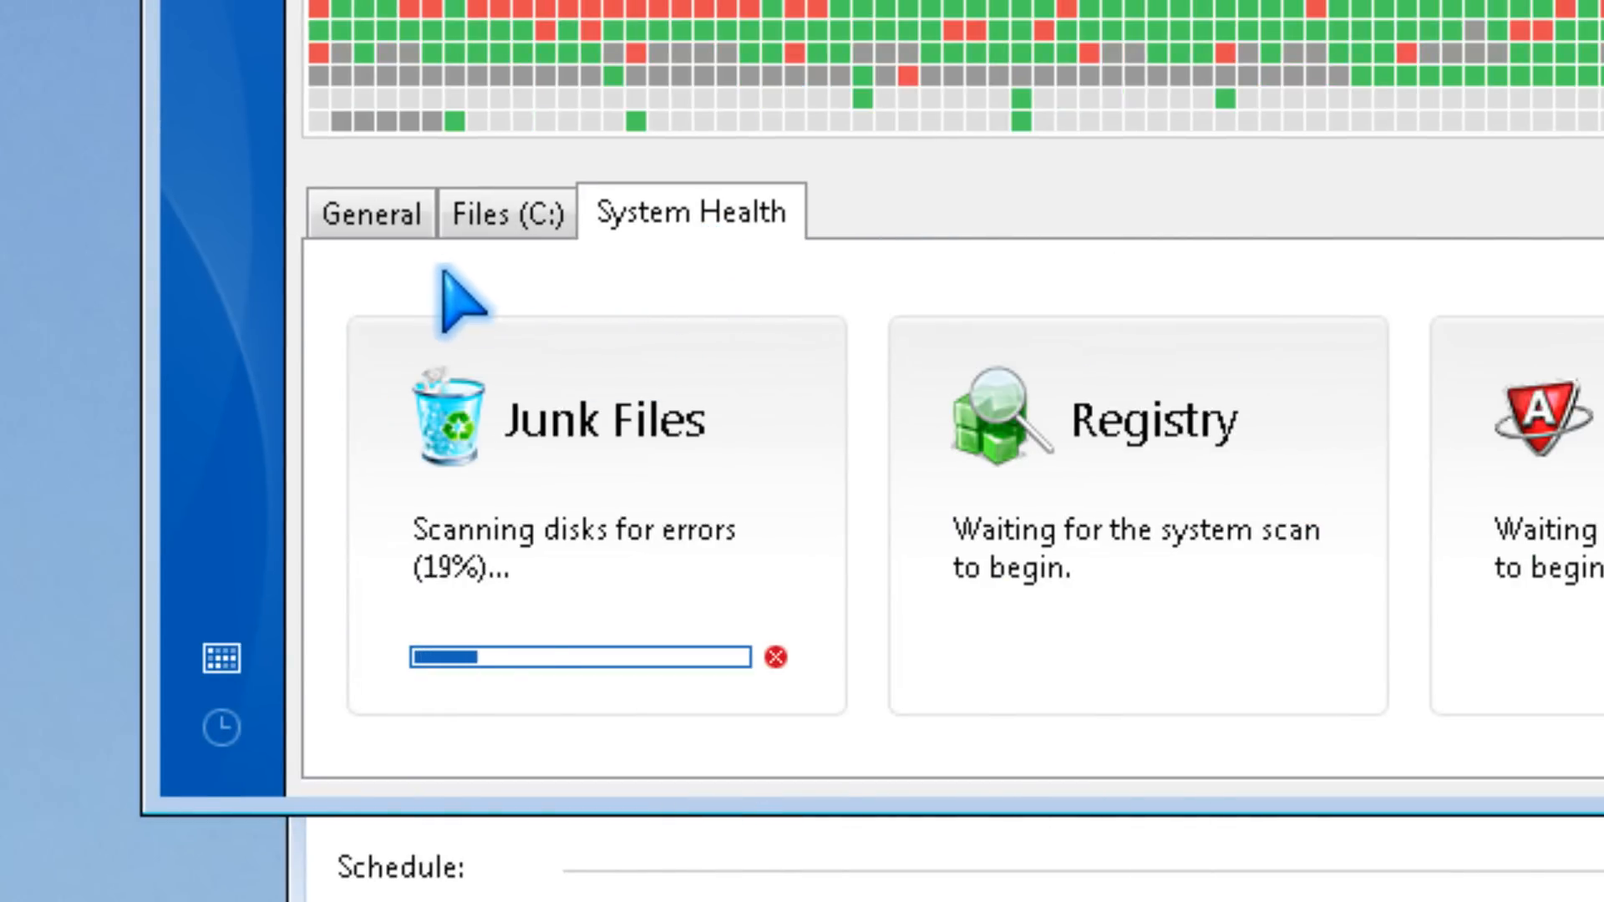
pyautogui.moveTo(605, 573)
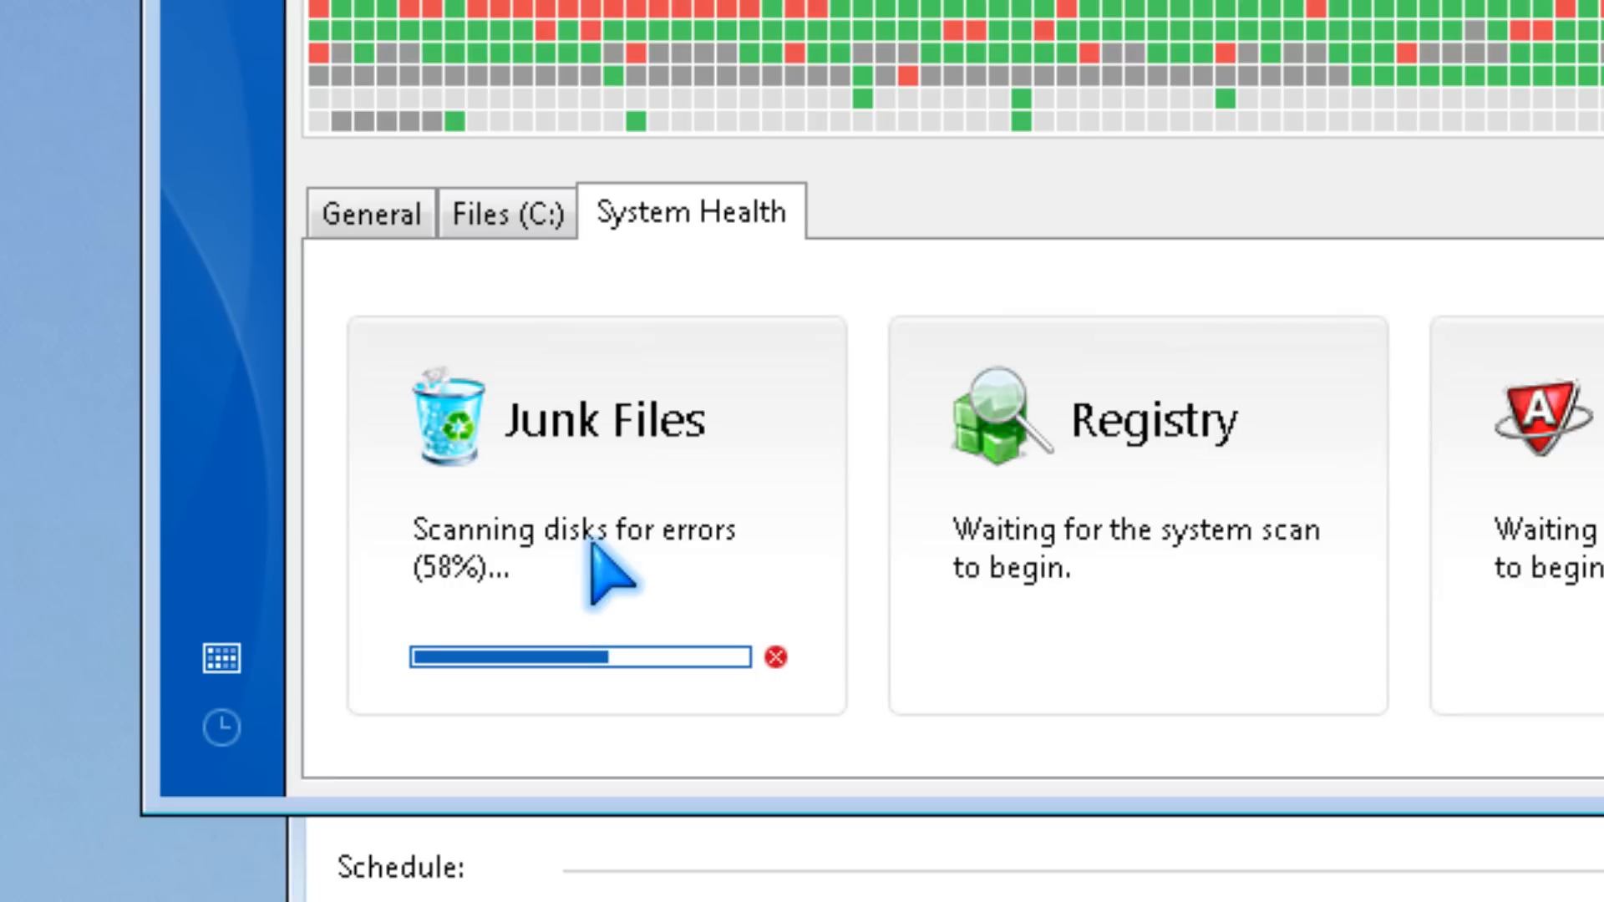
pyautogui.moveTo(808, 501)
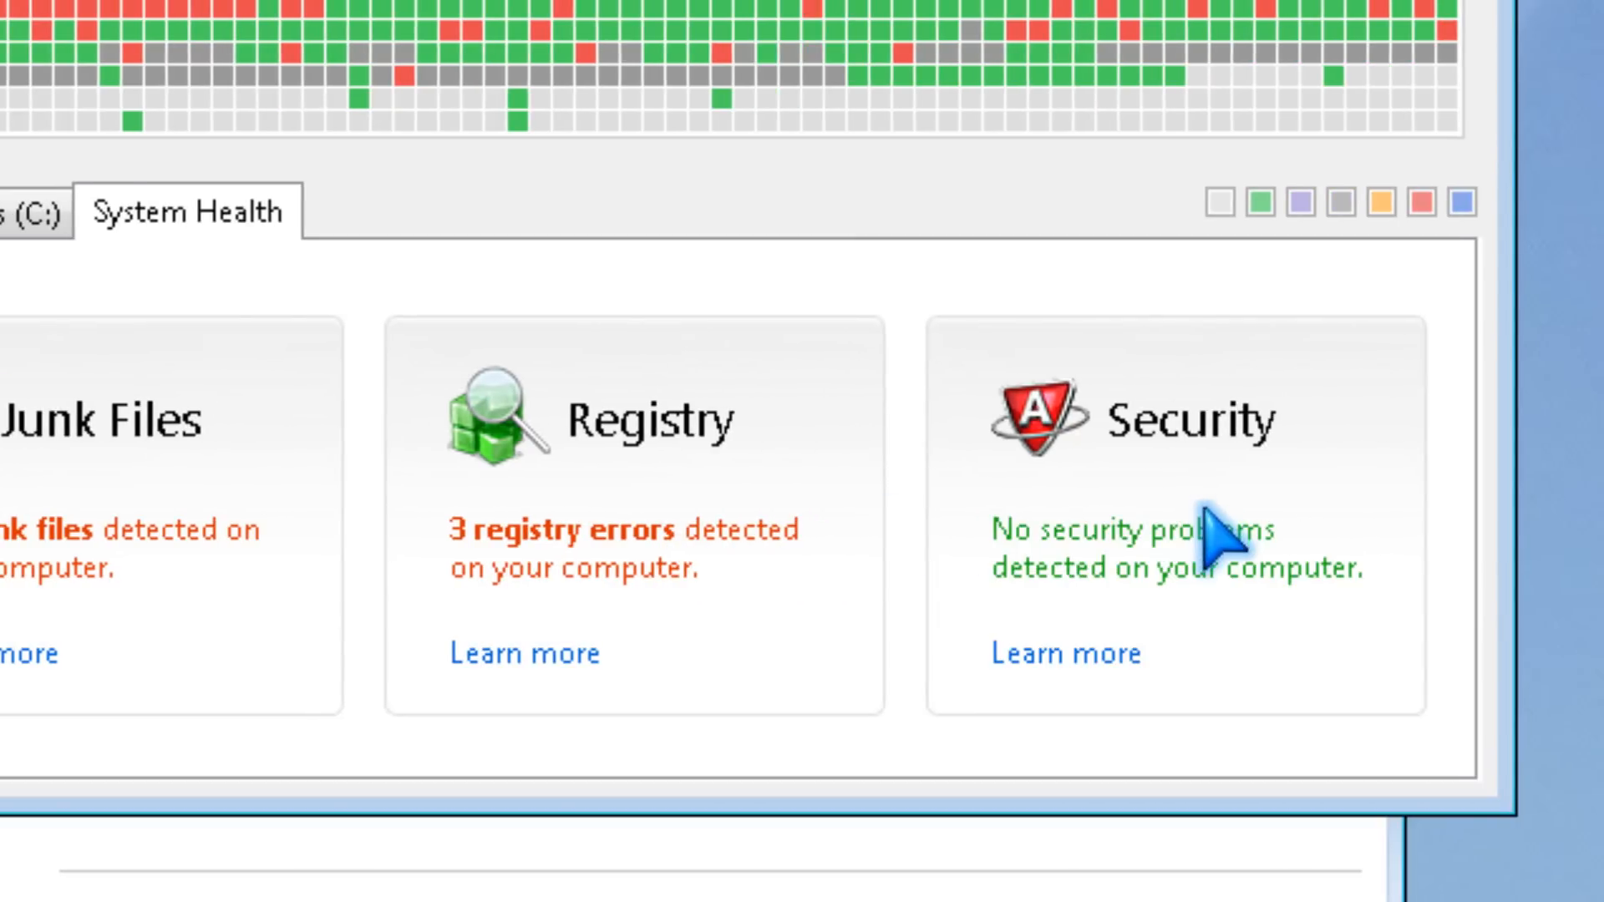
# With the System Health results shown, open the View menu's drive and auto-defrag options.
pyautogui.click(618, 189)
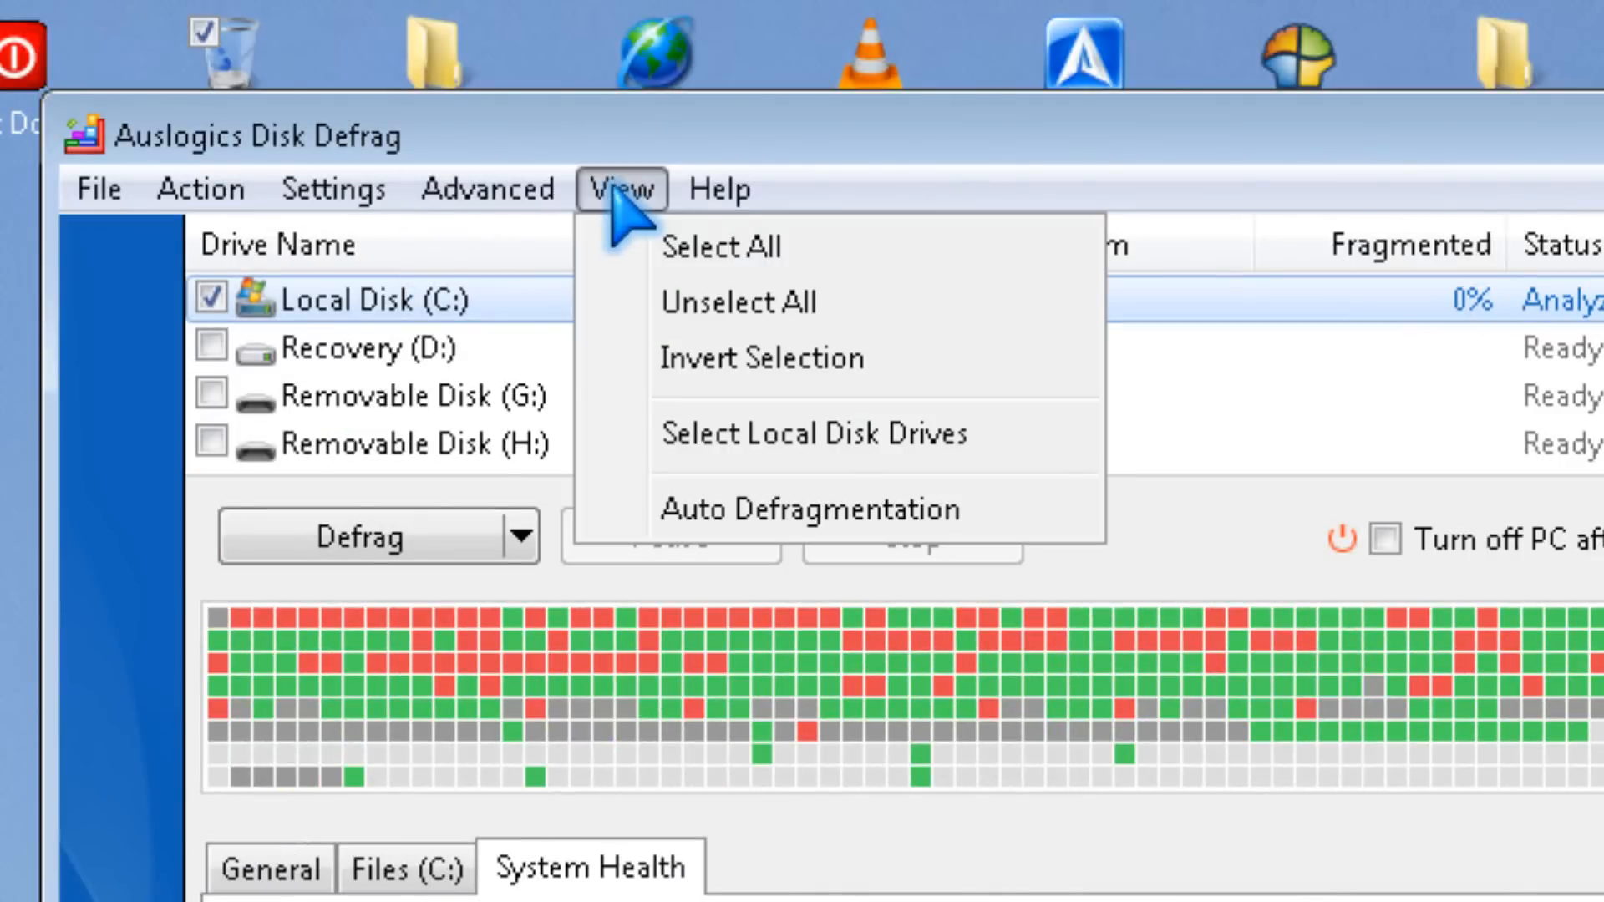
pyautogui.moveTo(622, 230)
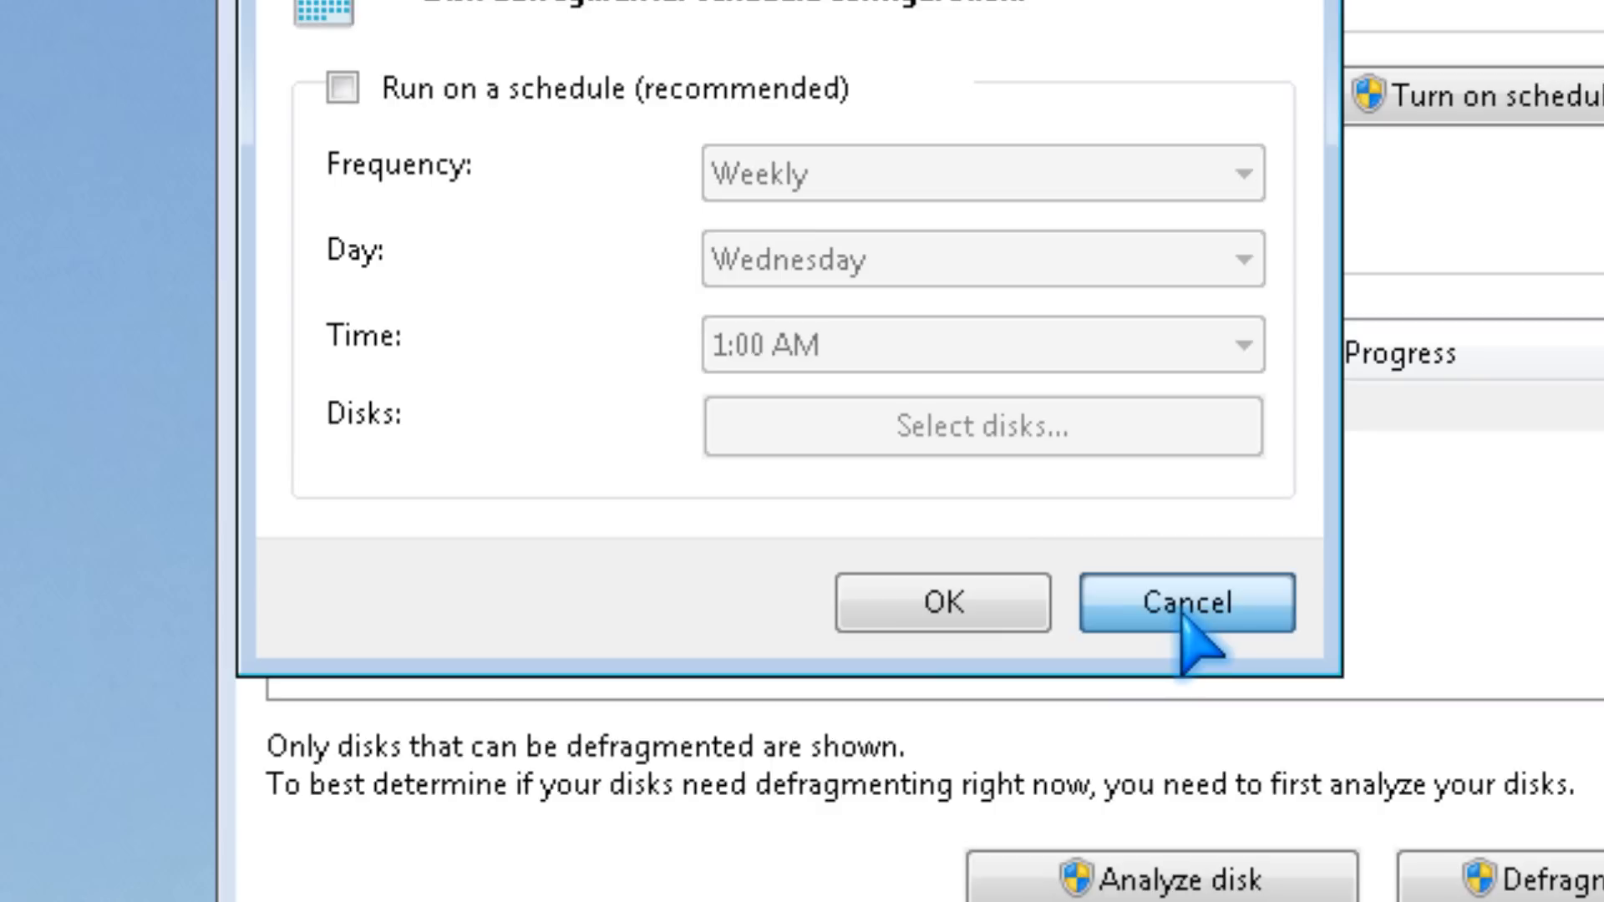
# Cancel the schedule dialog, leaving 'Run on a schedule' unchecked.
pyautogui.click(1182, 601)
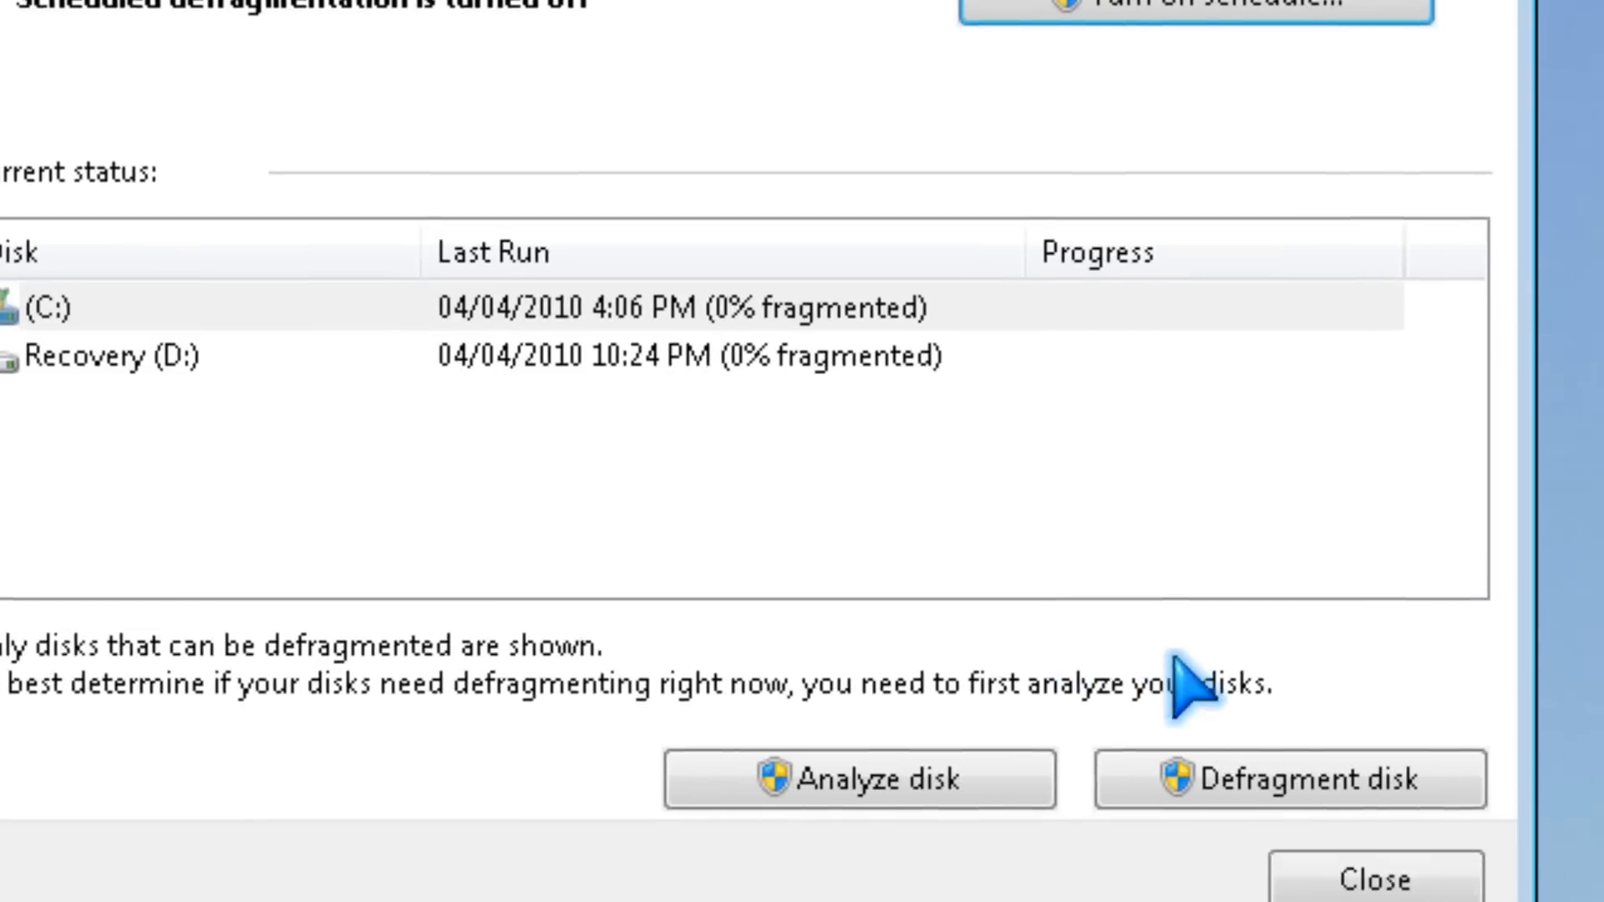